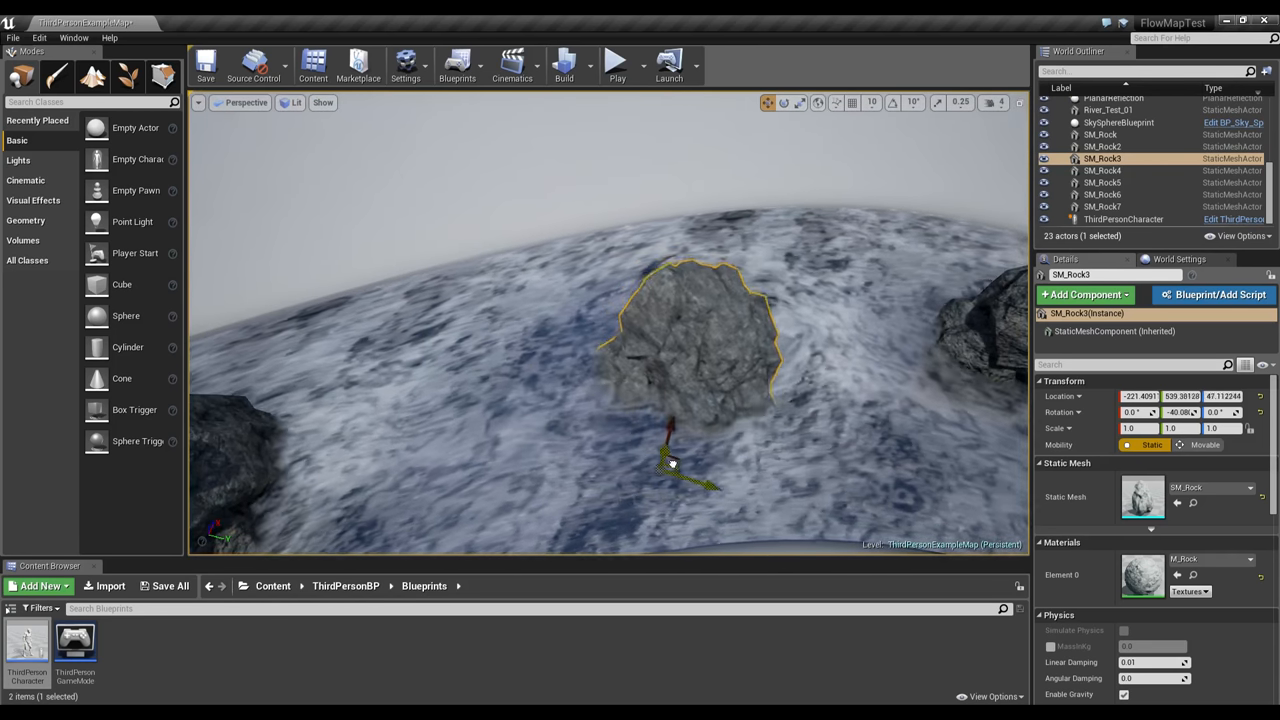
Drag SM_Rock3 through the river to a new spot near the bank and deselect it.
left_click_drag(672, 462, 648, 414)
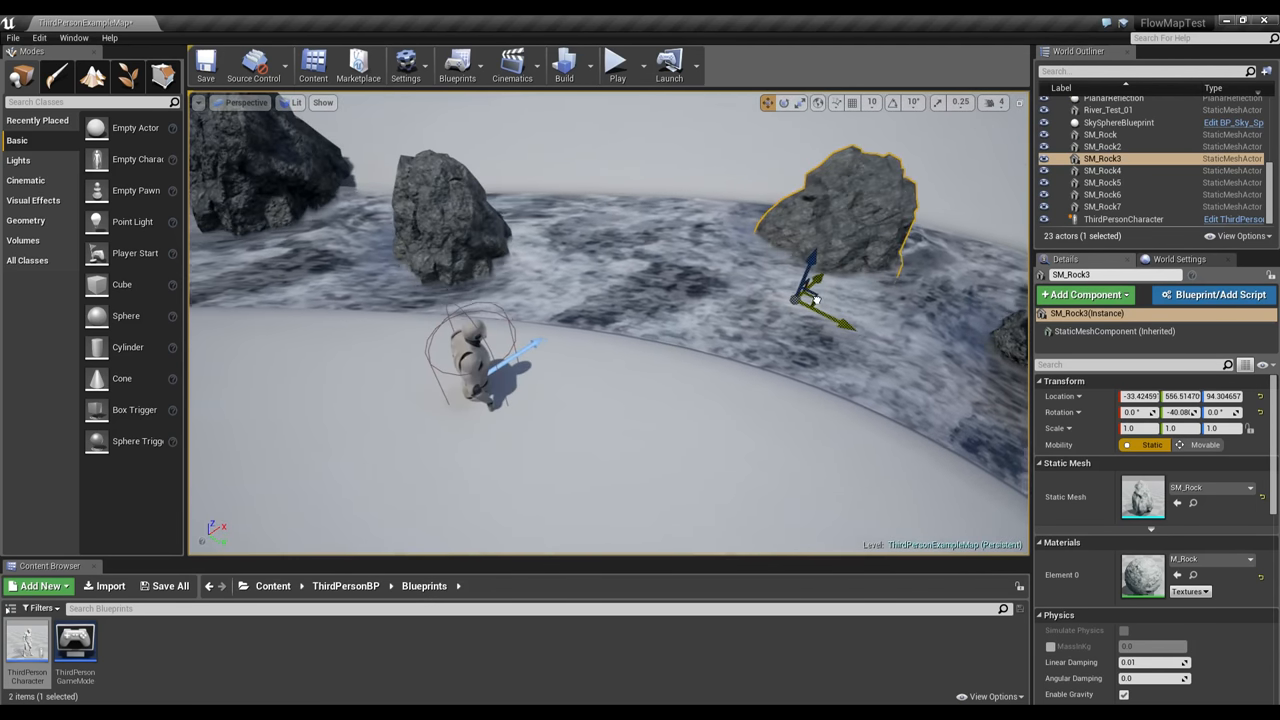
left_click_drag(820, 290, 800, 310)
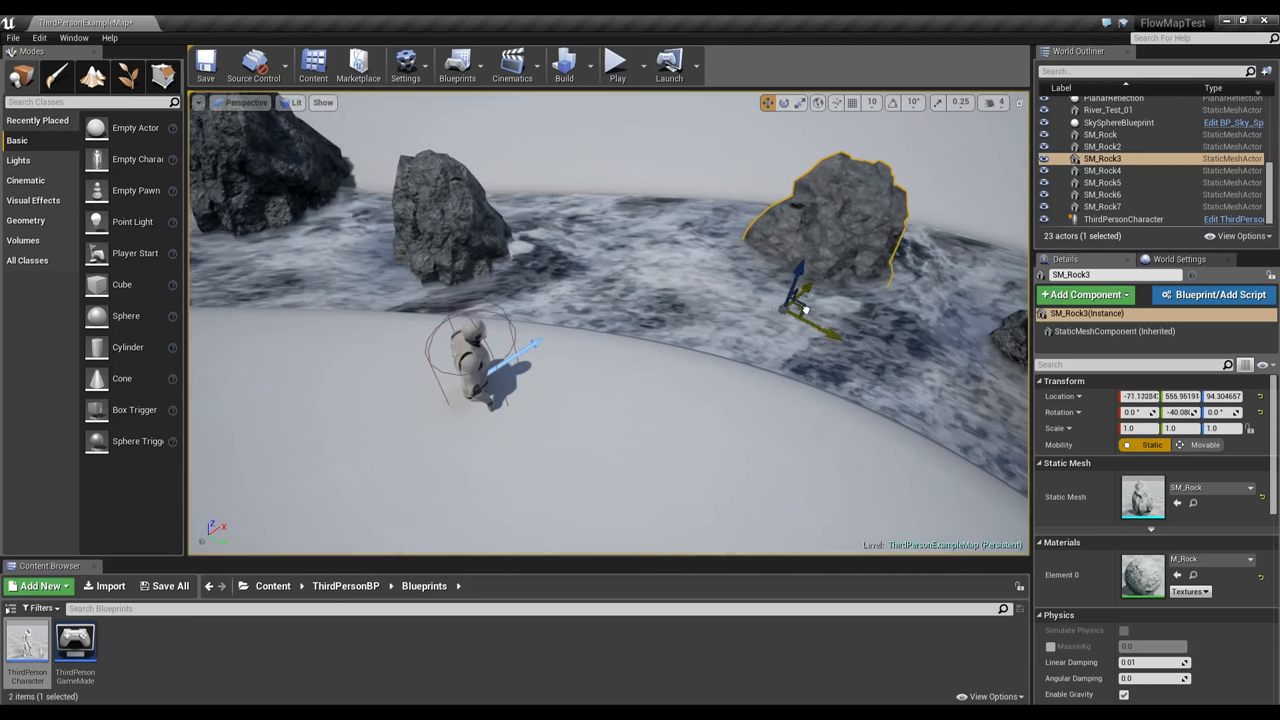
left_click_drag(804, 310, 776, 288)
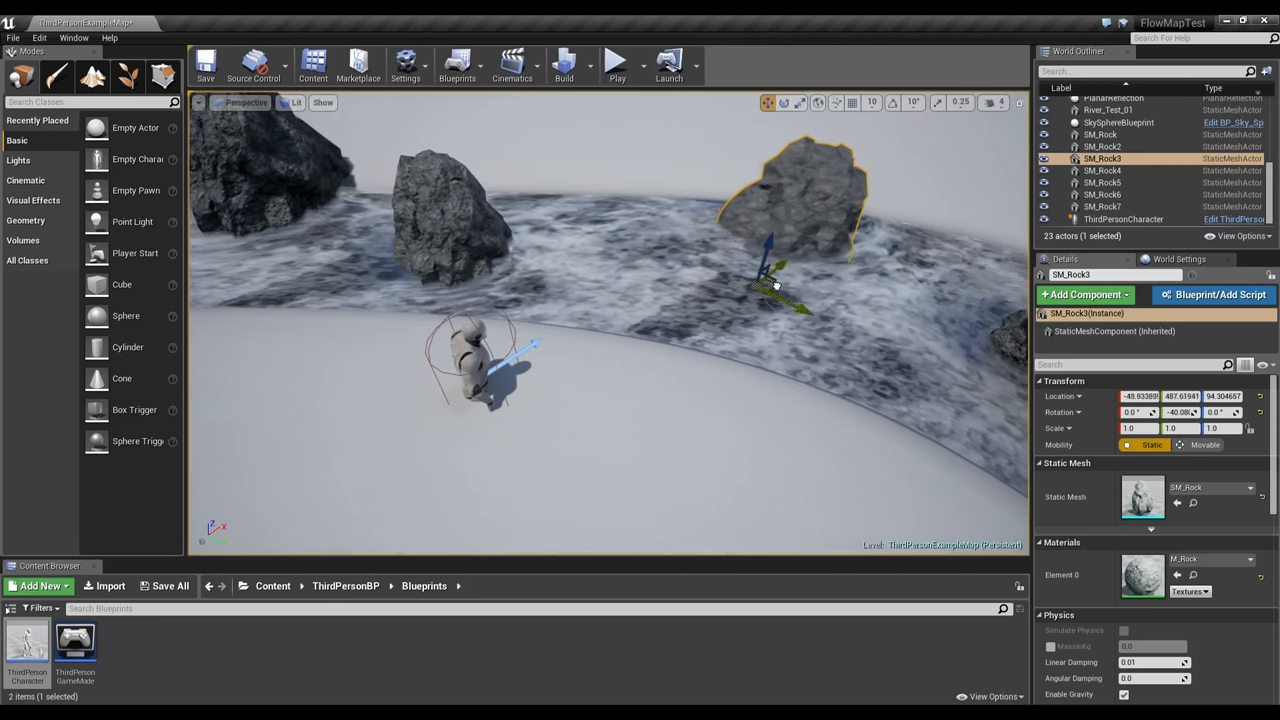
left_click_drag(776, 290, 740, 356)
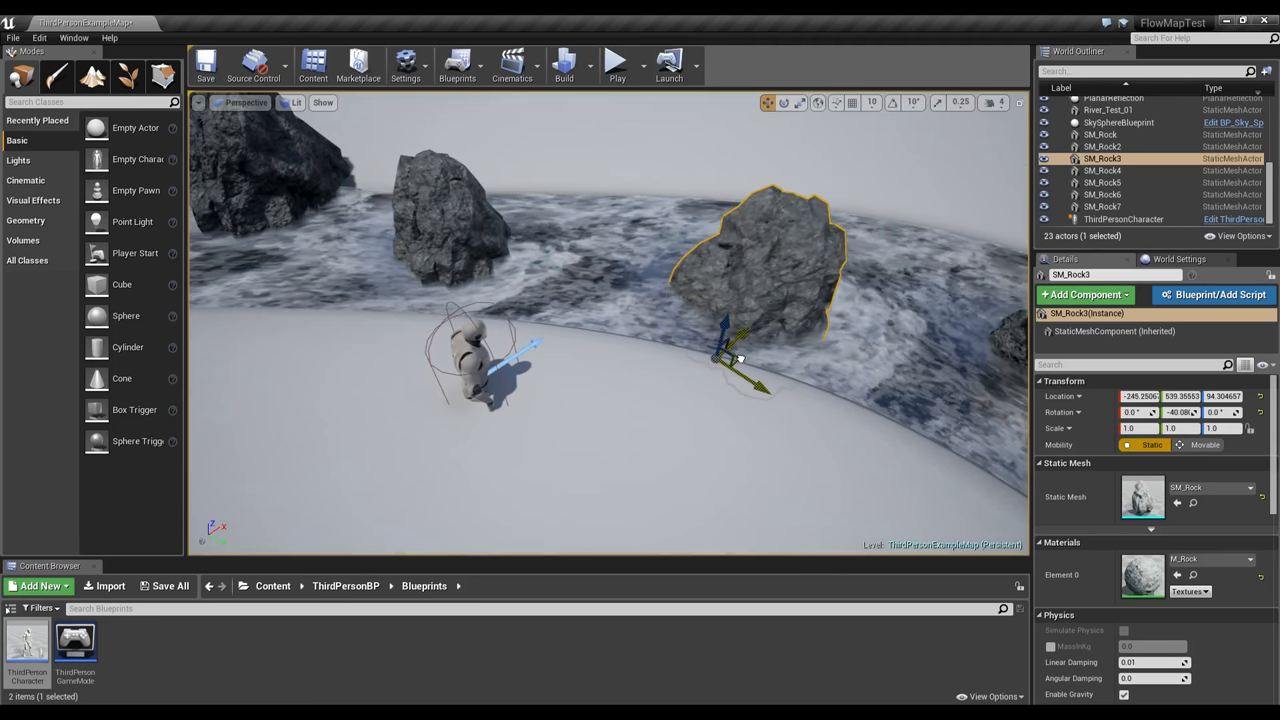
left_click(670, 320)
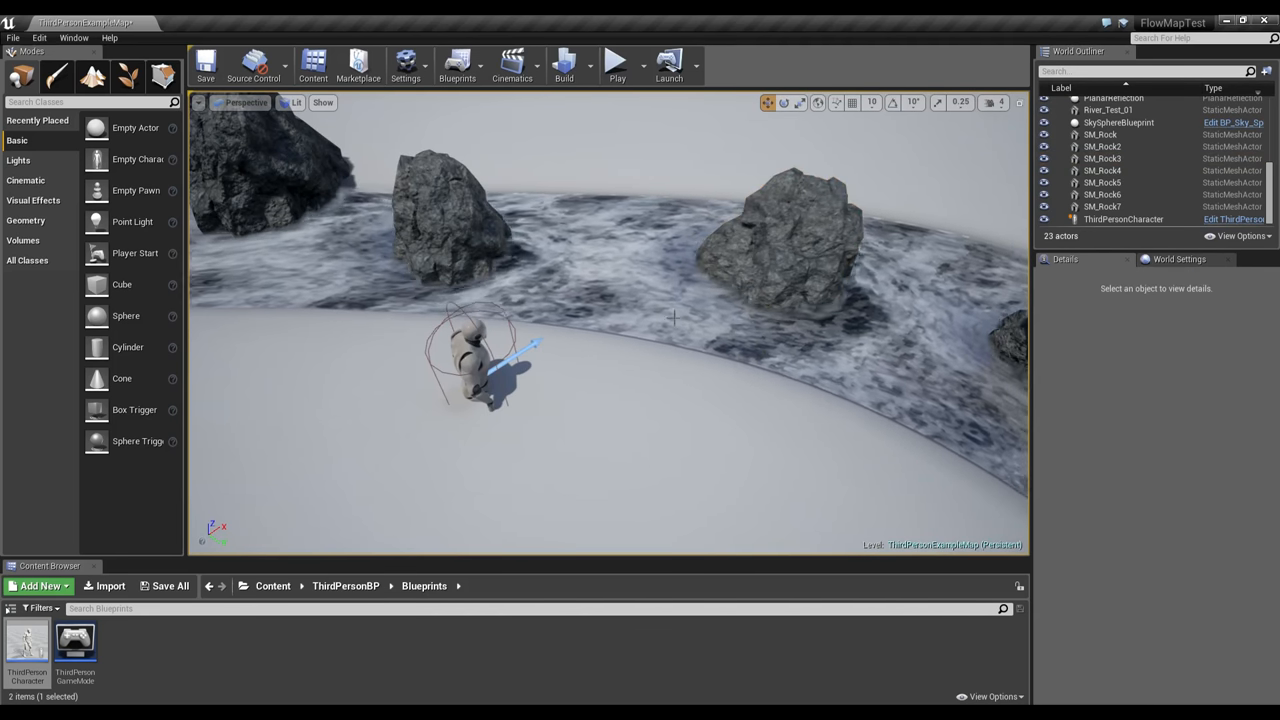
Play-test the level, walk the character through the river, then select a rock and reach the Edit menu.
left_click(616, 62)
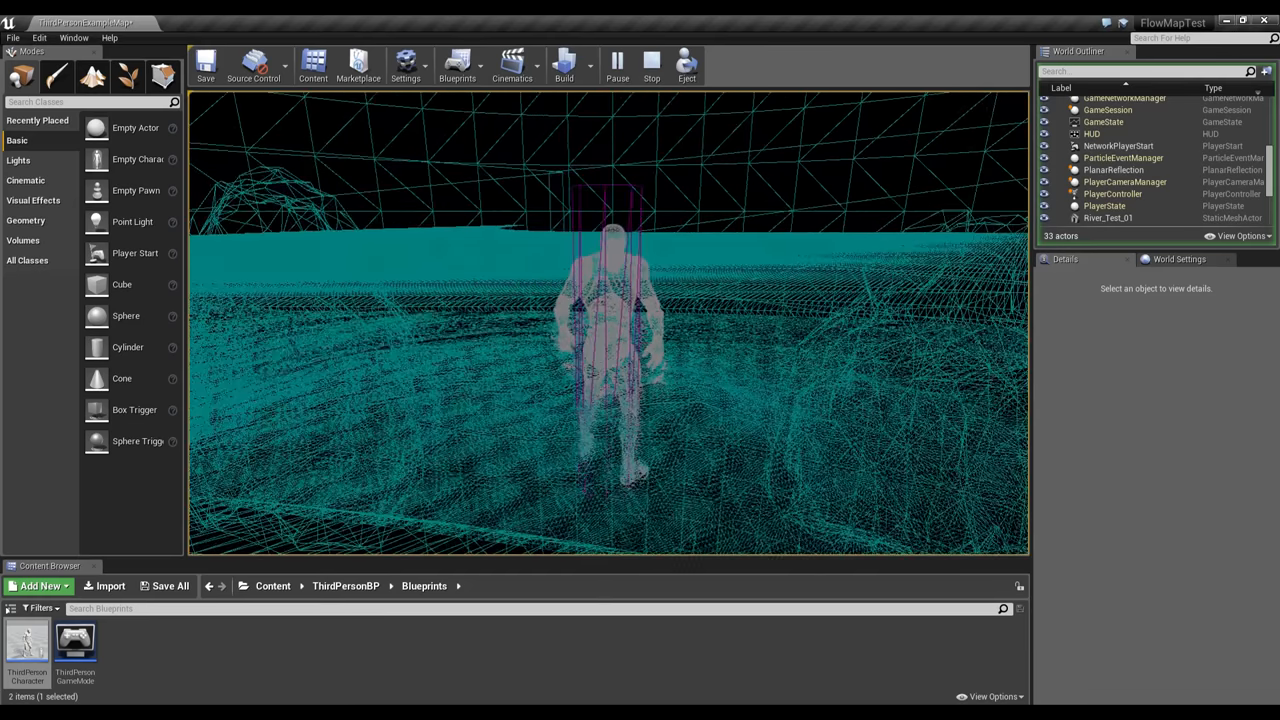
left_click(652, 64)
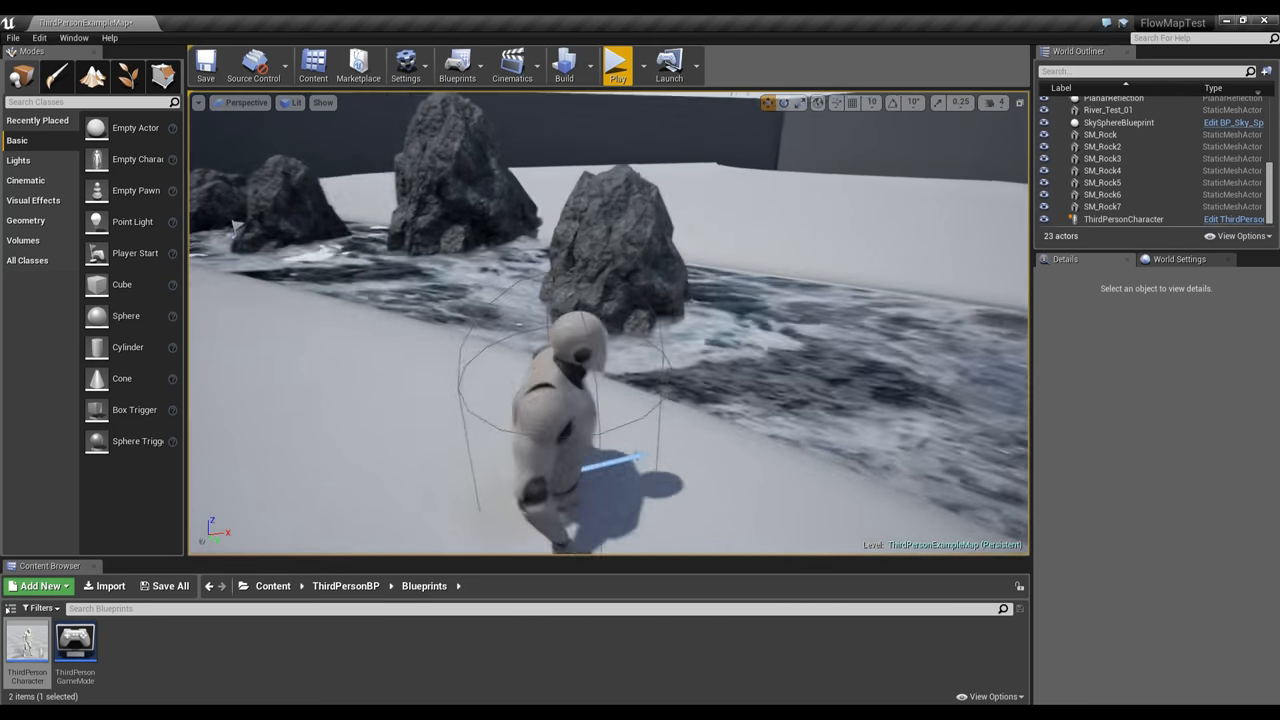
left_click(1124, 218)
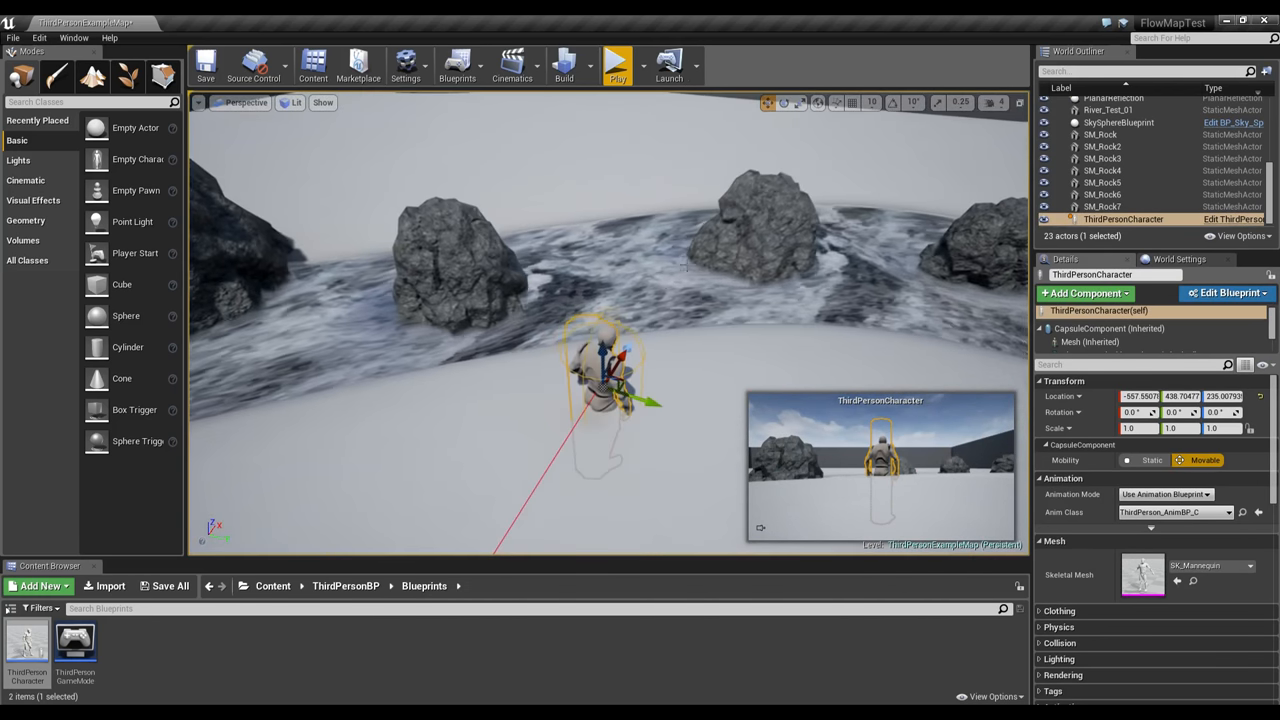
left_click(1102, 158)
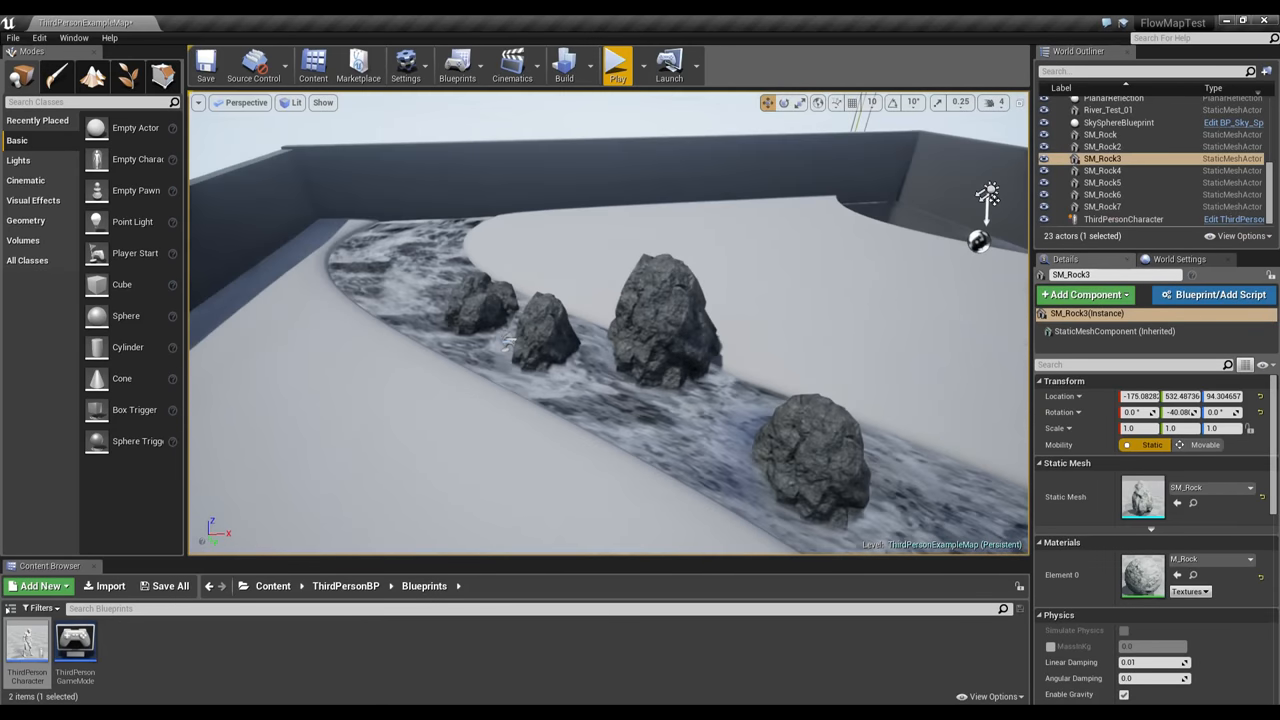
left_click(40, 36)
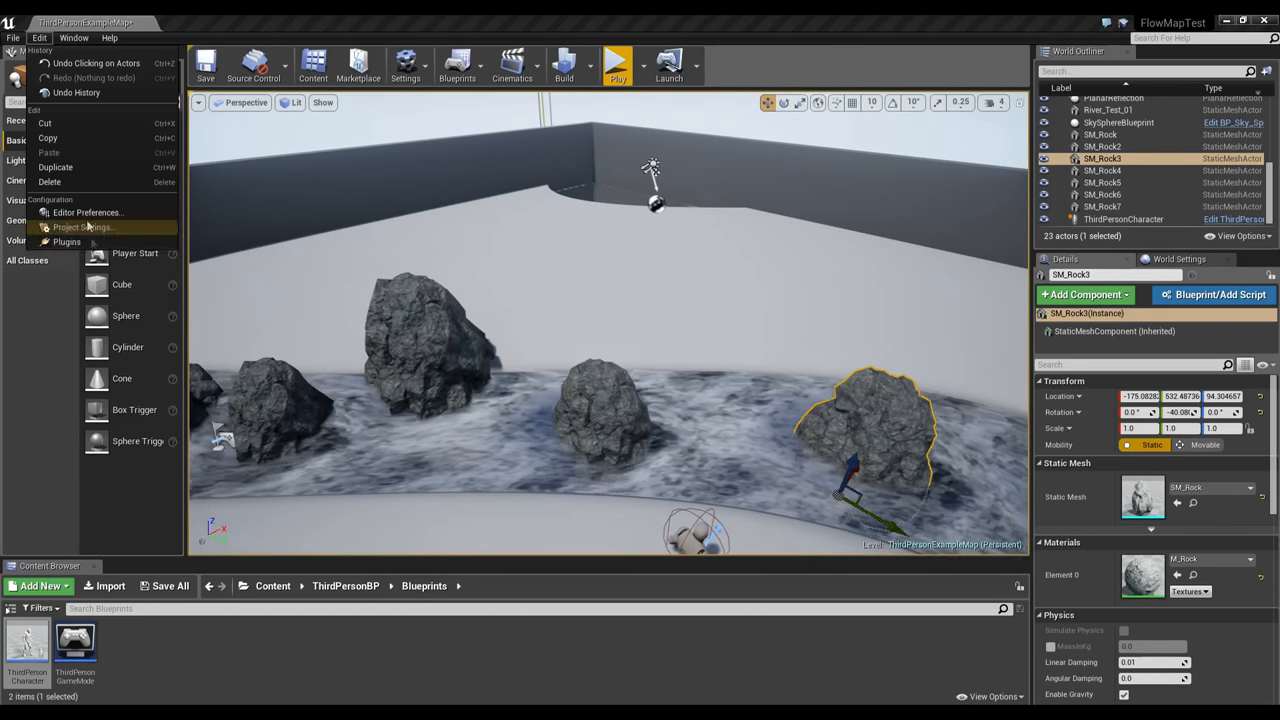
left_click(82, 228)
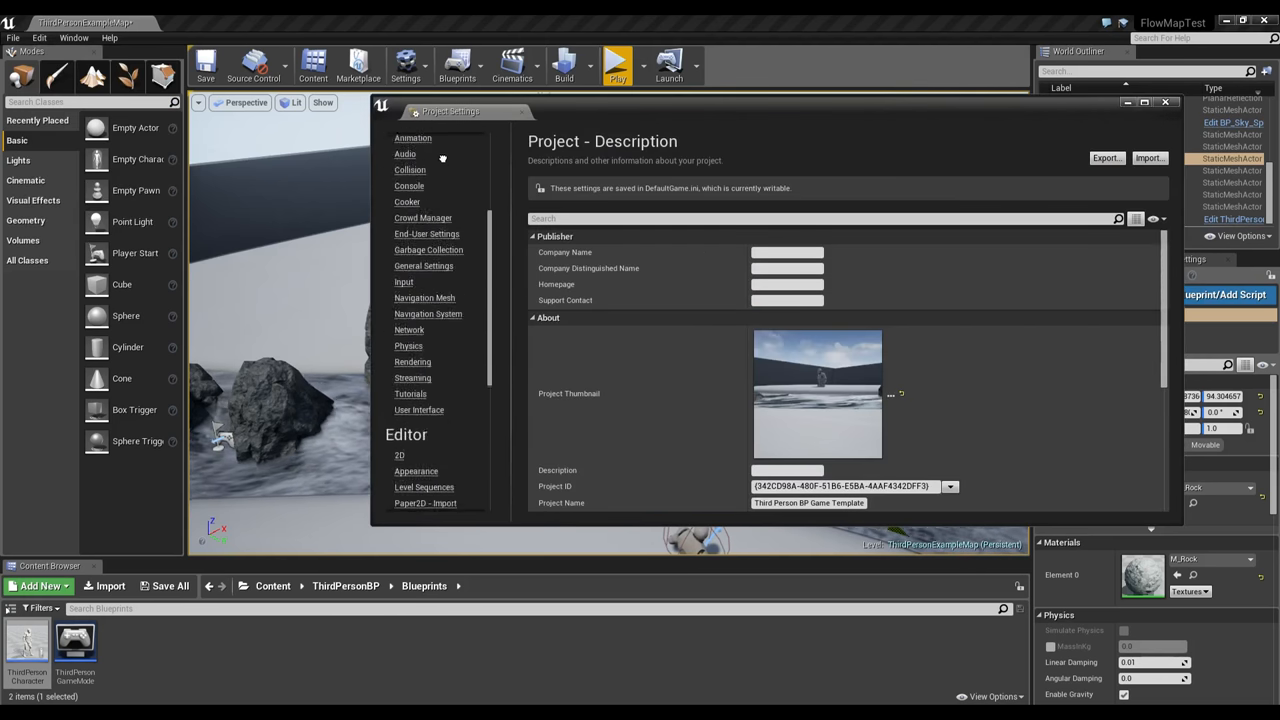
scroll("down", 3)
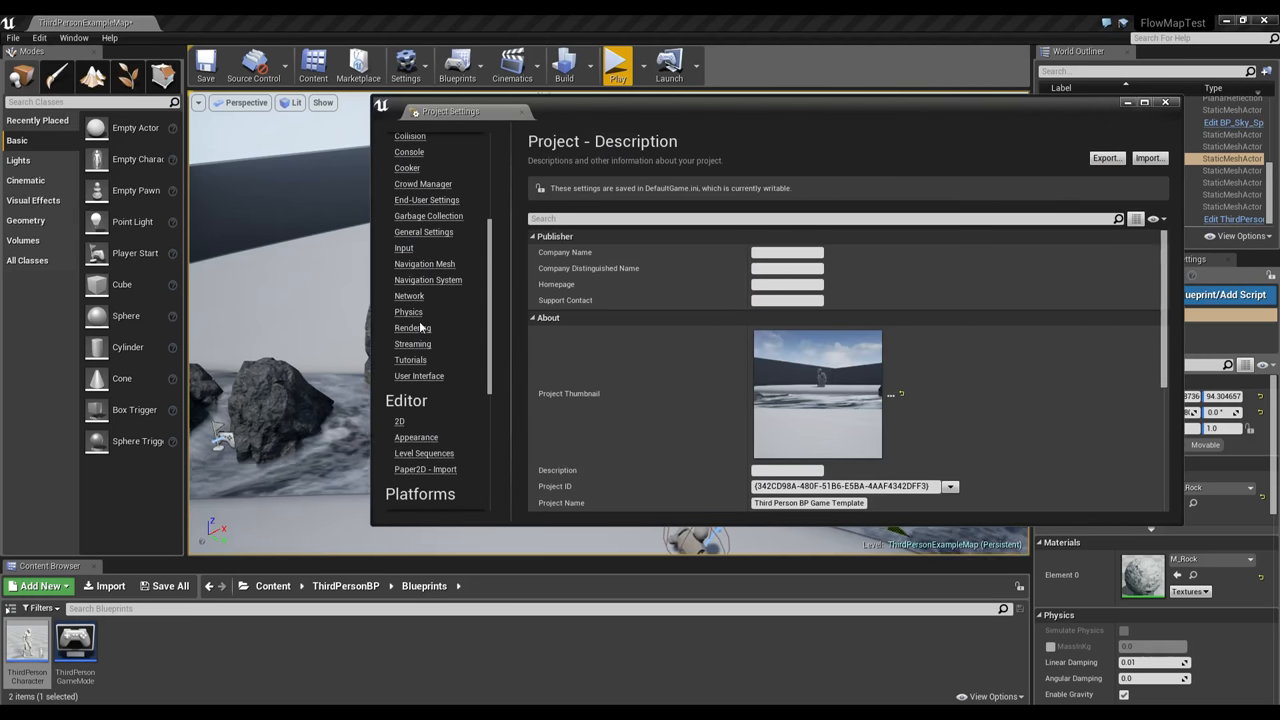
left_click(412, 328)
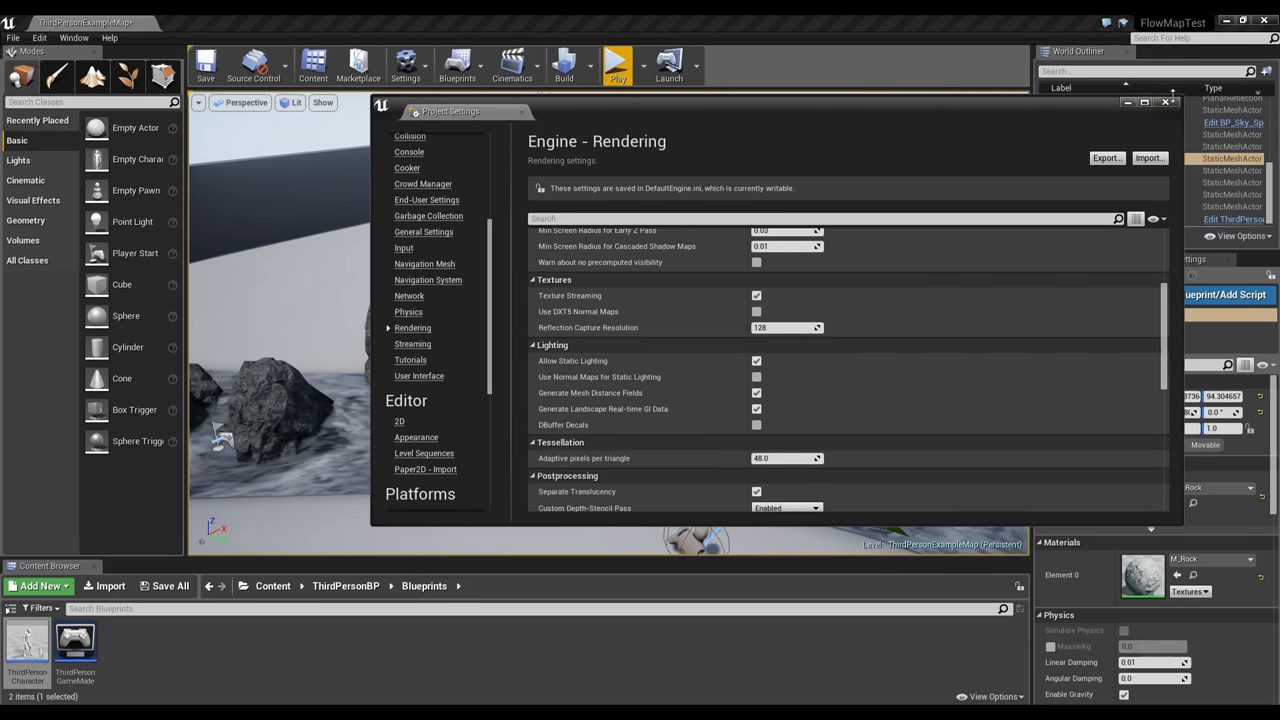
left_click(1164, 102)
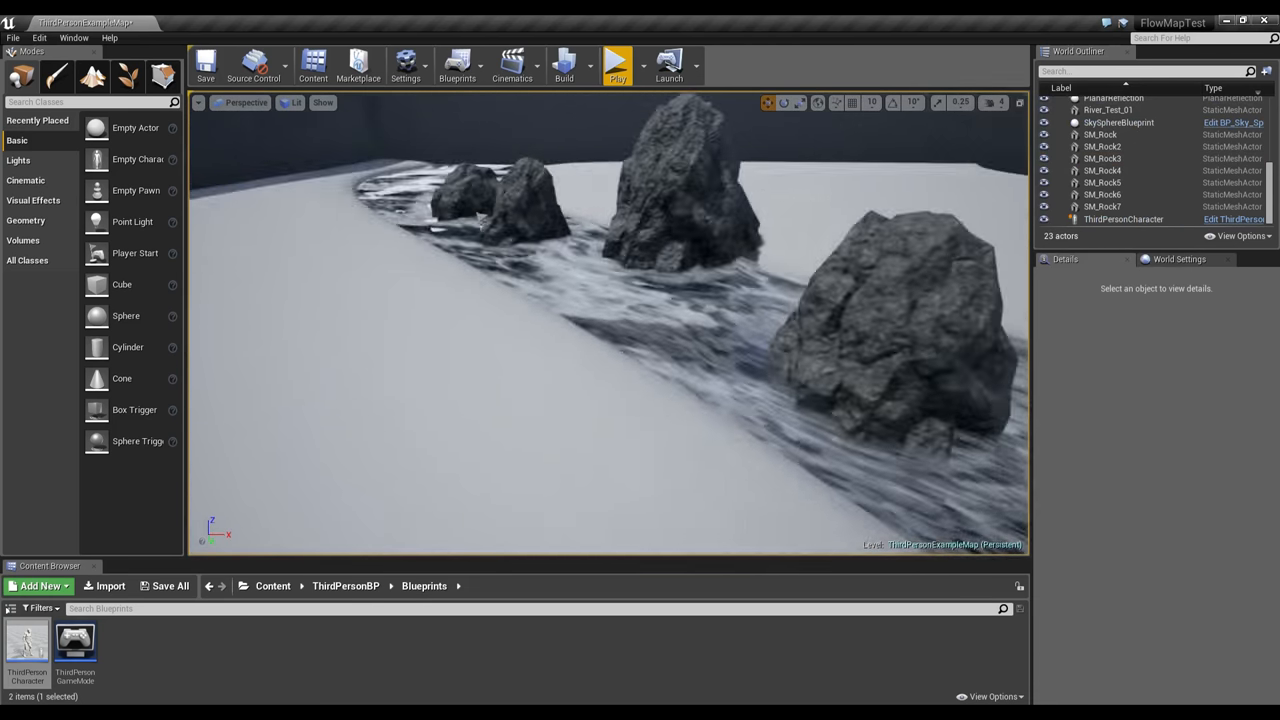
Move ThirdPersonCharacter into the river beside the rocks and bring up its Blueprint editor.
left_click(1124, 218)
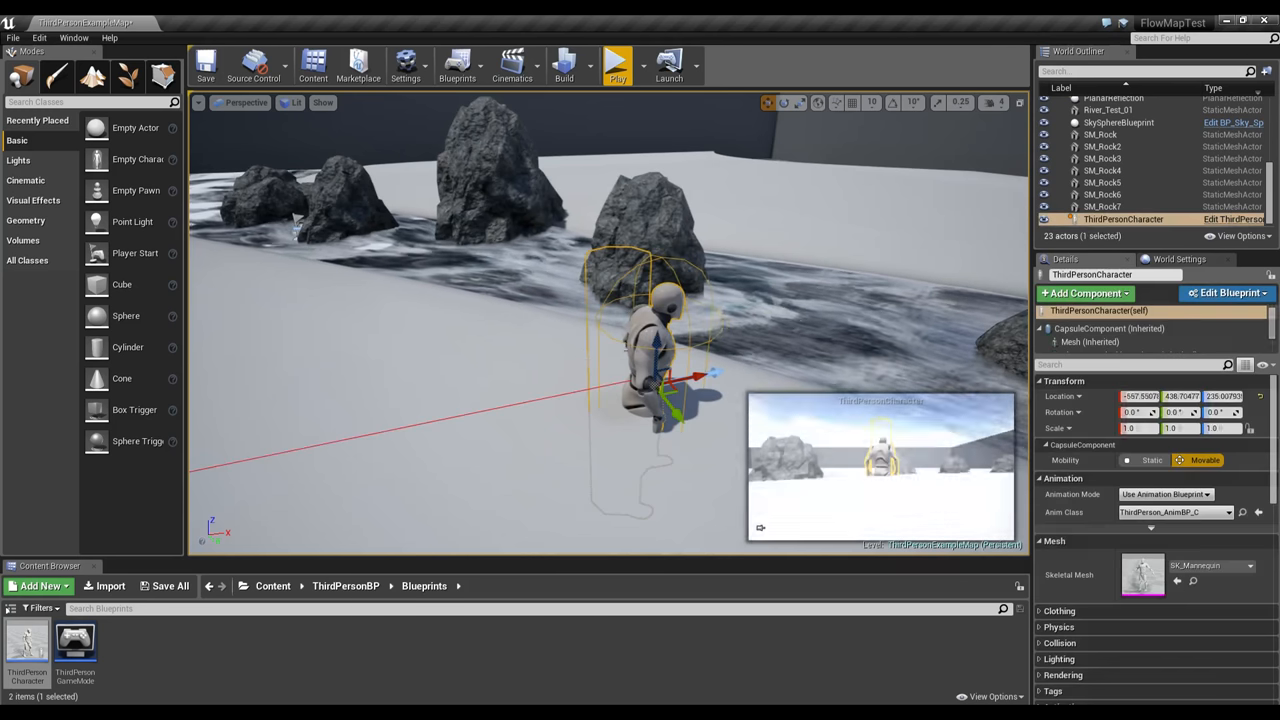
left_click_drag(600, 350, 450, 300)
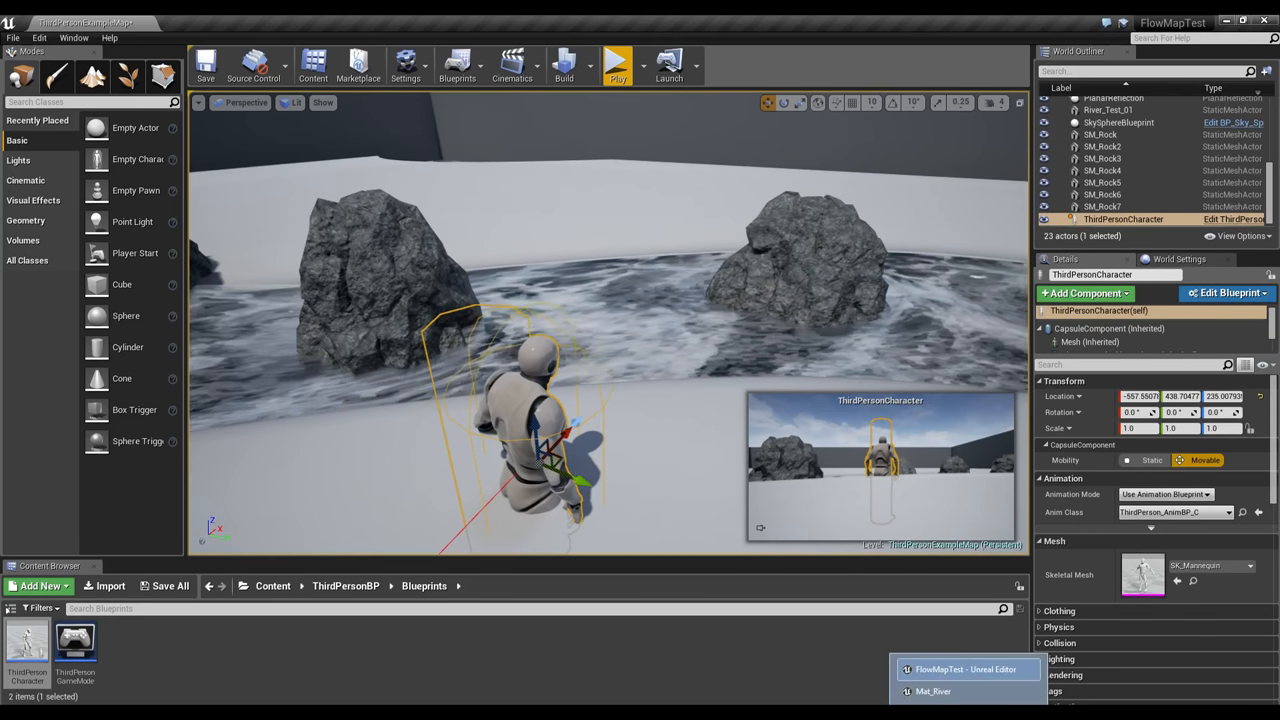
left_click(932, 692)
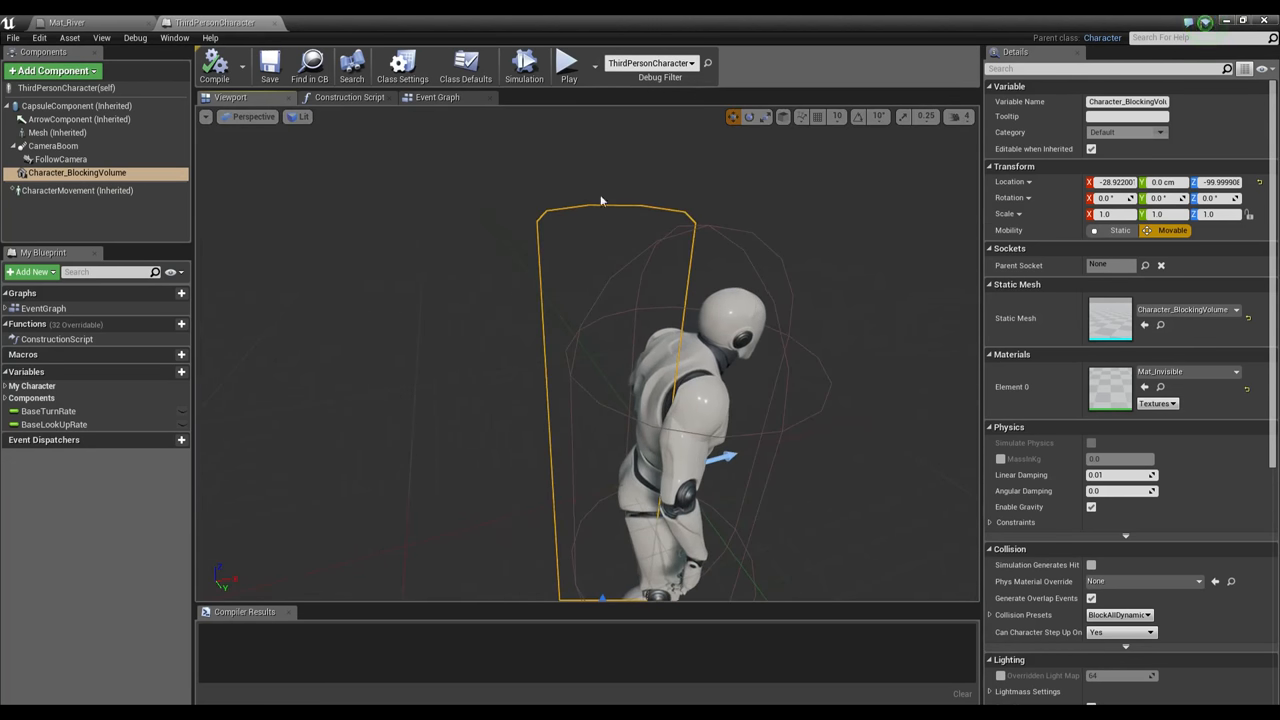
View the character's blocking volume in Wireframe mode, then bring the Mat_River material graph forward.
left_click(252, 116)
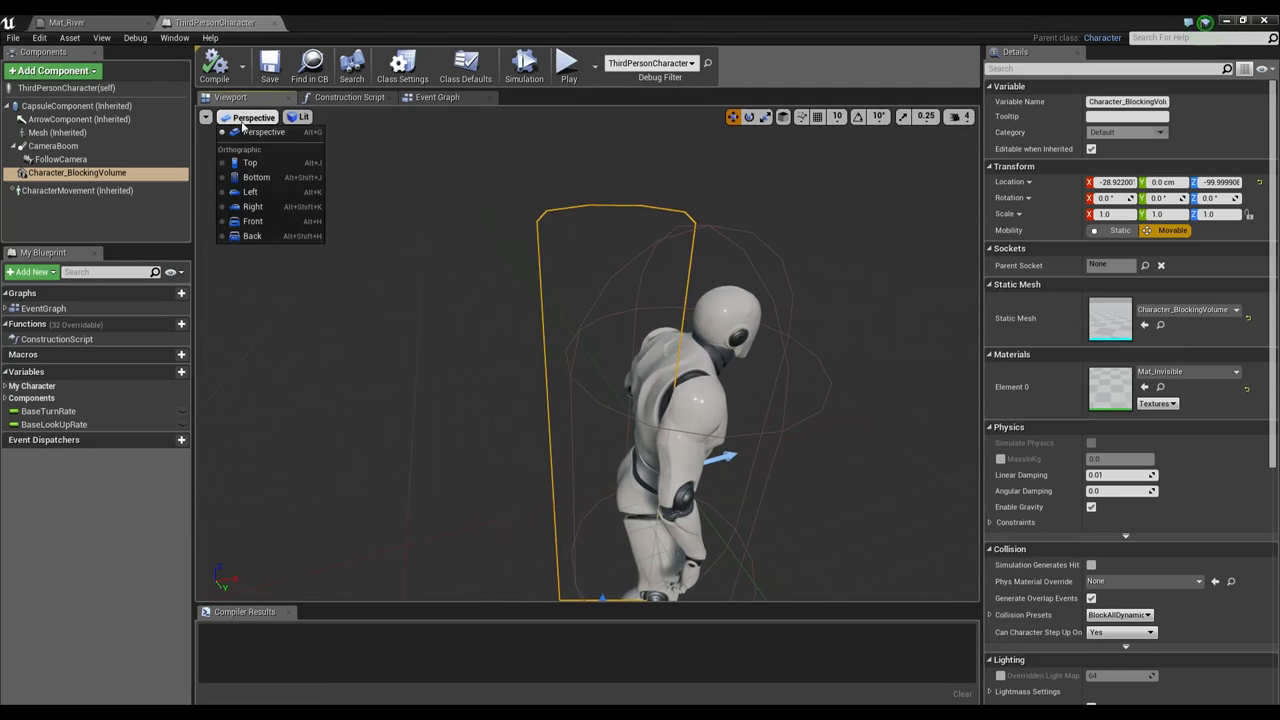
mouse_move(264, 132)
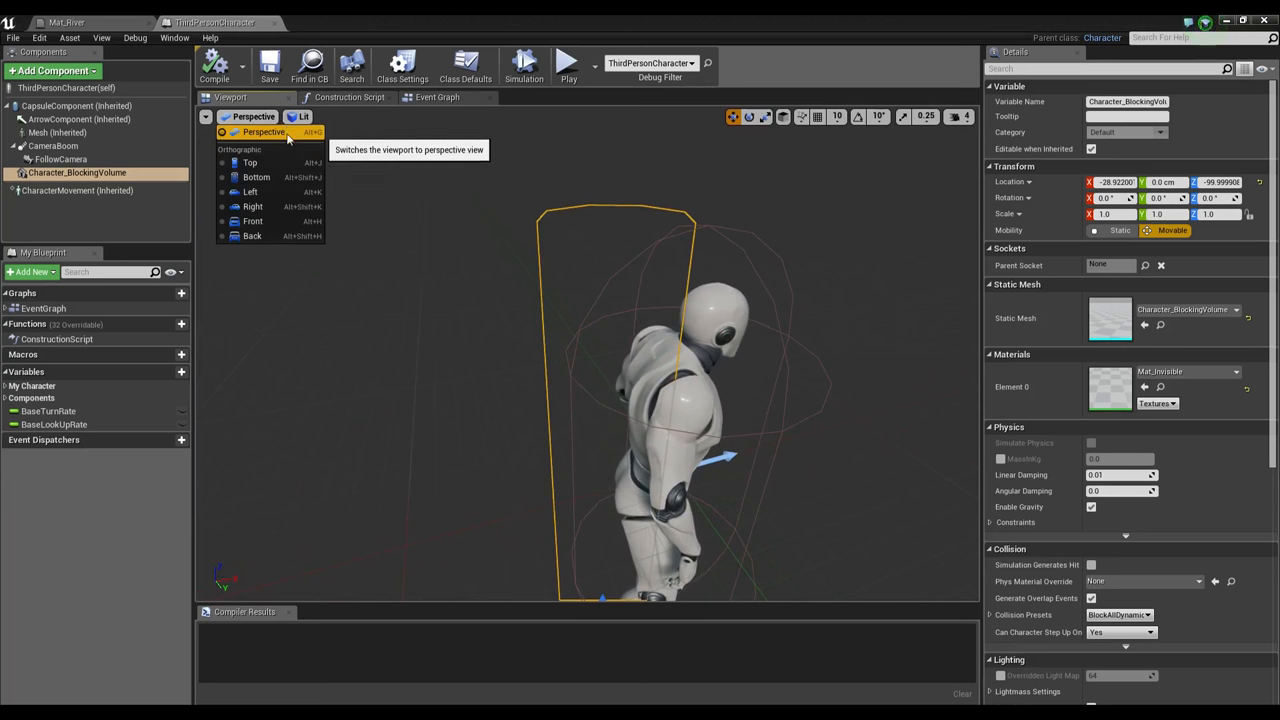
left_click(304, 116)
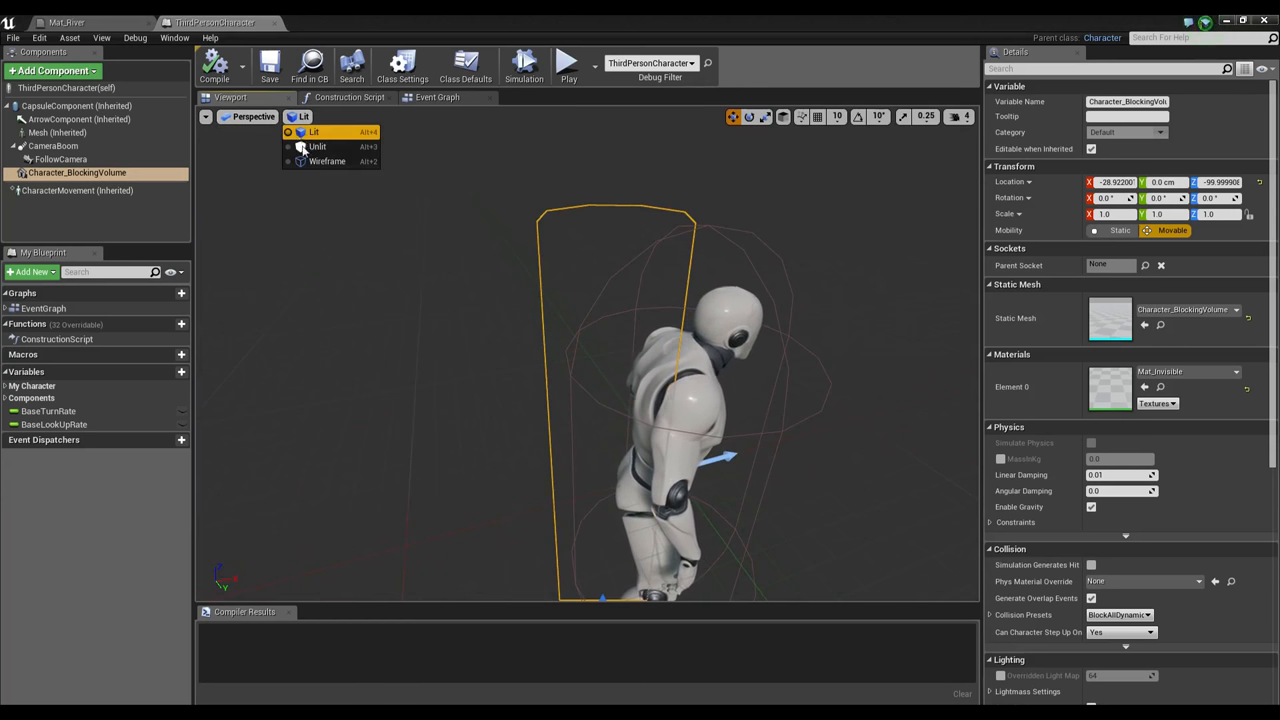
left_click(328, 160)
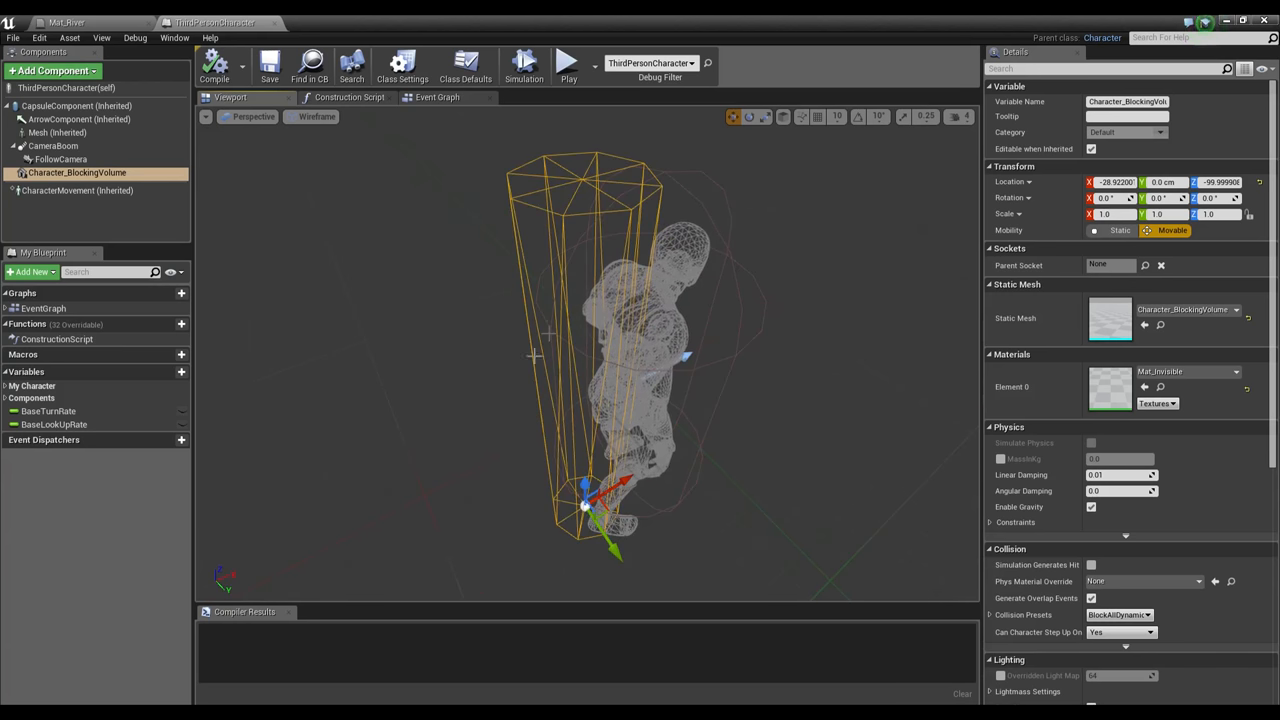
left_click(76, 172)
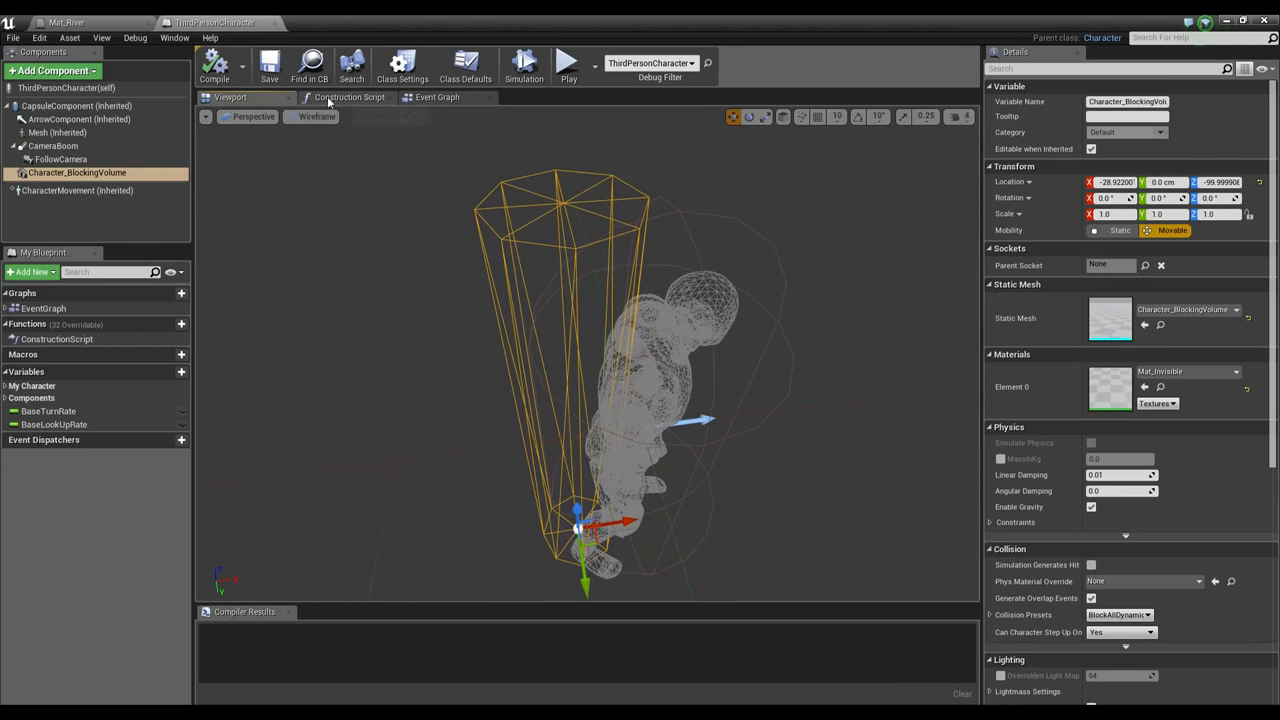
left_click(68, 22)
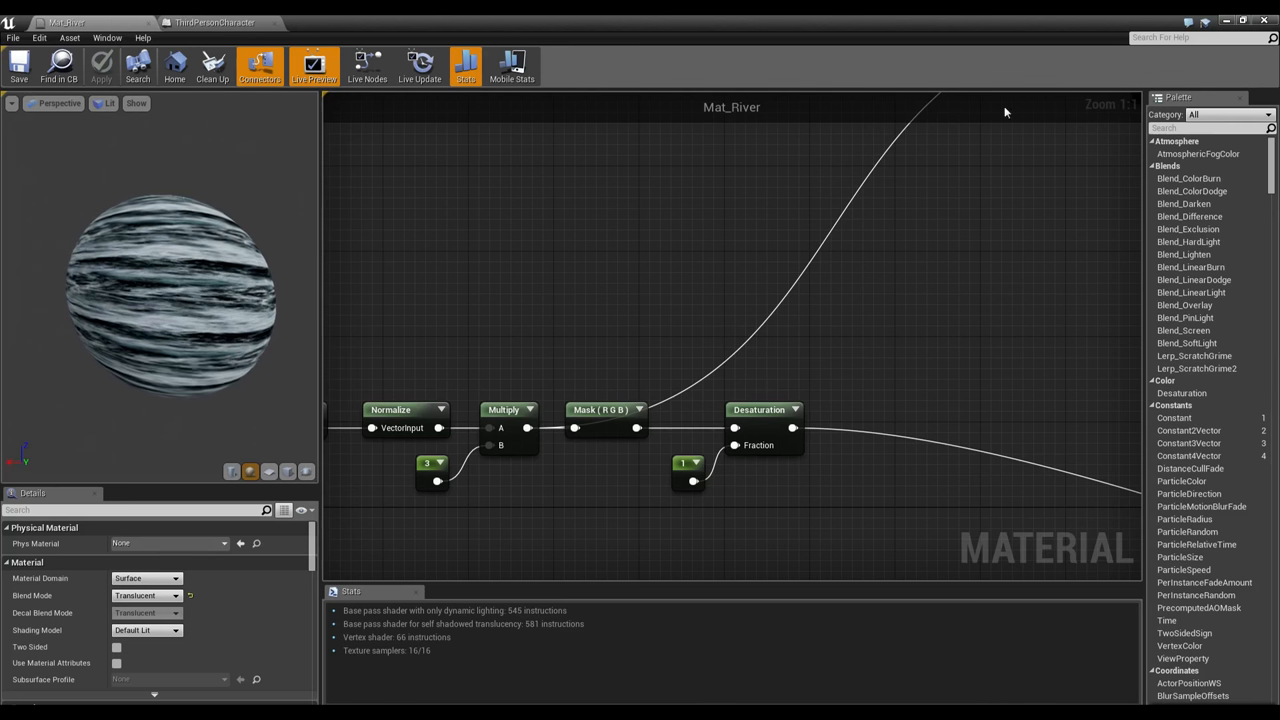
Return to the level editor and clear the character selection.
left_click(216, 22)
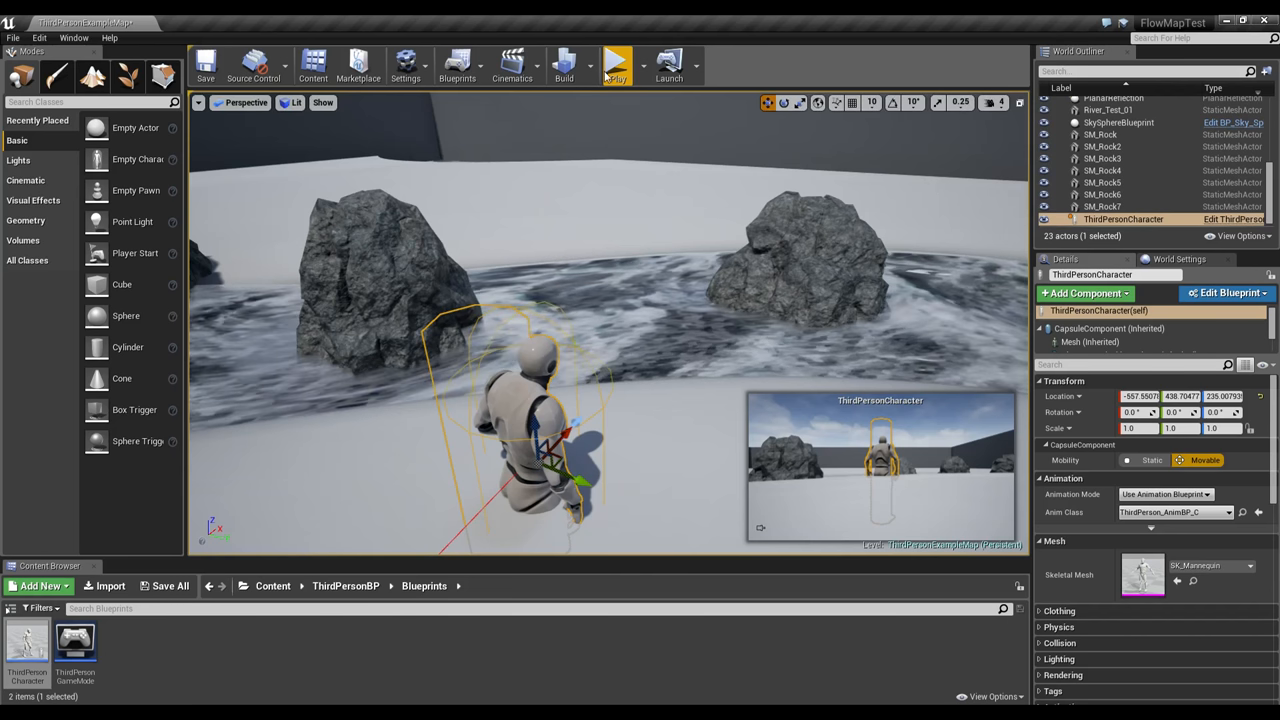
left_click(616, 64)
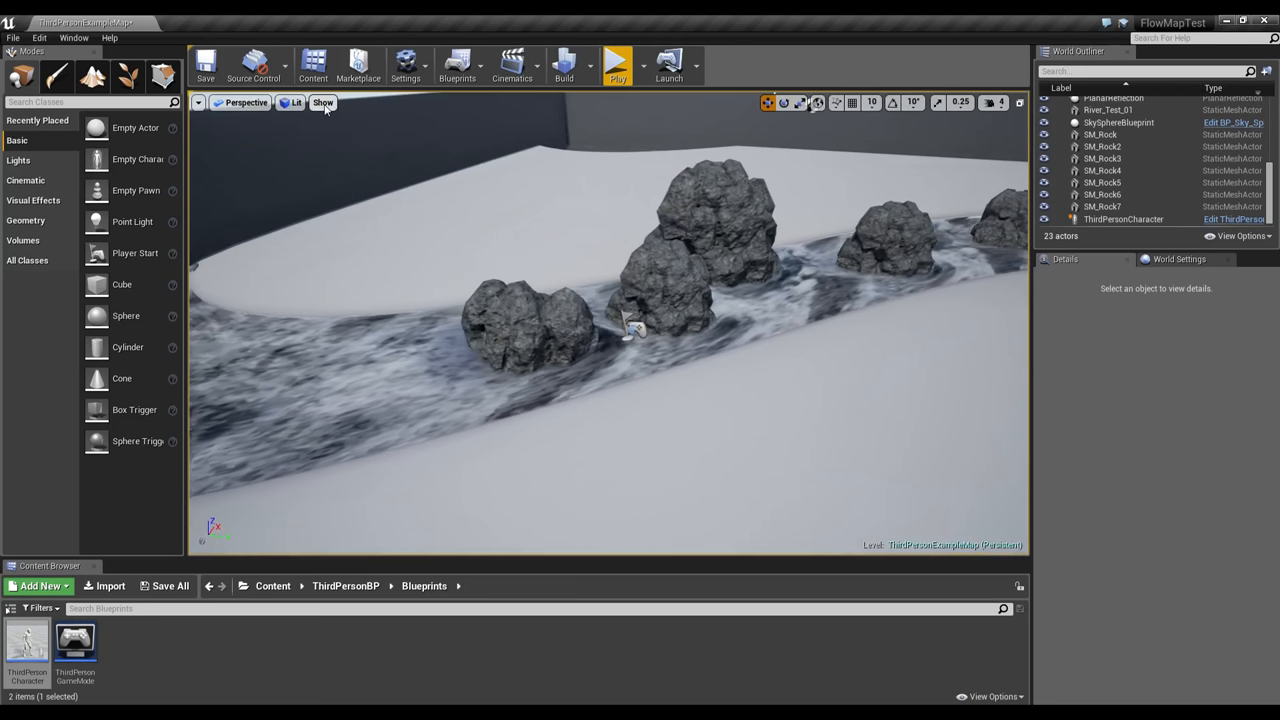
Reveal the viewport Show menu's Visualize options listing Mesh DistanceFields.
left_click(324, 102)
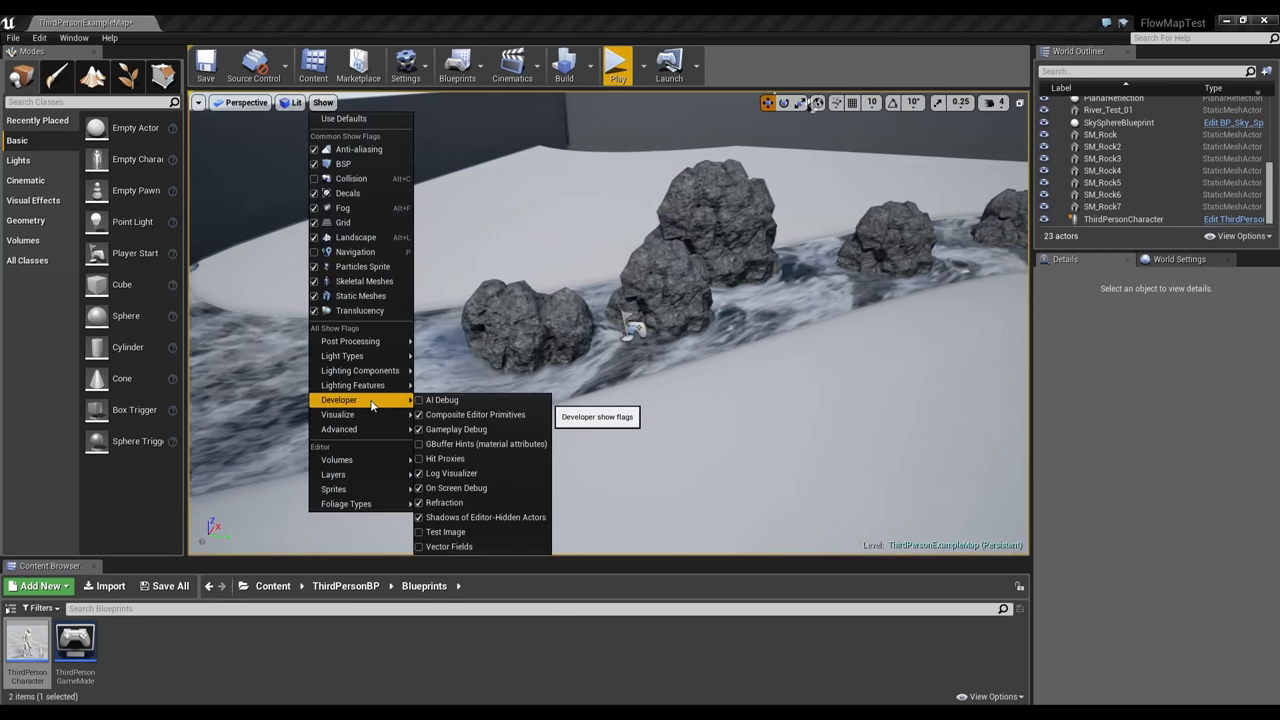
mouse_move(336, 414)
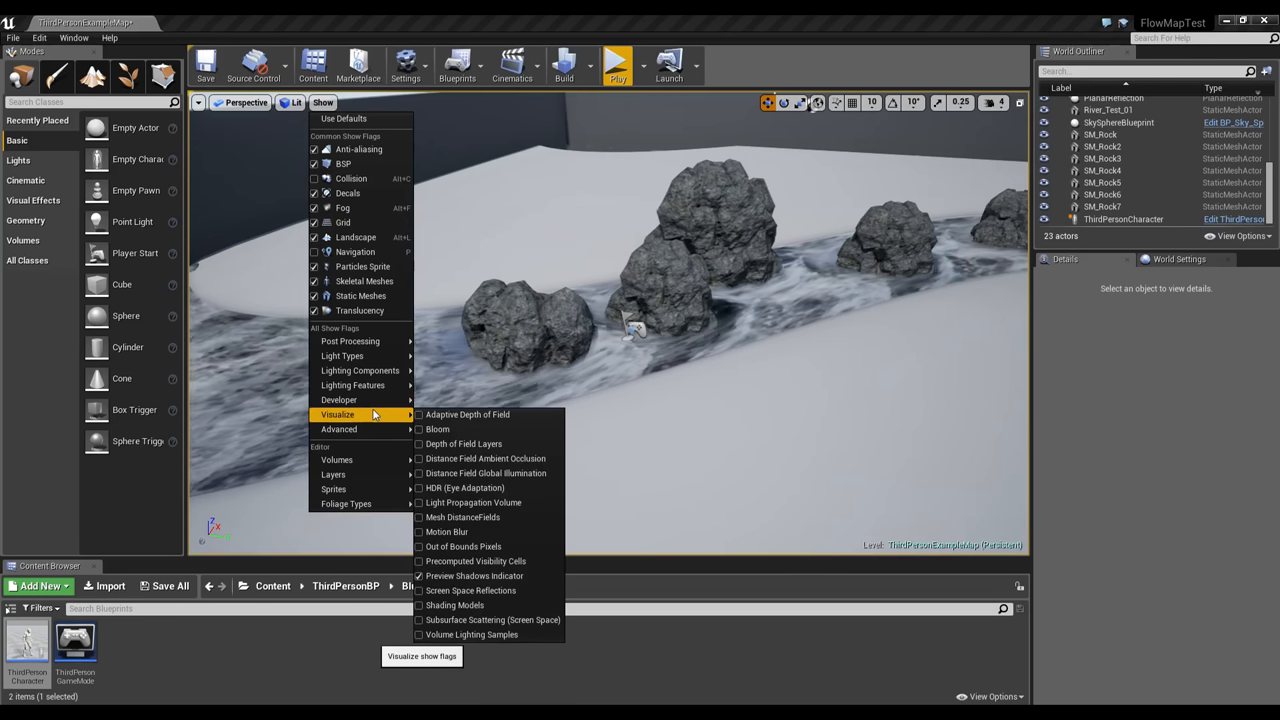
mouse_move(340, 400)
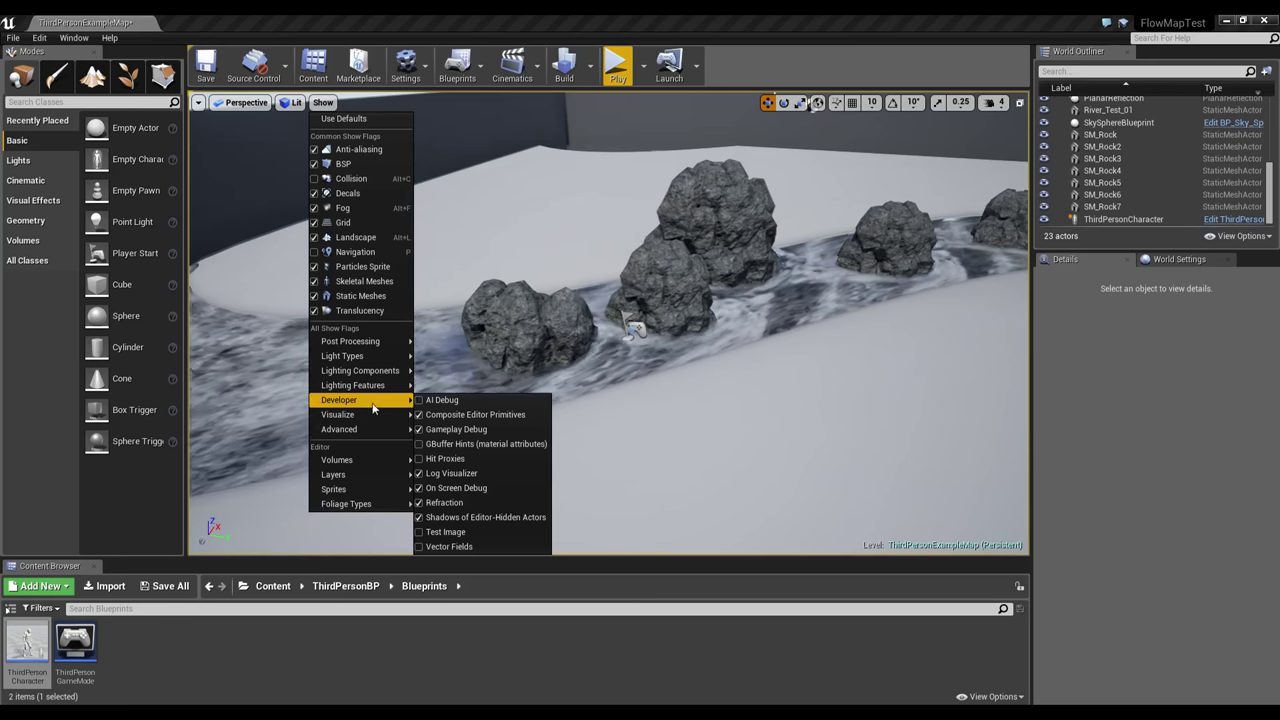
mouse_move(352, 384)
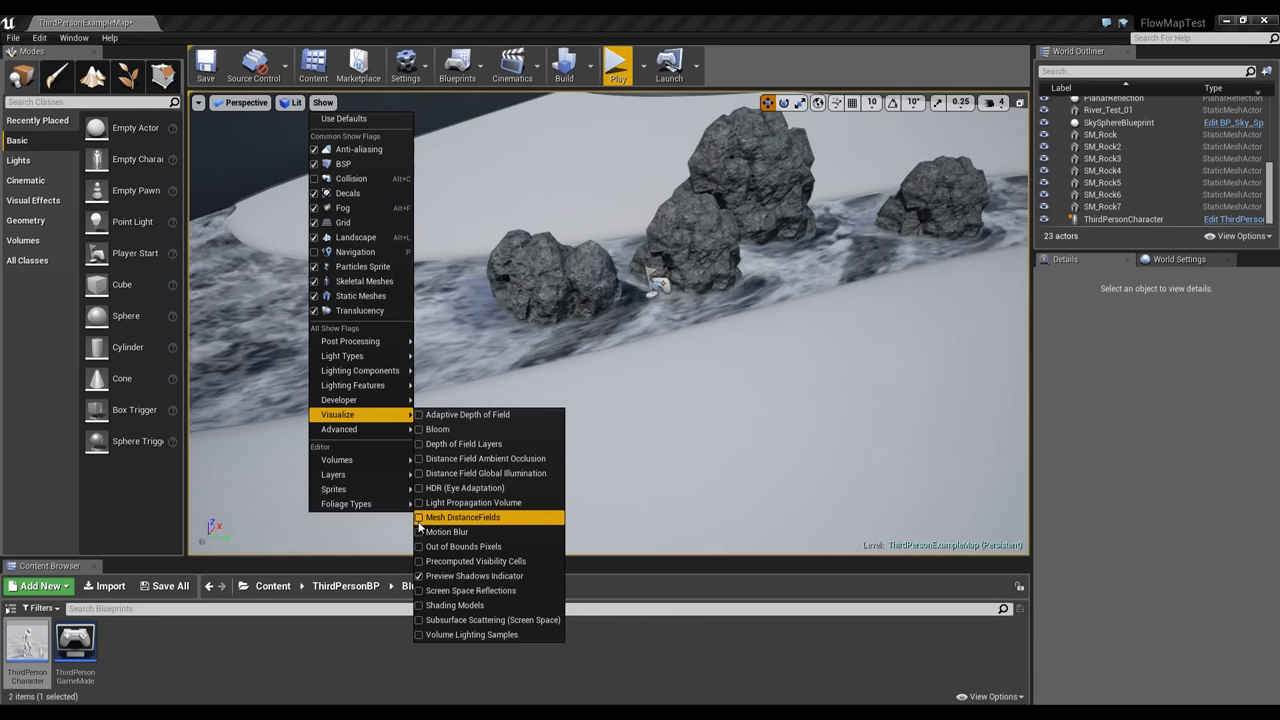
Enable Mesh DistanceFields visualization and look around the rocks' grey distance-field volumes.
left_click(464, 516)
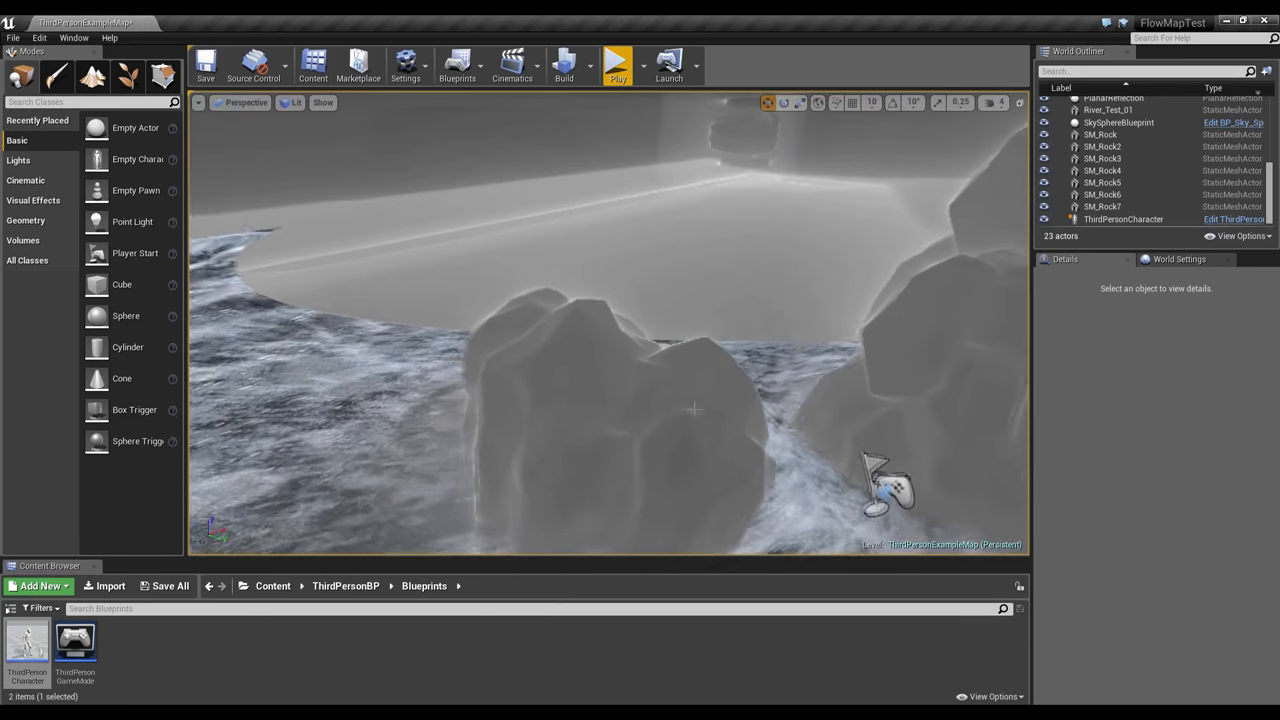
left_click_drag(890, 486, 780, 404)
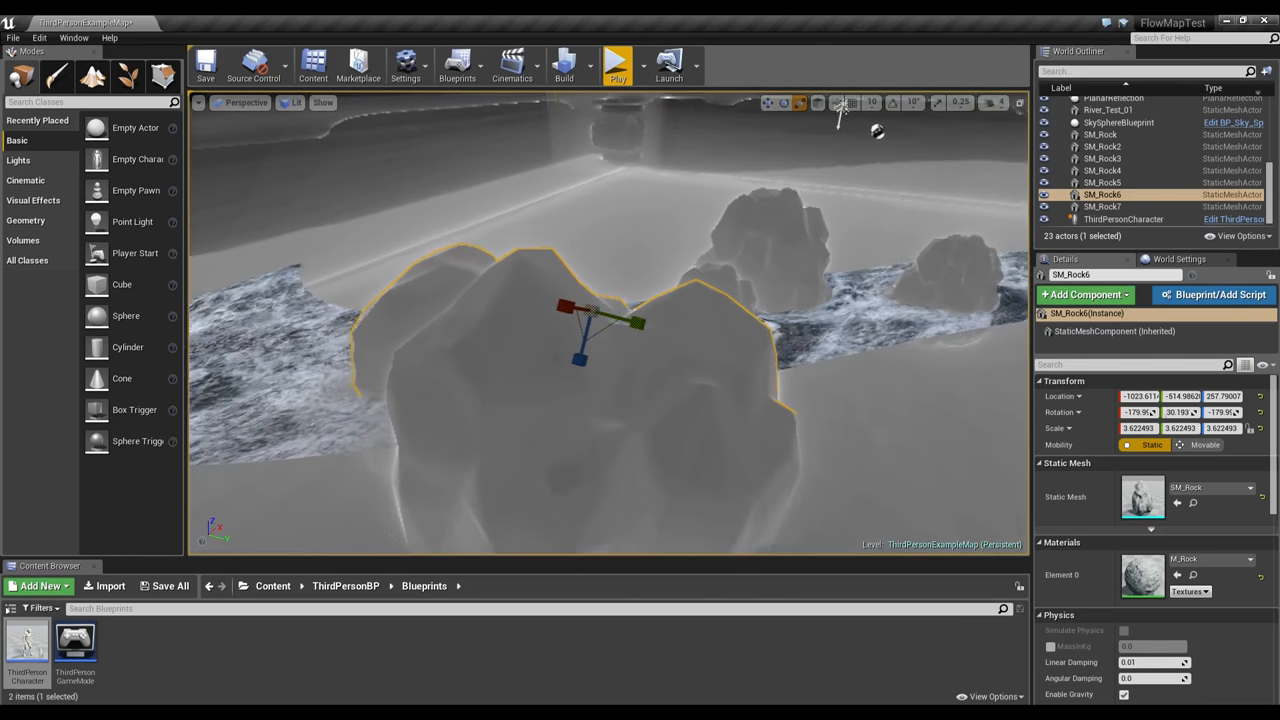
scroll("down", 3)
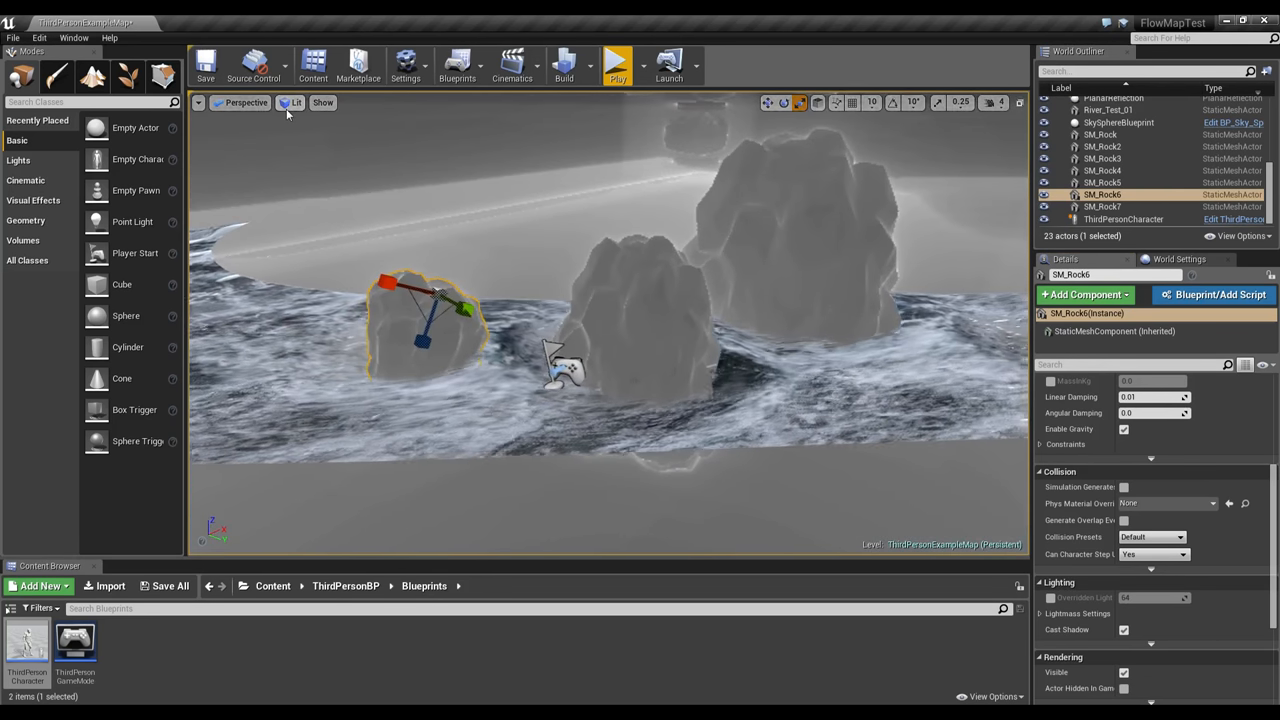
Turn off Mesh DistanceFields visualization to restore the lit river view.
left_click(292, 102)
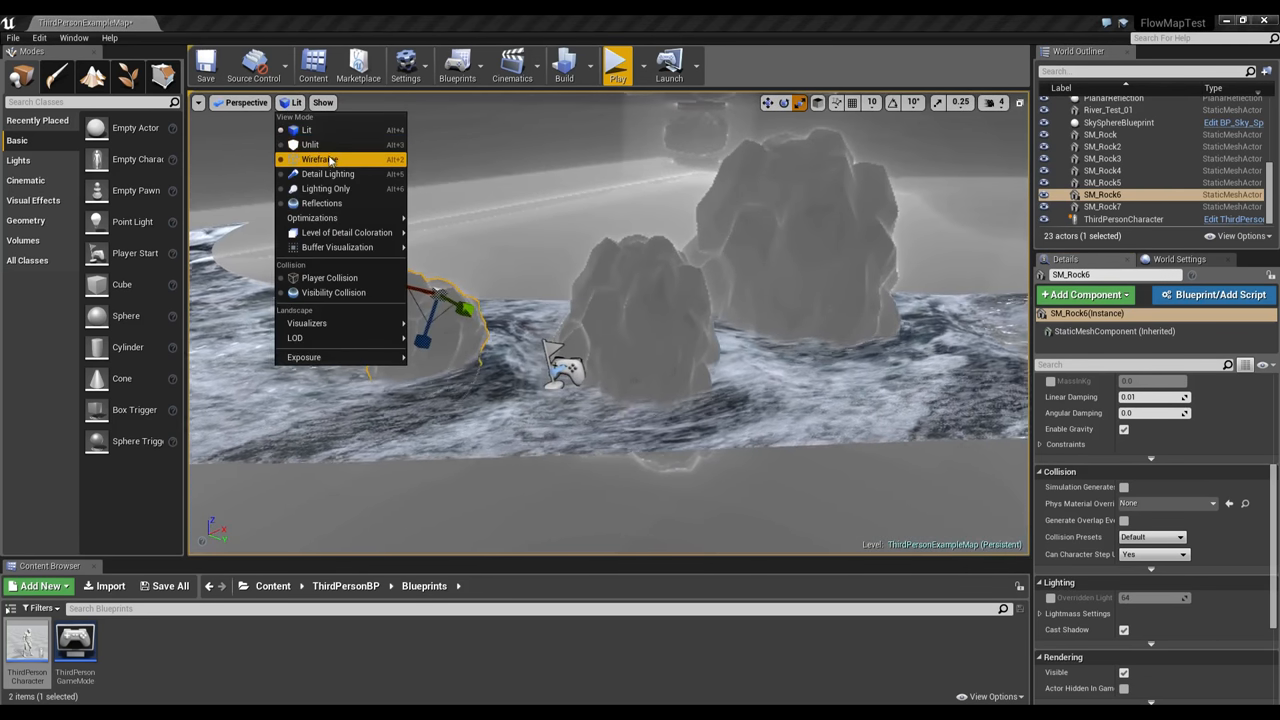
mouse_move(310, 144)
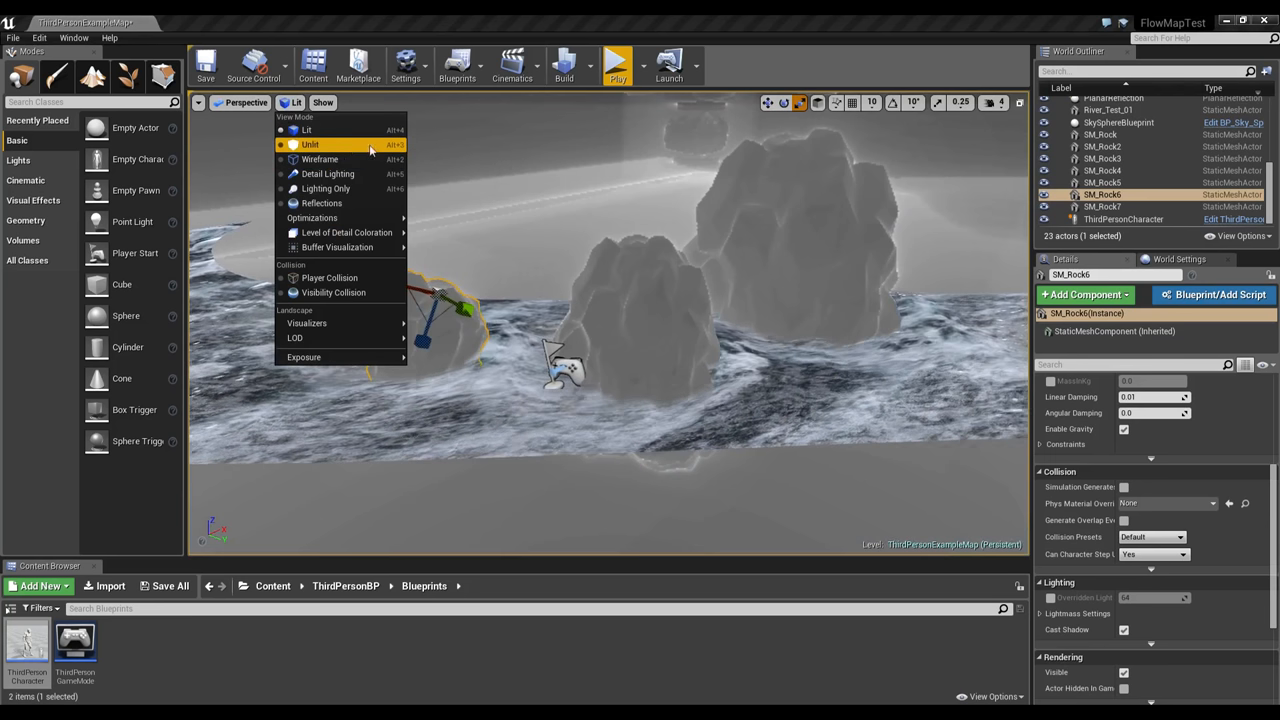
left_click(322, 102)
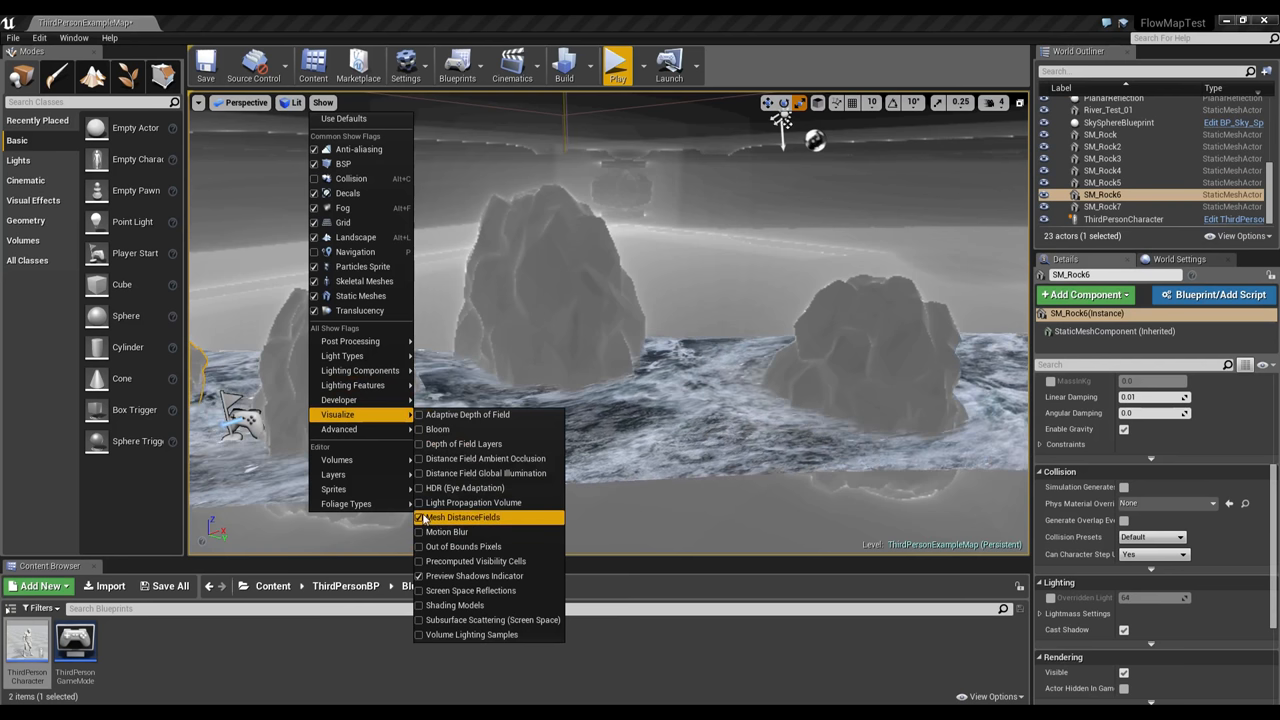
left_click(462, 516)
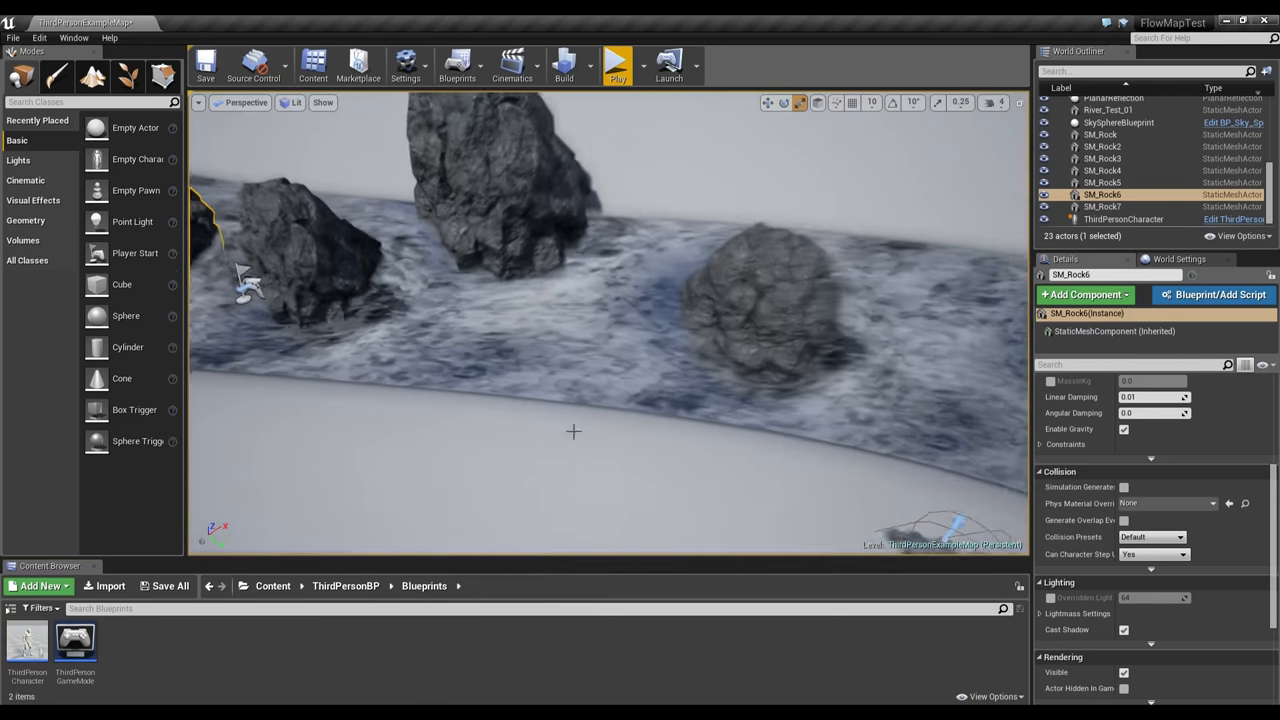
Bring the river mesh up in the Static Mesh Editor.
left_click(1108, 110)
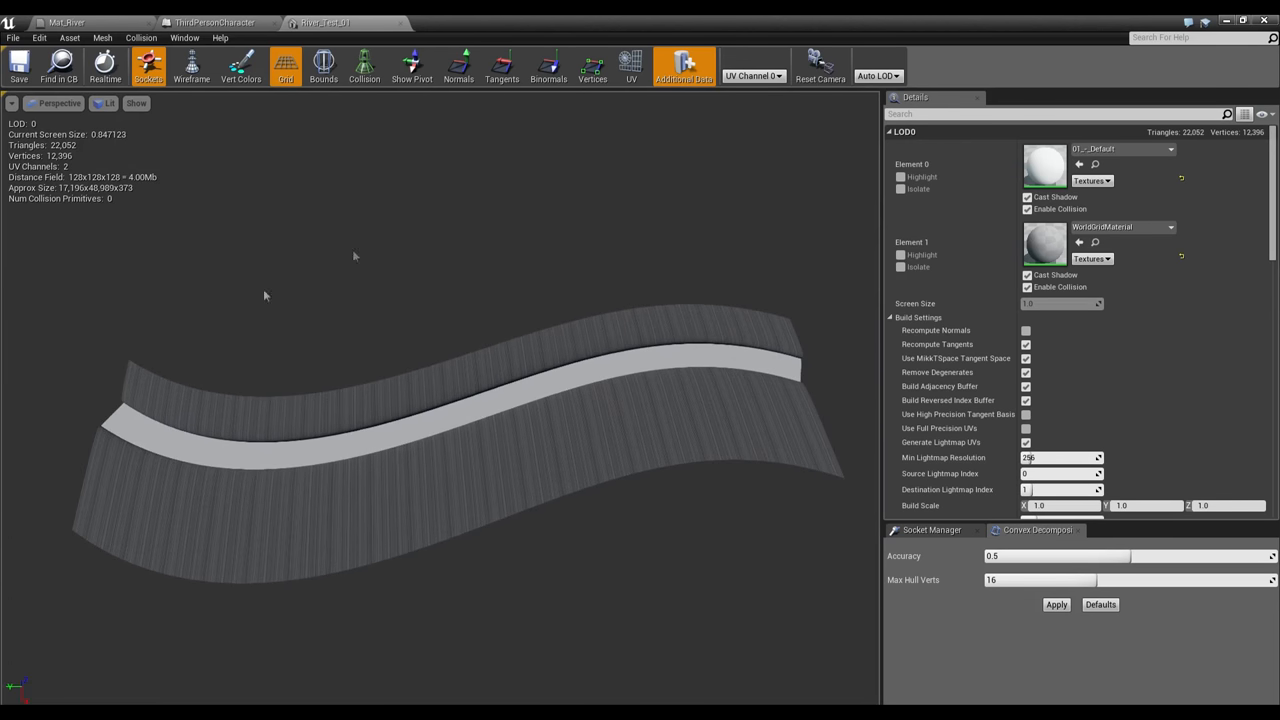
mouse_move(632, 66)
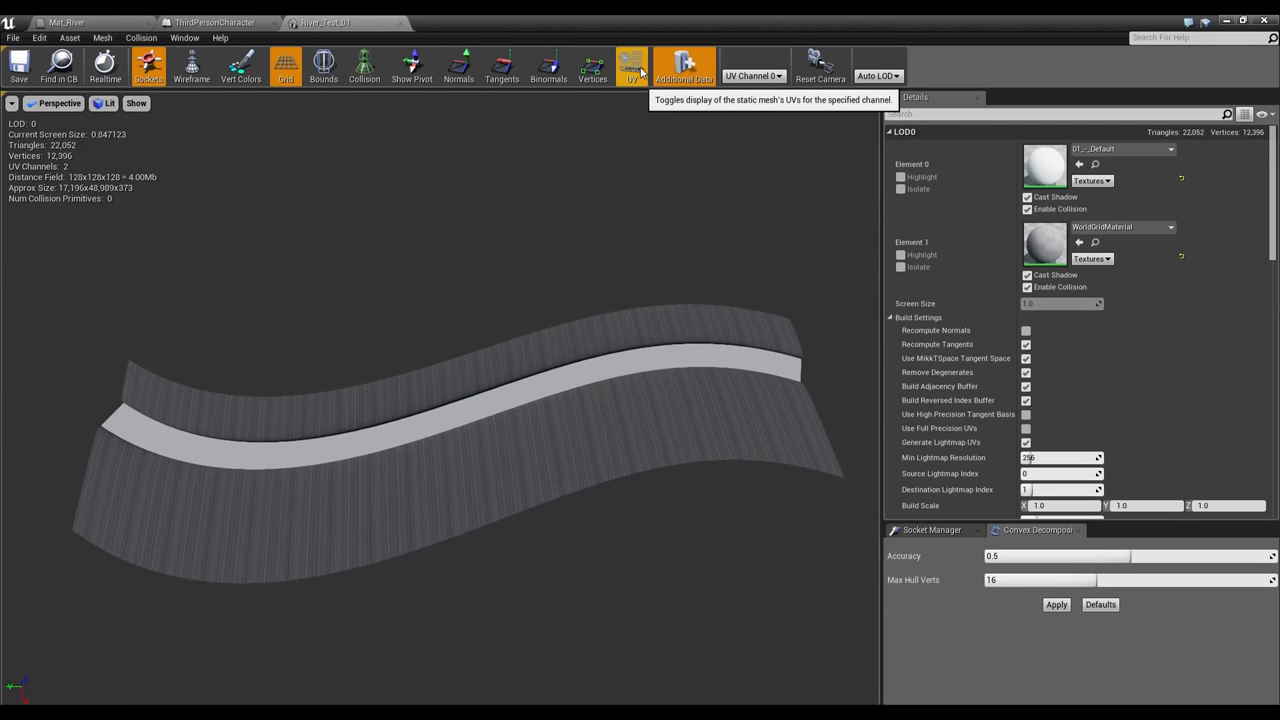
Overlay the river mesh's UV layout for inspection, then return to the ThirdPersonCharacter blueprint.
left_click(632, 66)
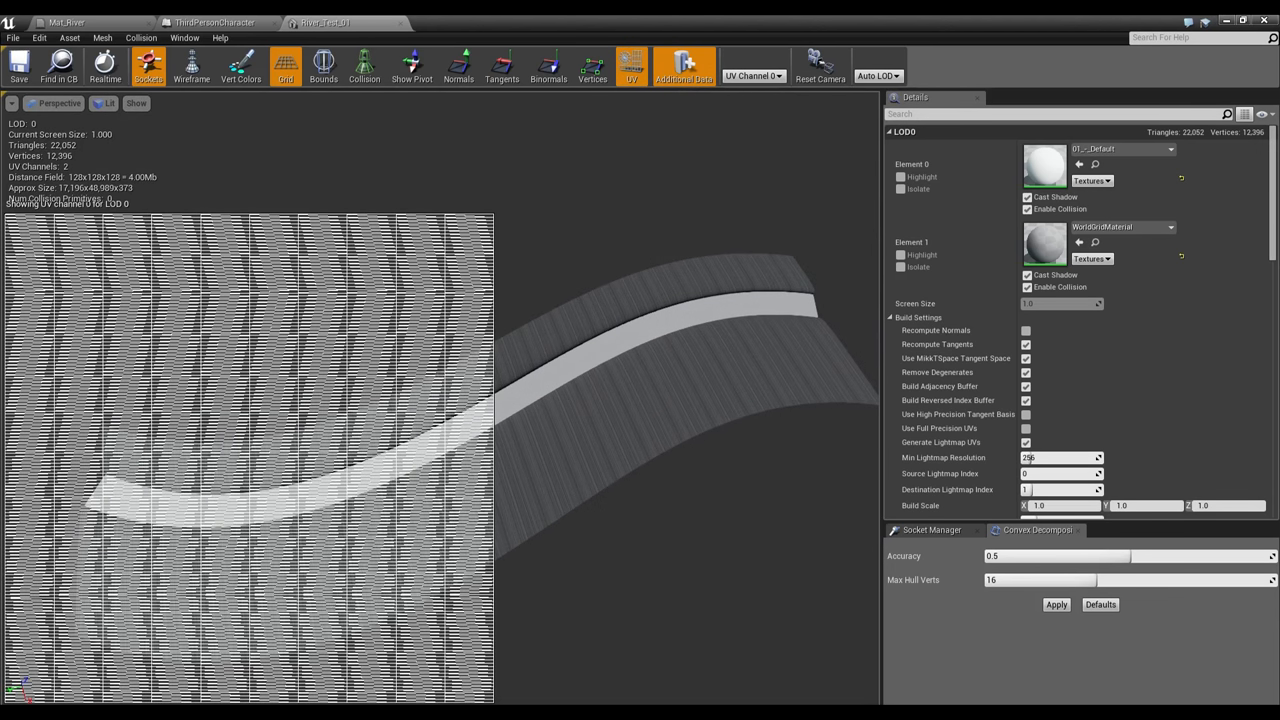
scroll("down", 3)
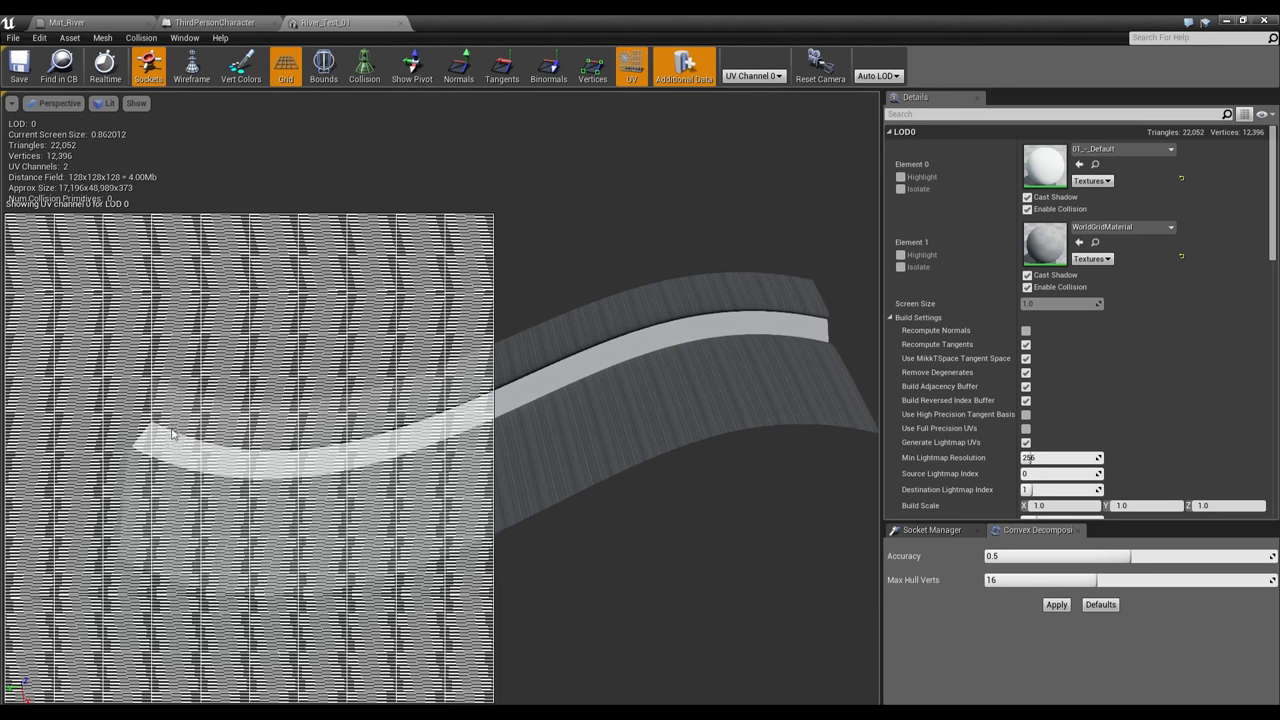
mouse_move(240, 396)
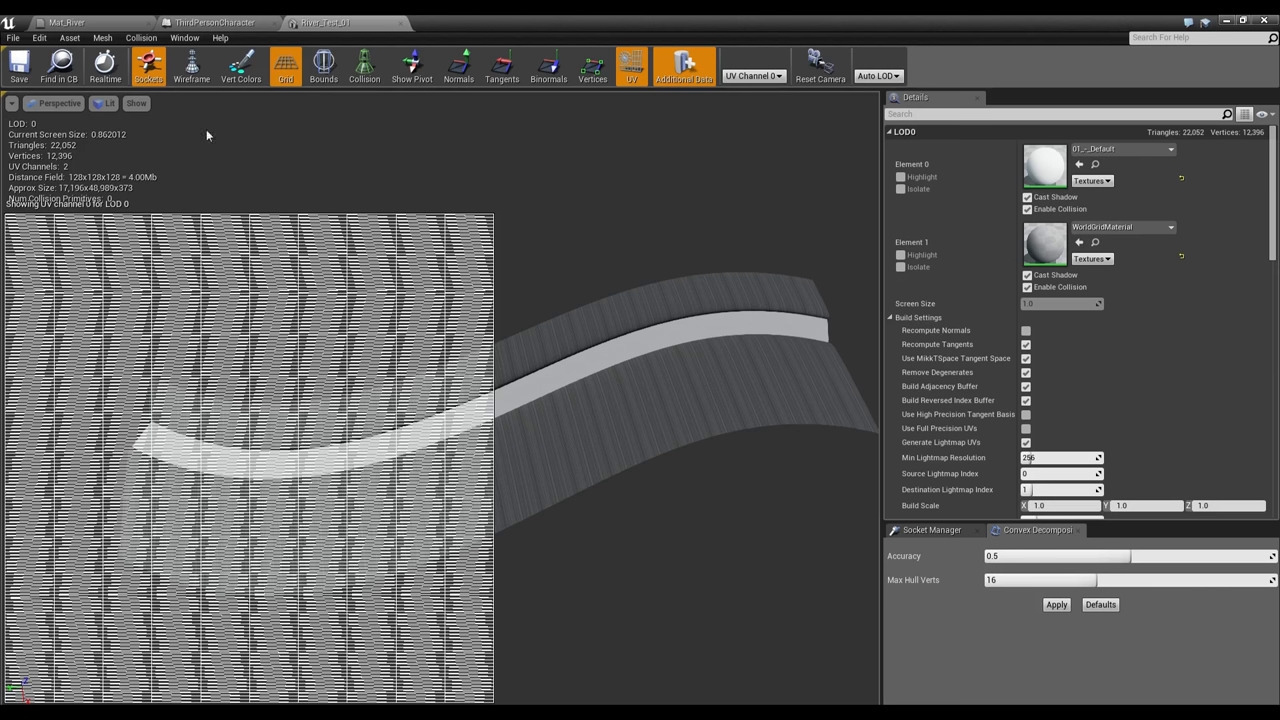
mouse_move(624, 336)
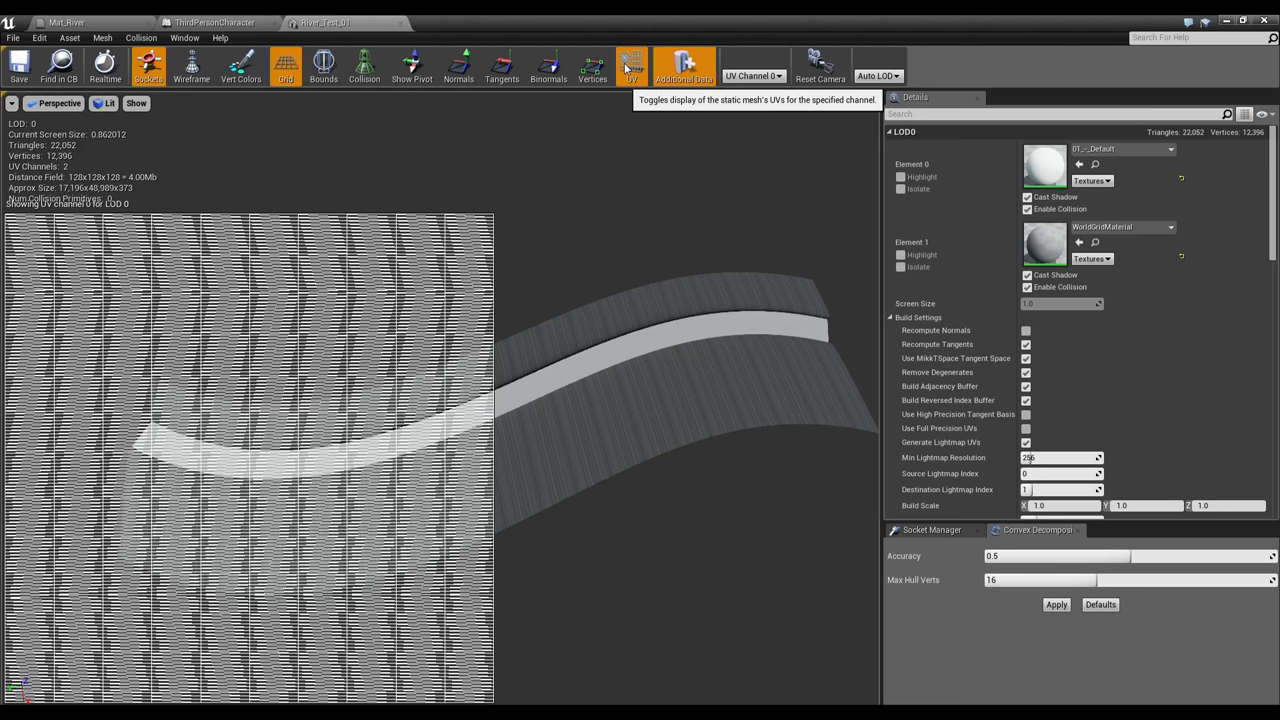
mouse_move(172, 136)
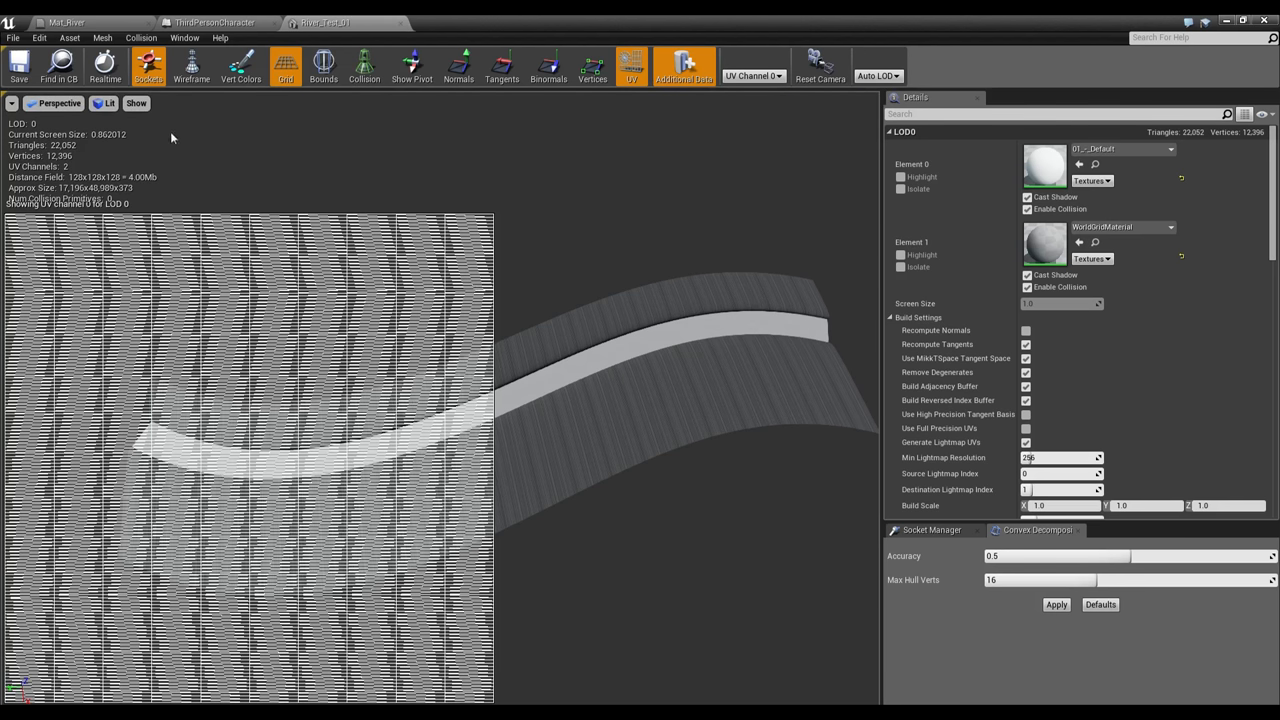
mouse_move(150, 436)
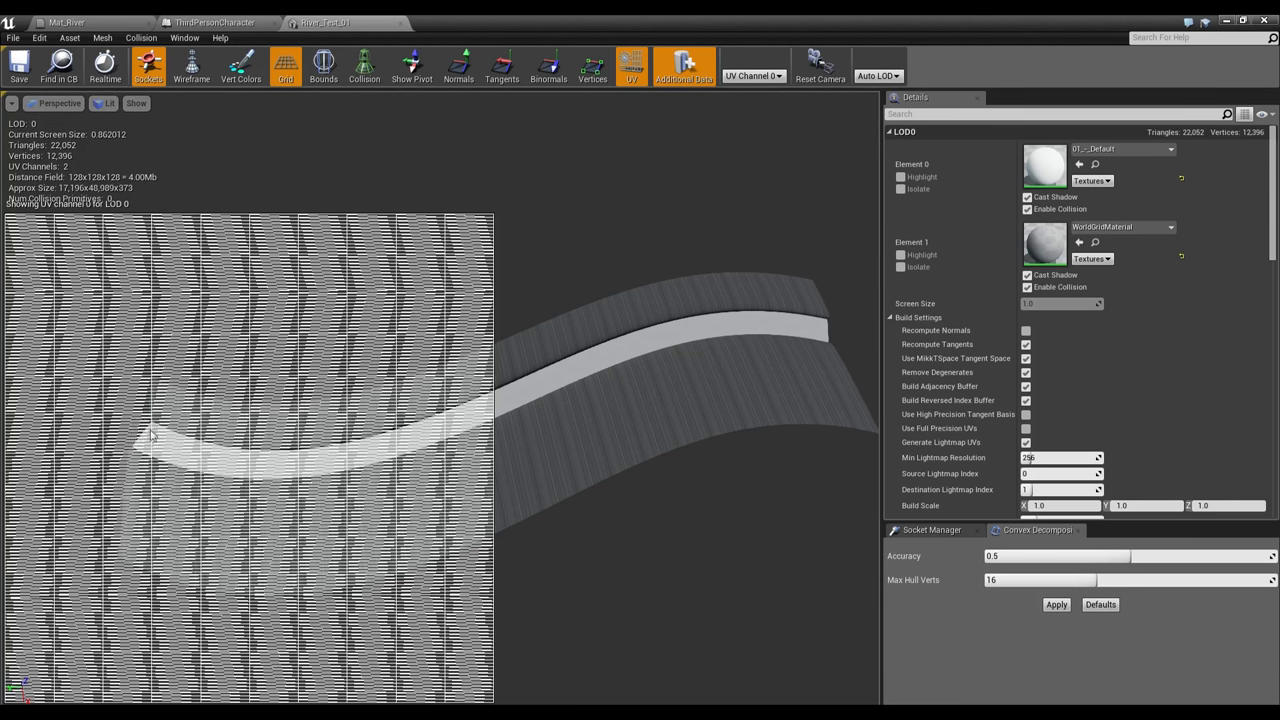
mouse_move(792, 328)
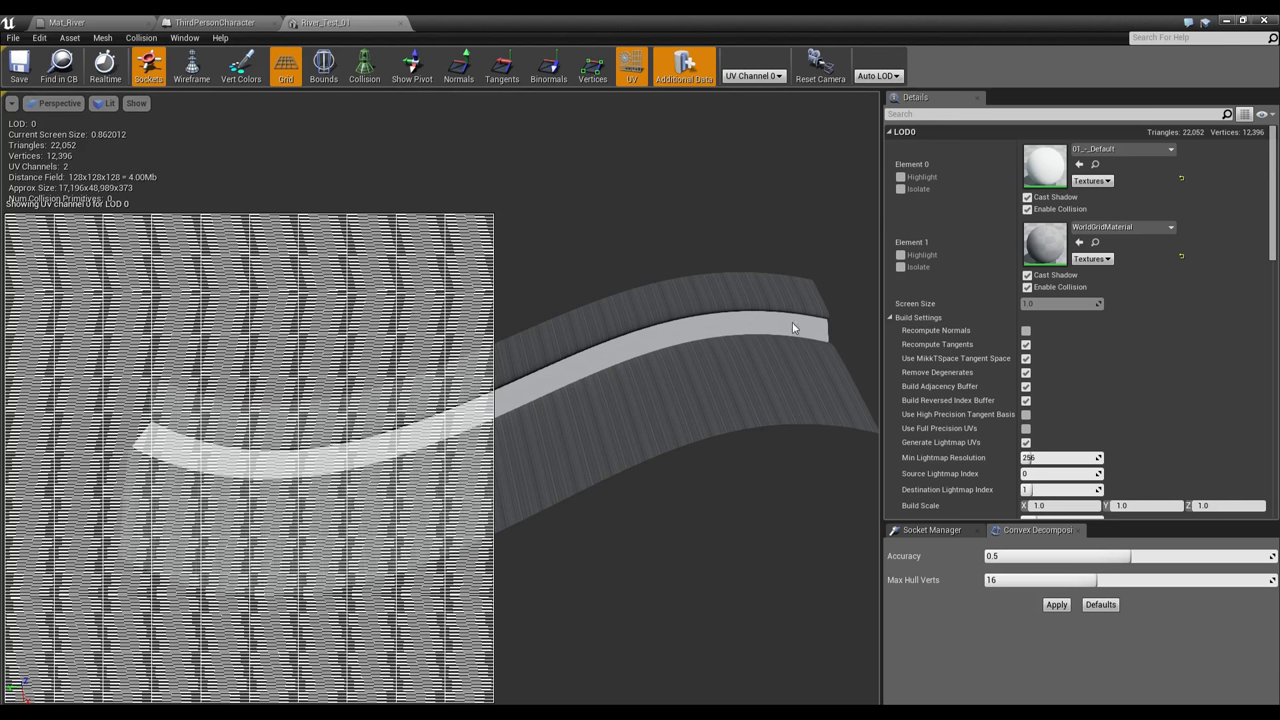
mouse_move(528, 474)
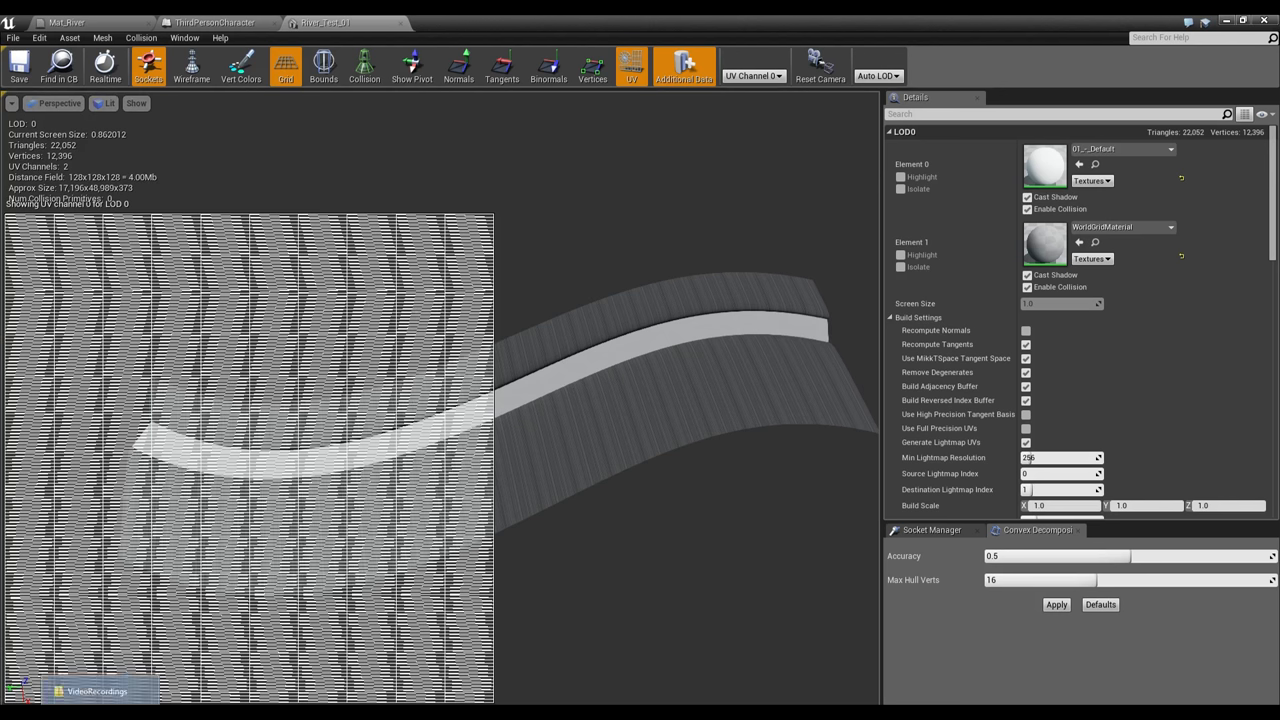
mouse_move(510, 212)
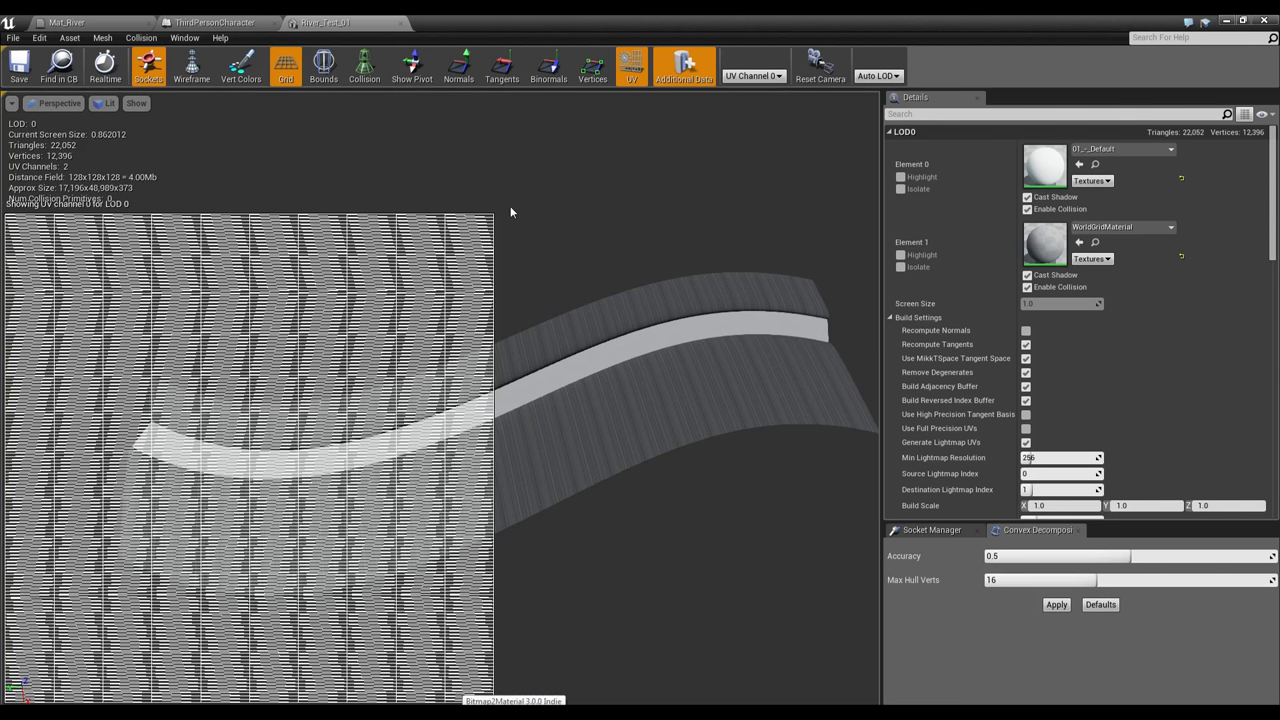
mouse_move(164, 440)
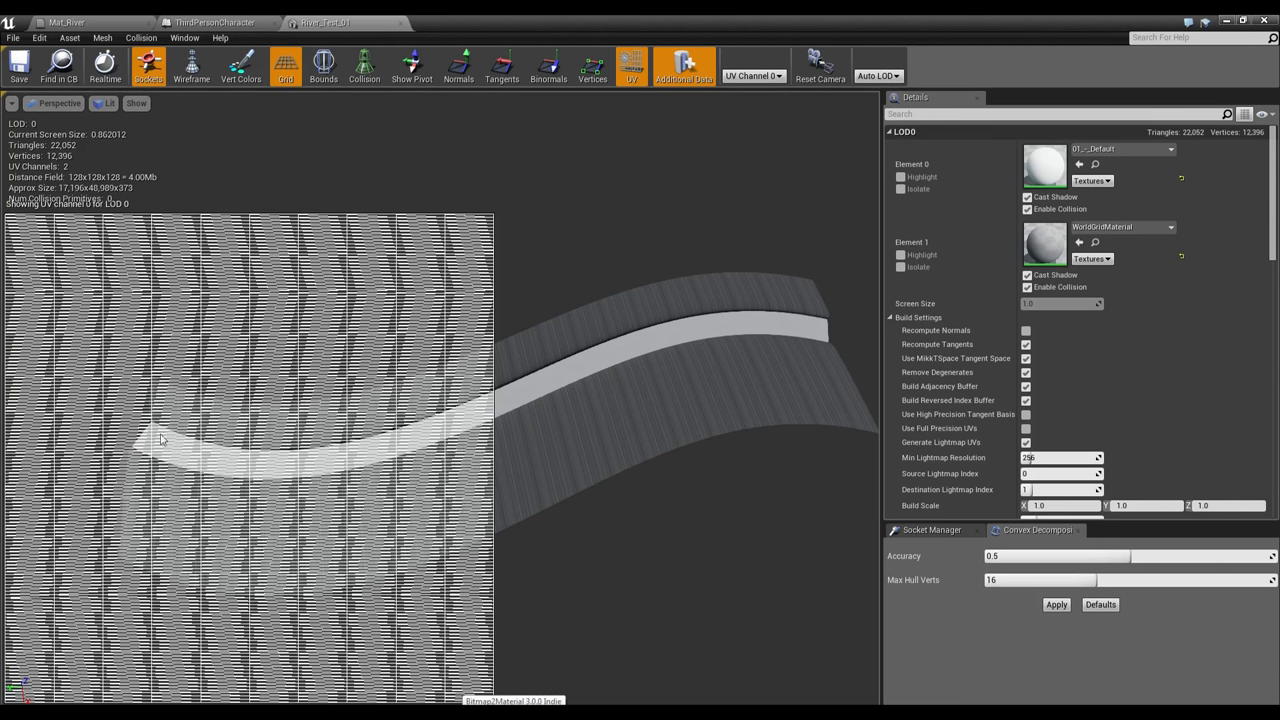
mouse_move(470, 360)
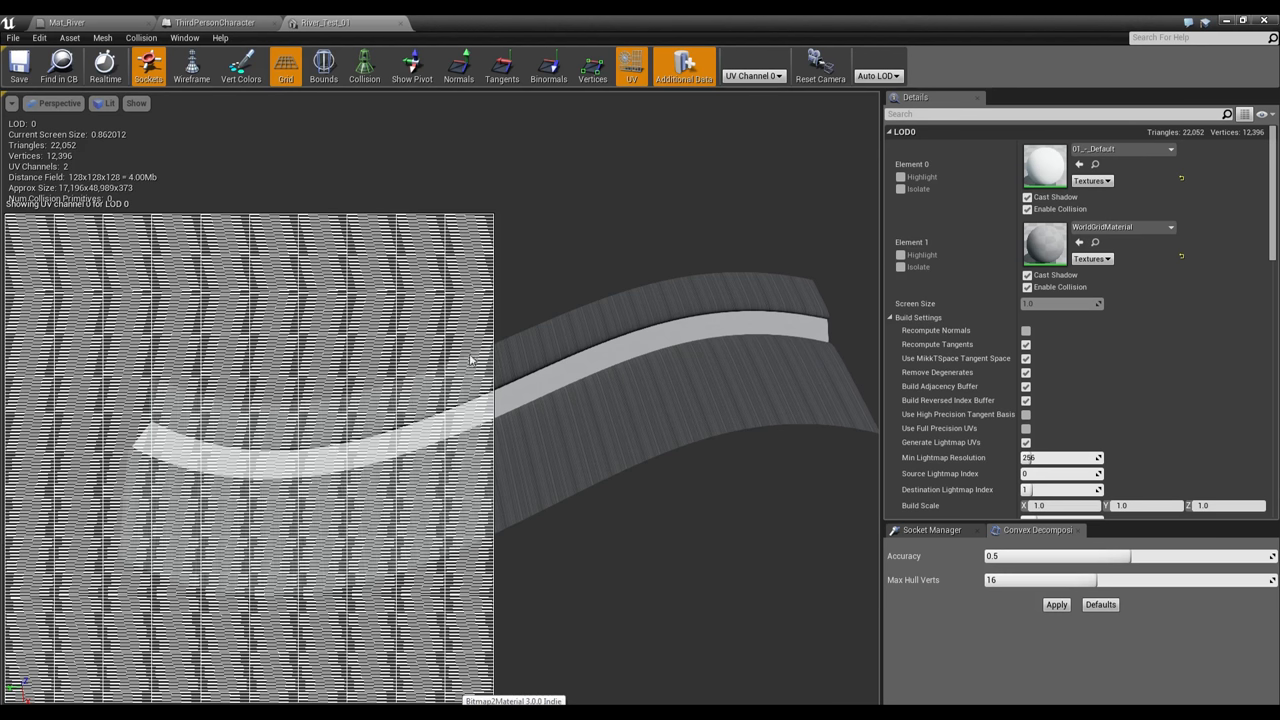
mouse_move(162, 210)
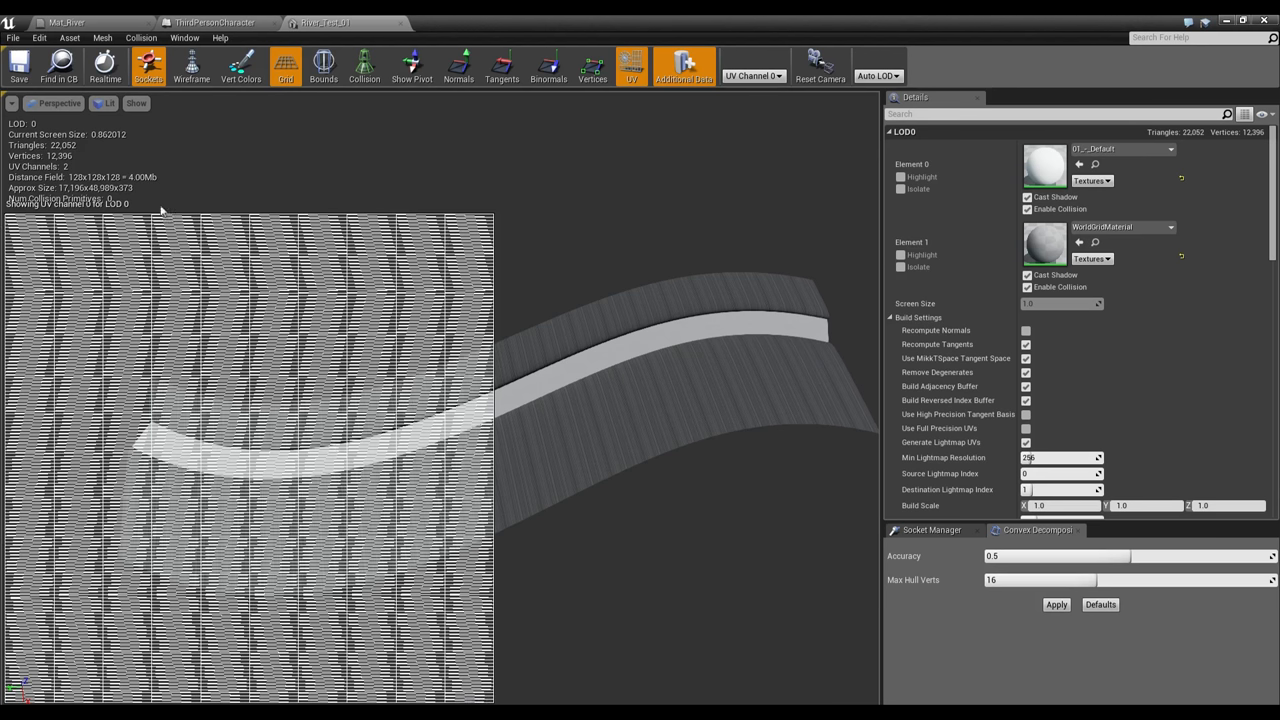
mouse_move(408, 328)
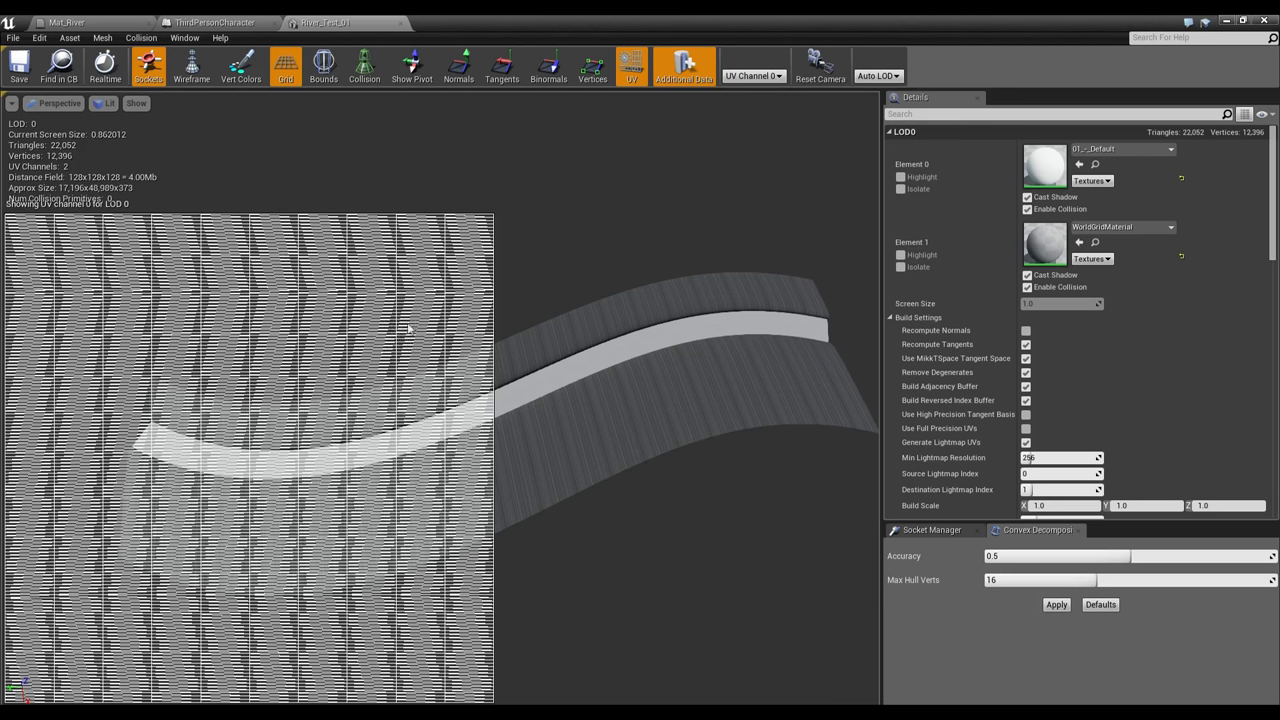
mouse_move(270, 124)
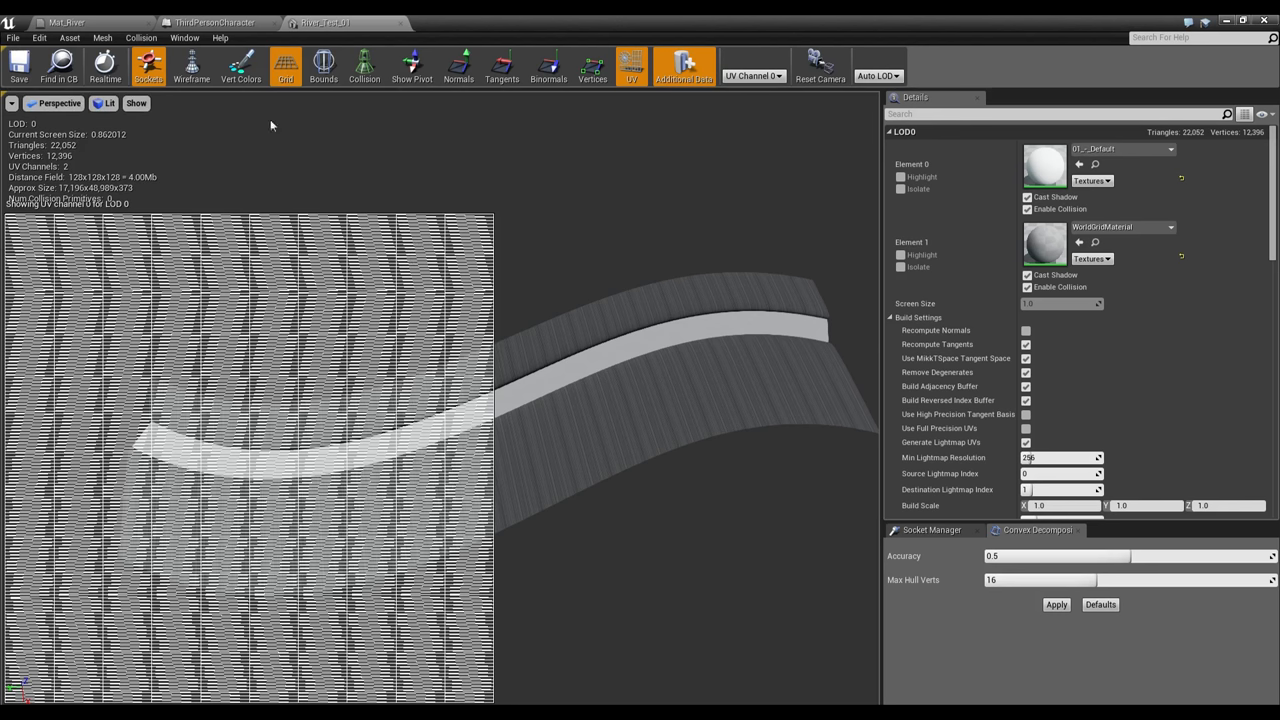
left_click(632, 66)
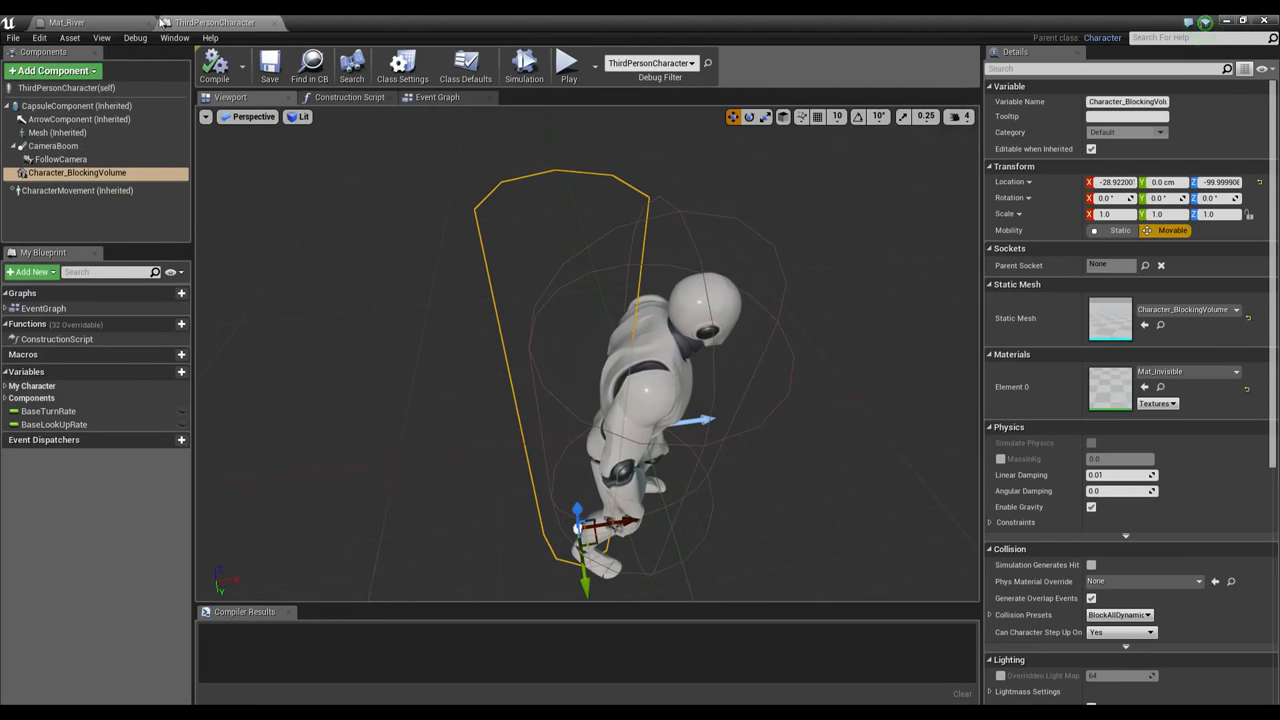
left_click(68, 22)
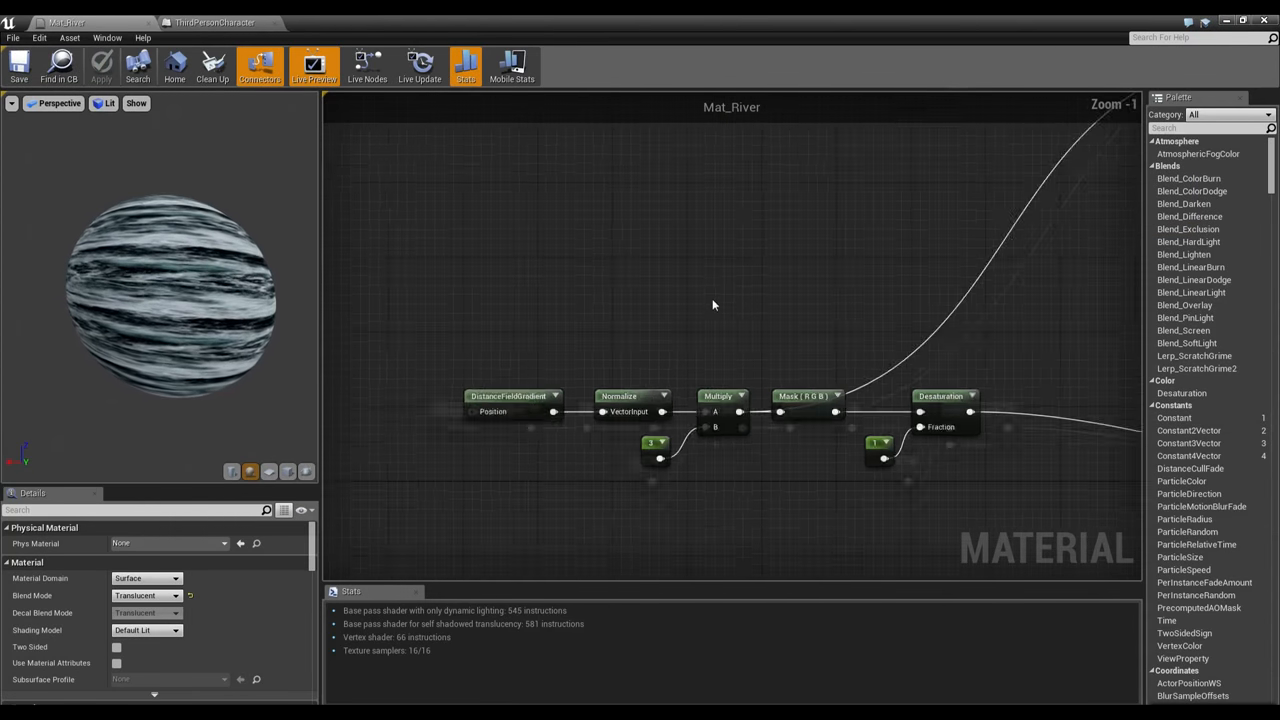
scroll("down", 3)
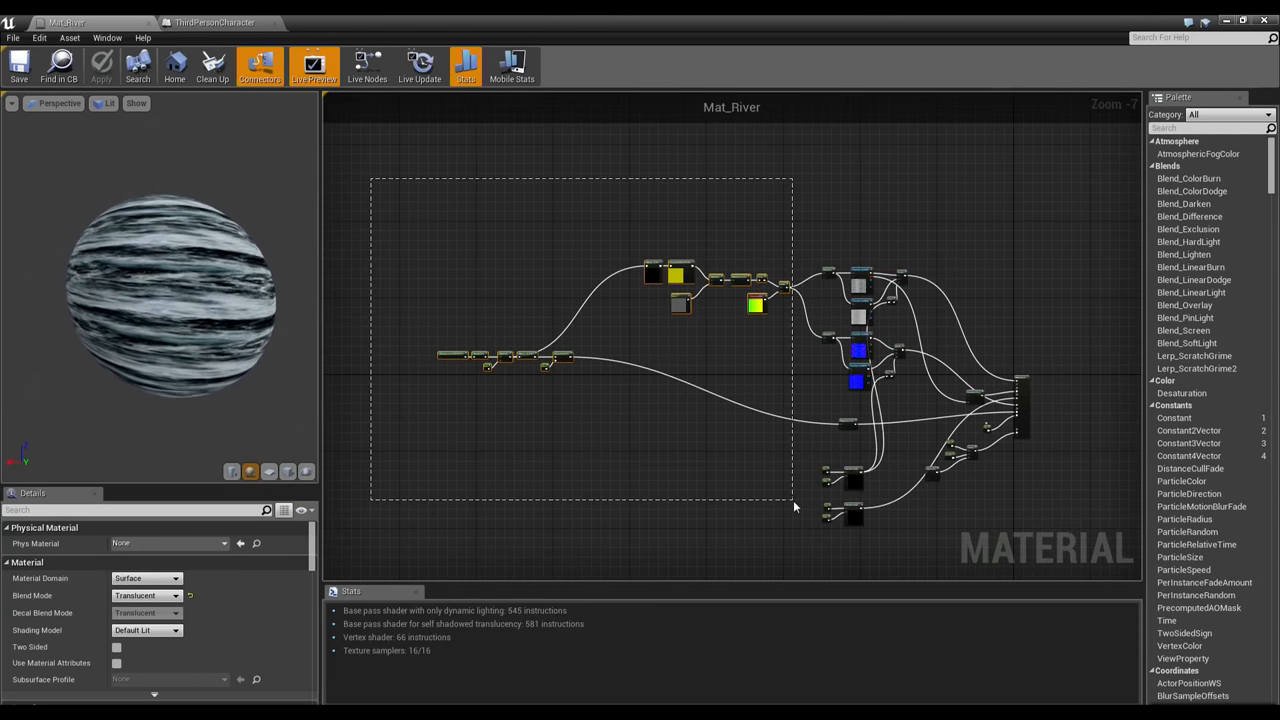
left_click_drag(792, 508, 644, 468)
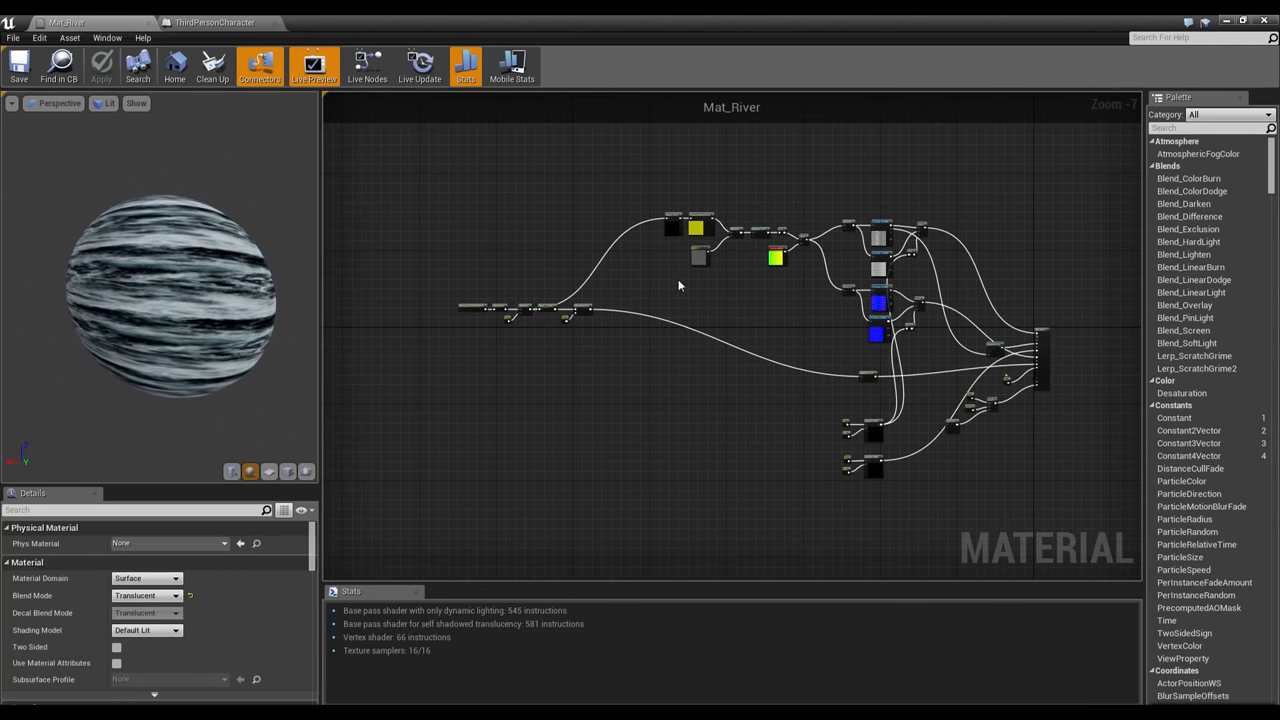
left_click_drag(436, 218, 760, 392)
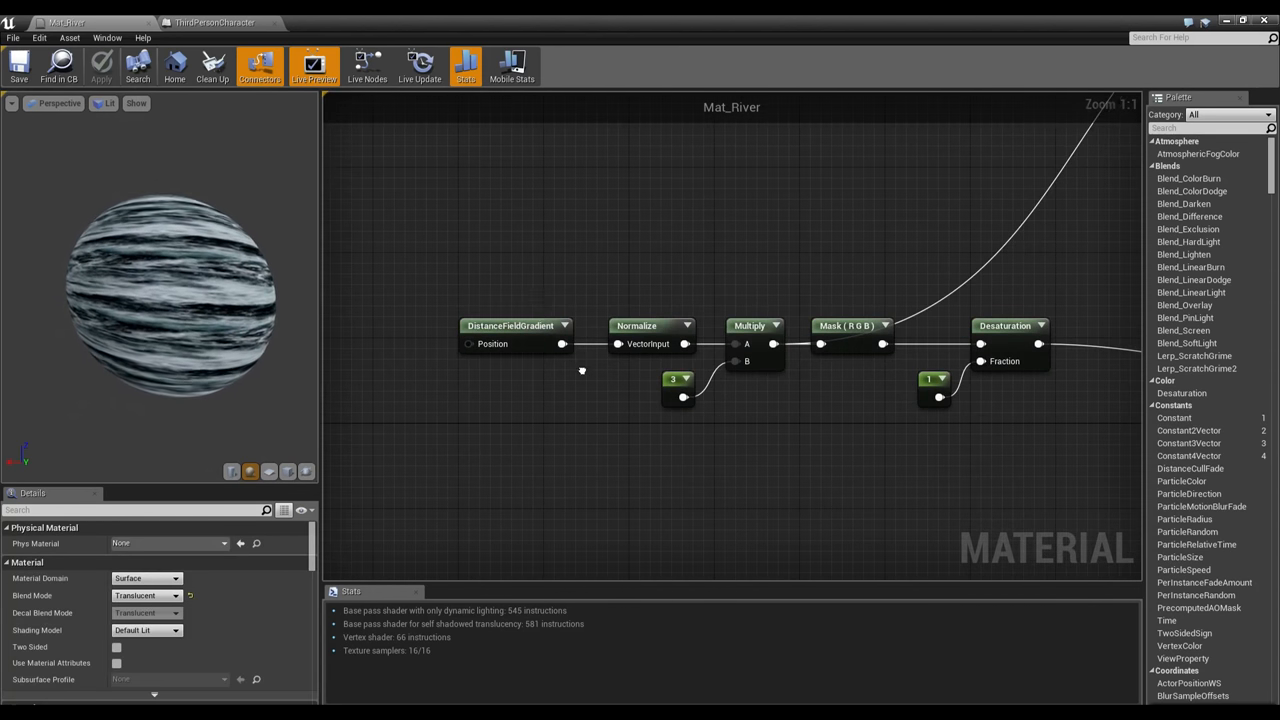
left_click(510, 324)
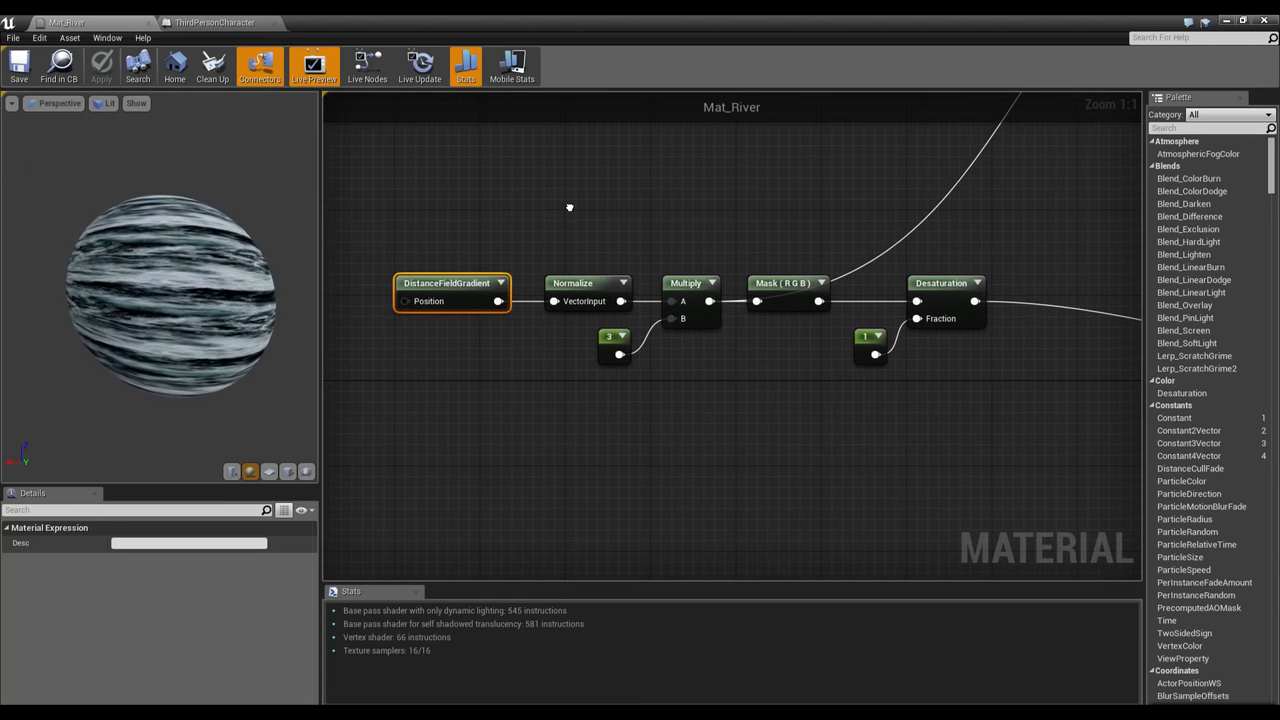
mouse_move(600, 220)
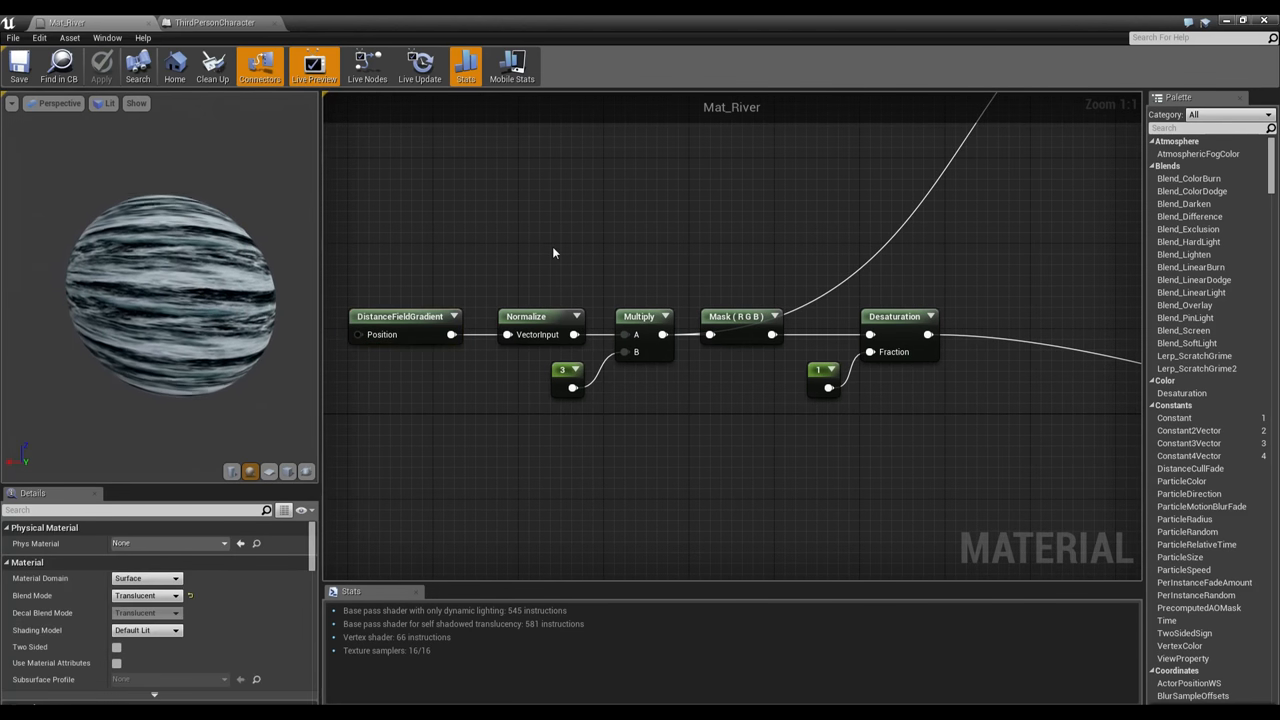
left_click(400, 316)
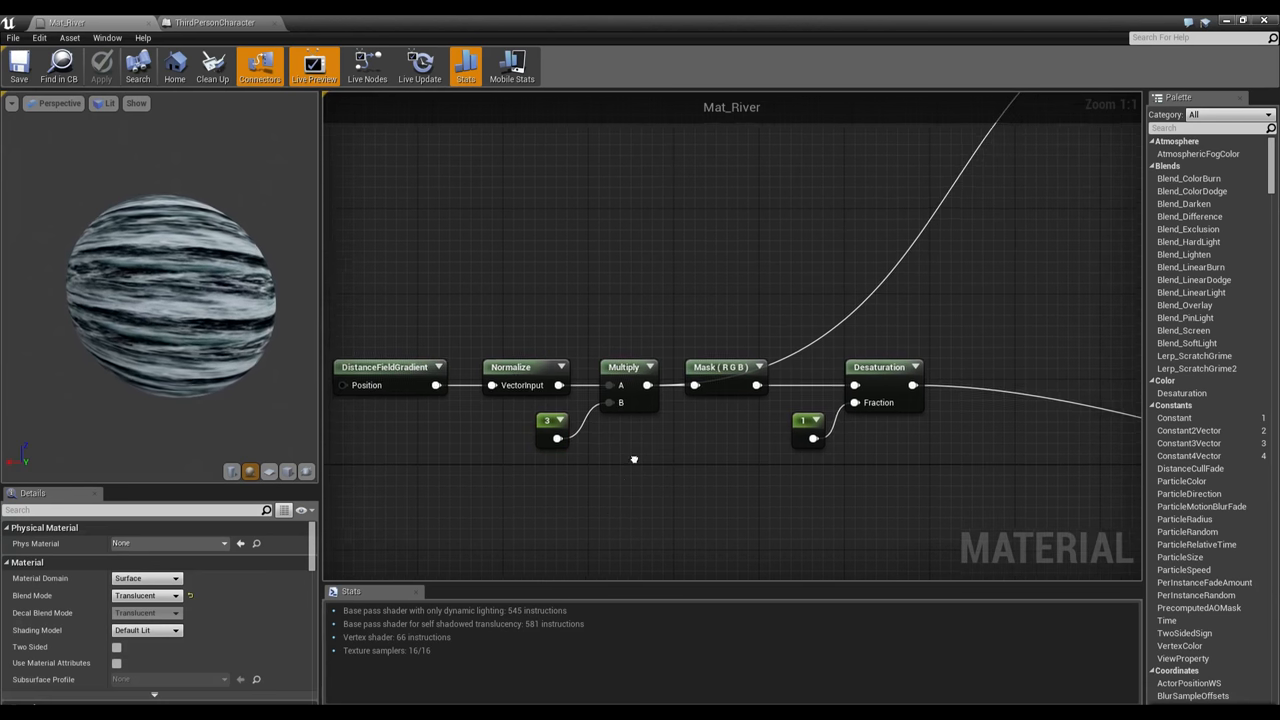
left_click(548, 430)
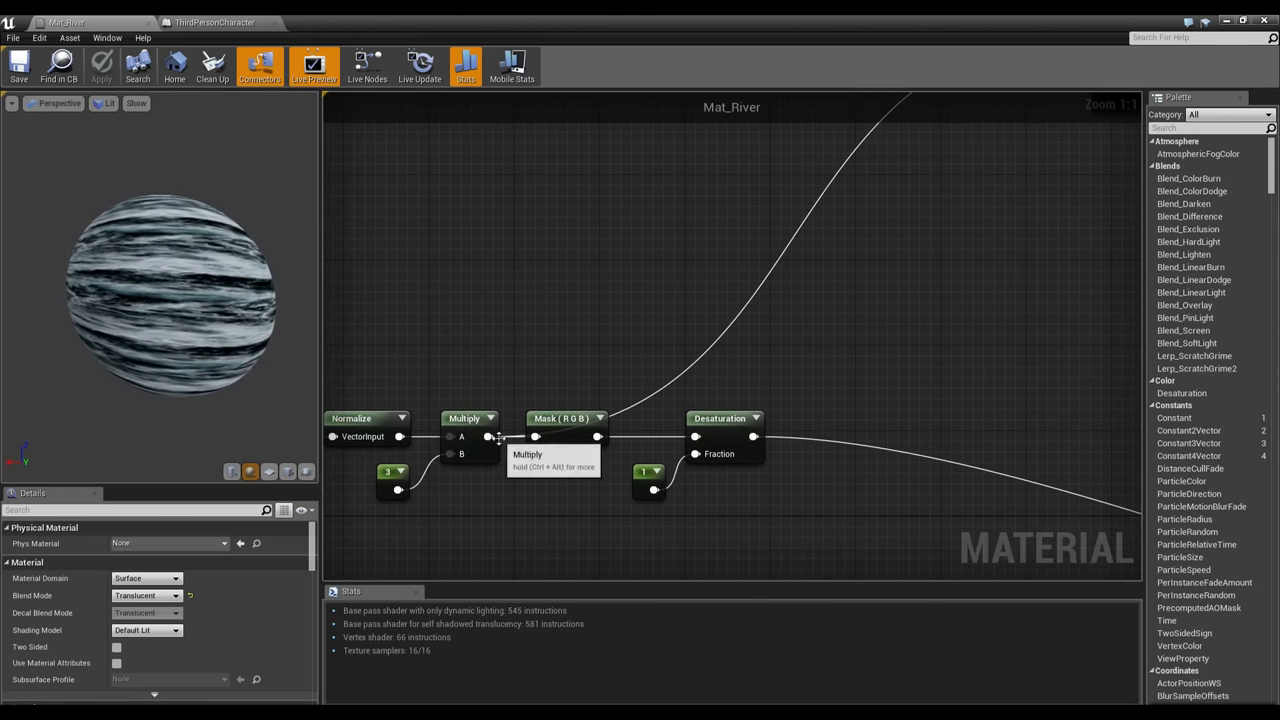
mouse_move(780, 420)
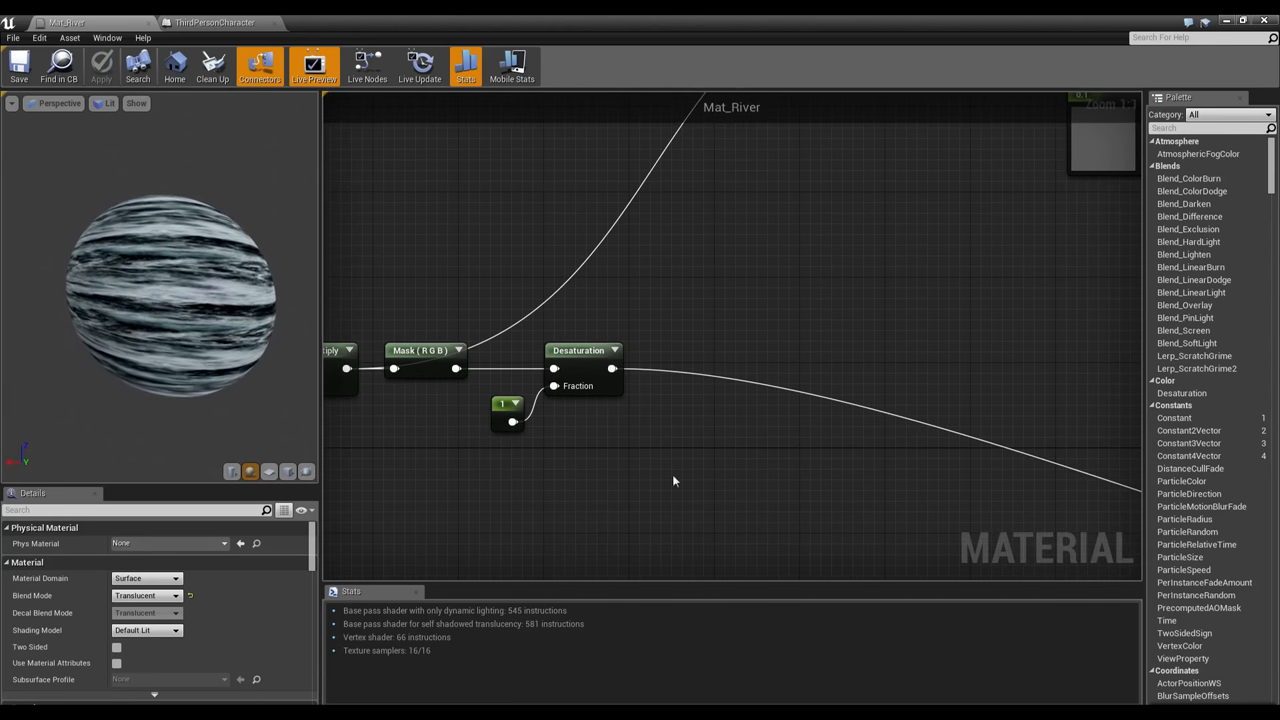
Select the Multiply-by-10 node in the Mat_River graph before returning to the level view.
scroll("down", 3)
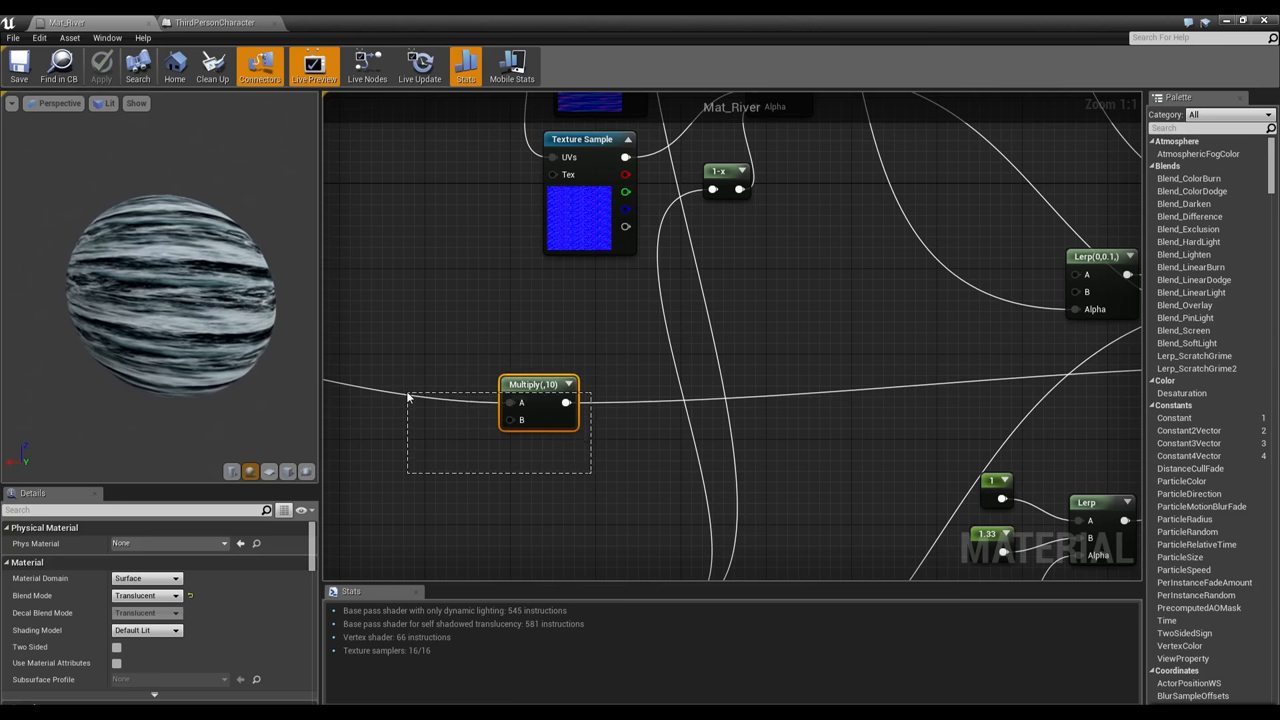
left_click(540, 384)
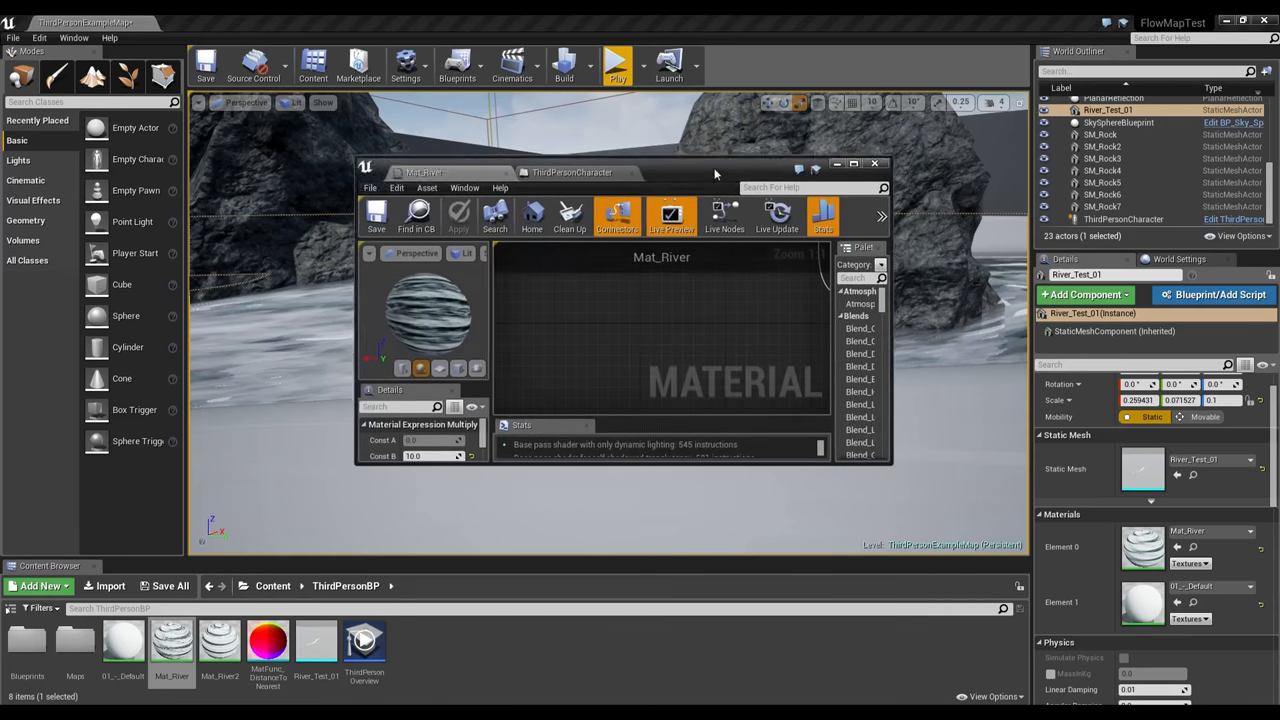
left_click(852, 164)
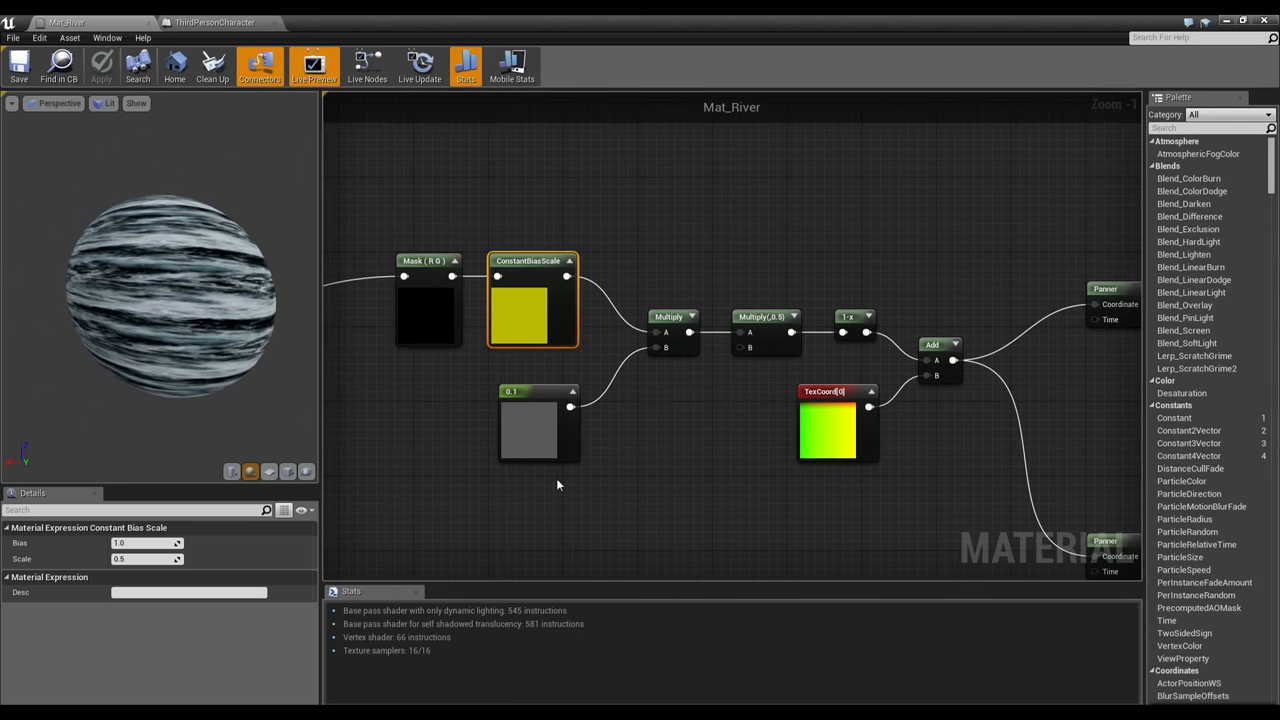
mouse_move(502, 480)
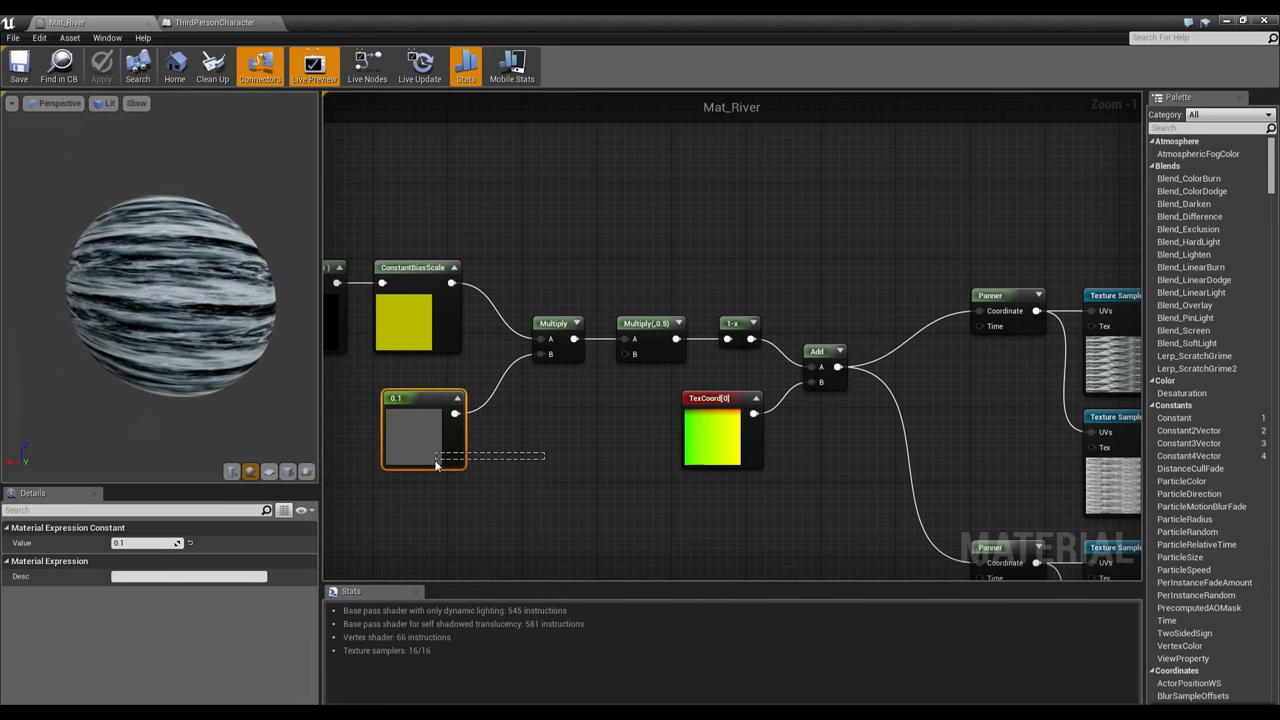
mouse_move(424, 408)
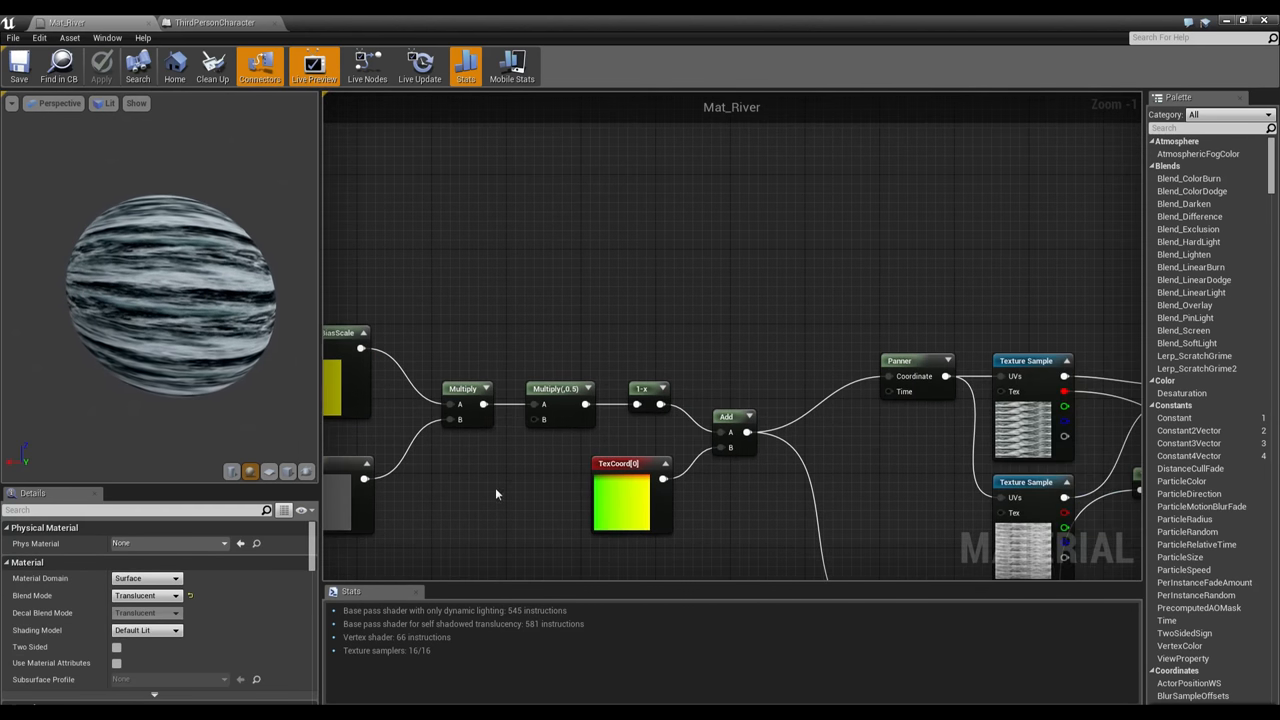
left_click_drag(500, 490, 692, 256)
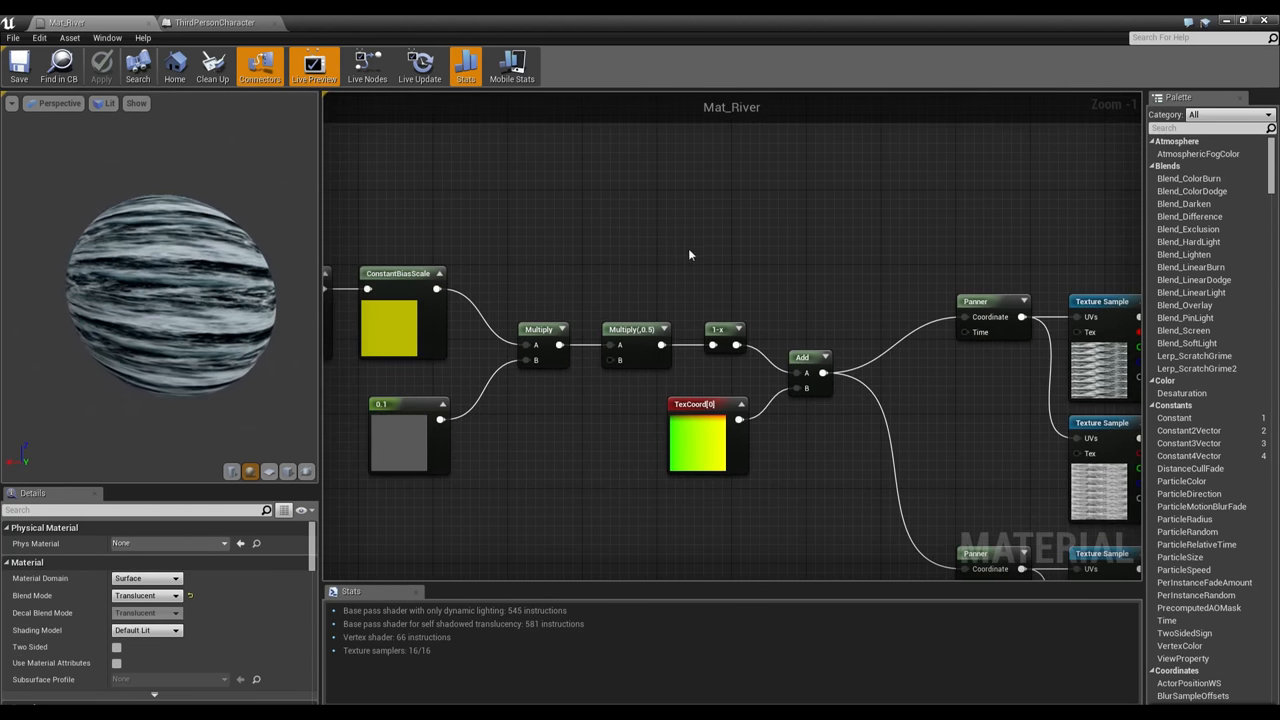
left_click(656, 322)
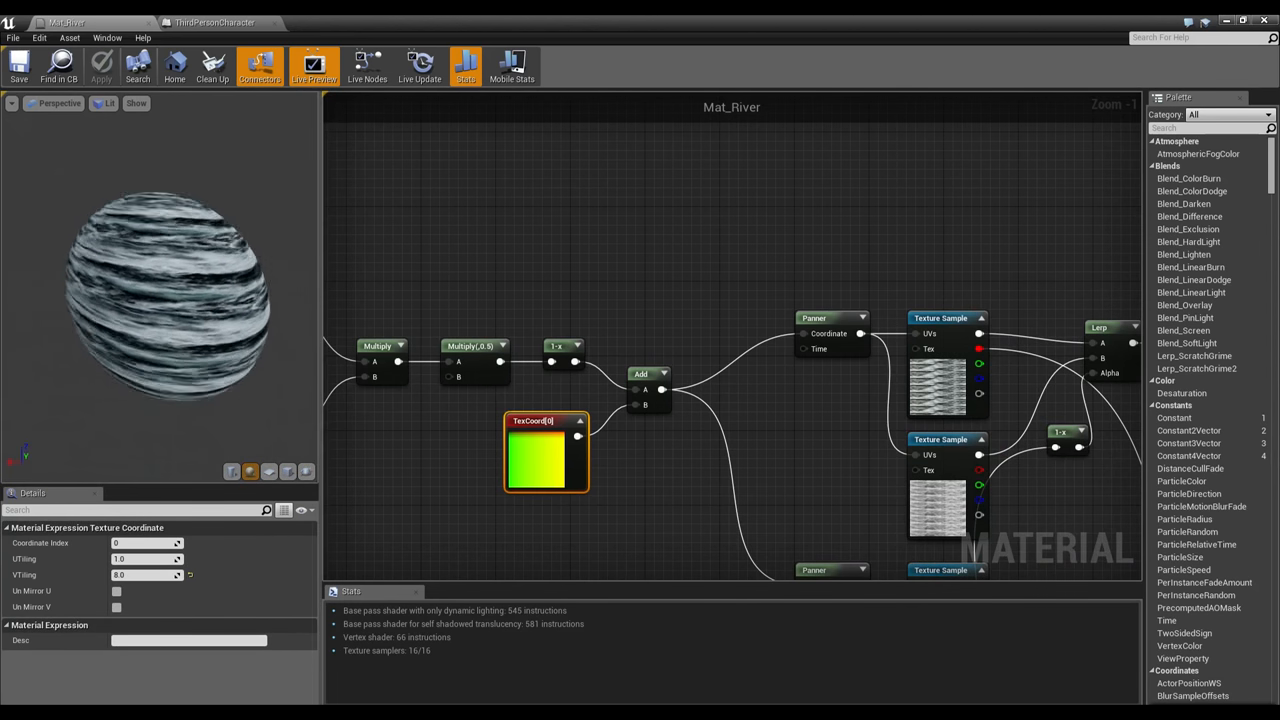
scroll("down", 3)
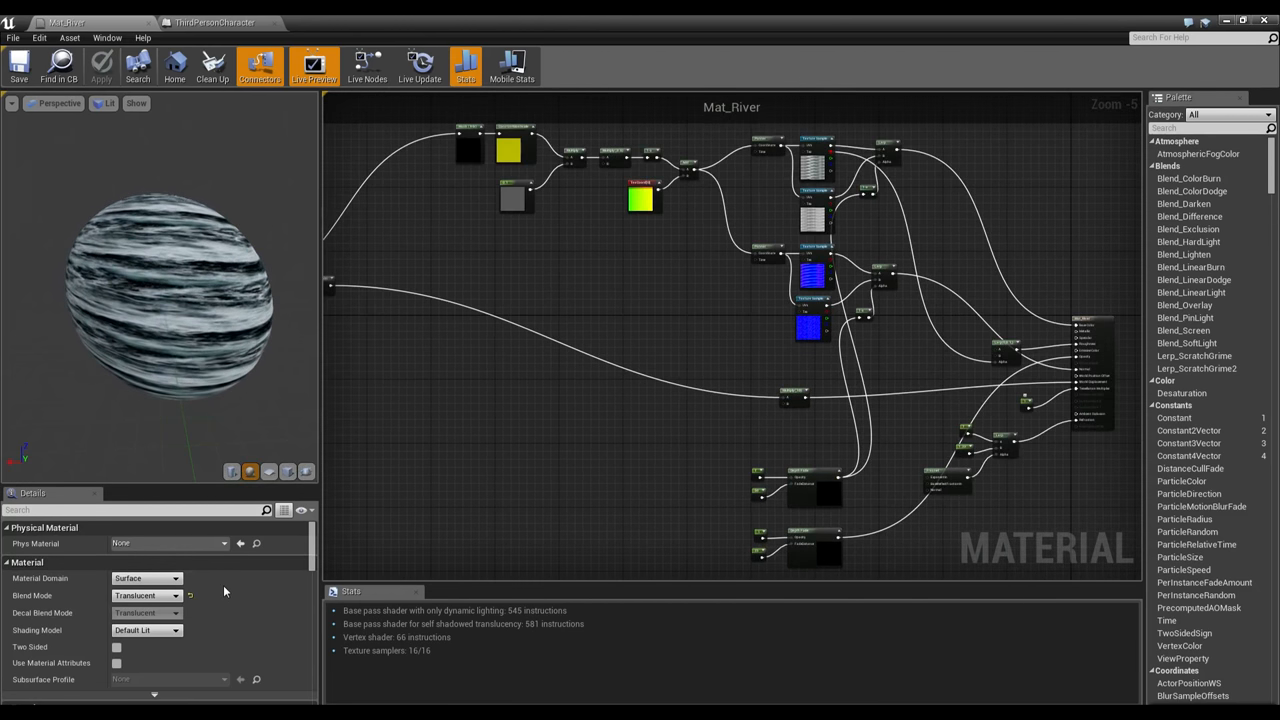
scroll("down", 3)
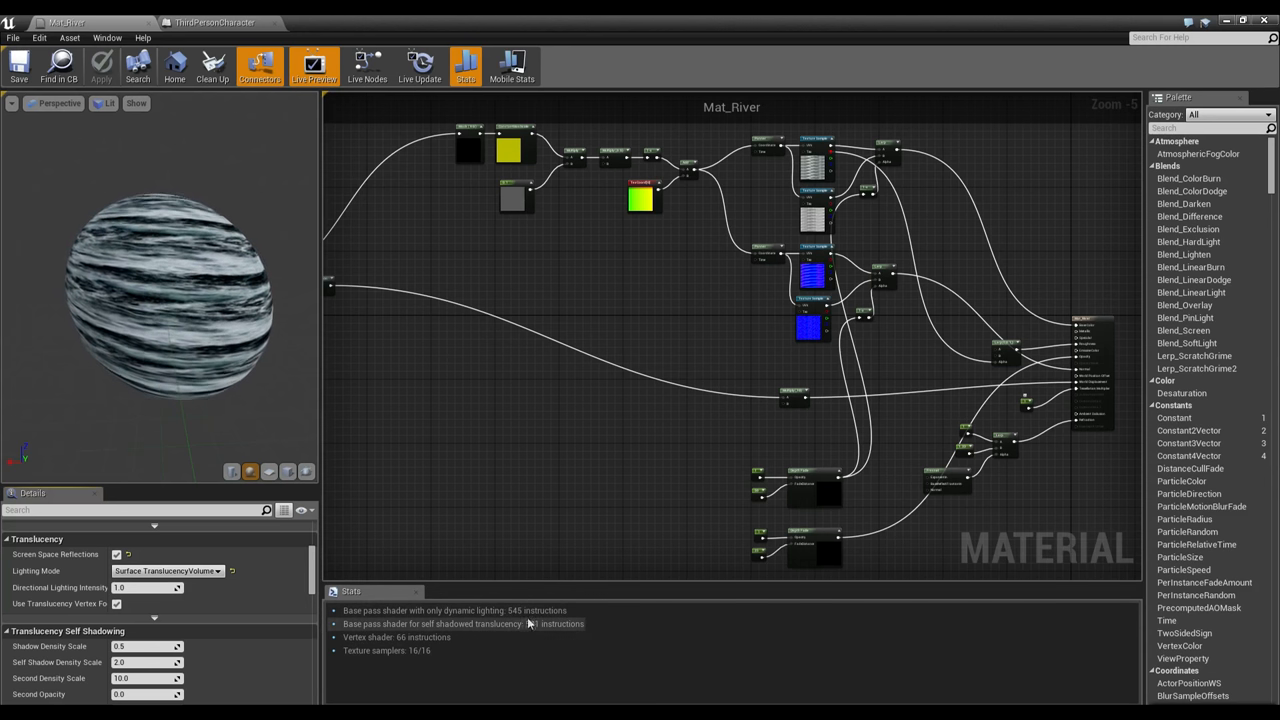
mouse_move(530, 610)
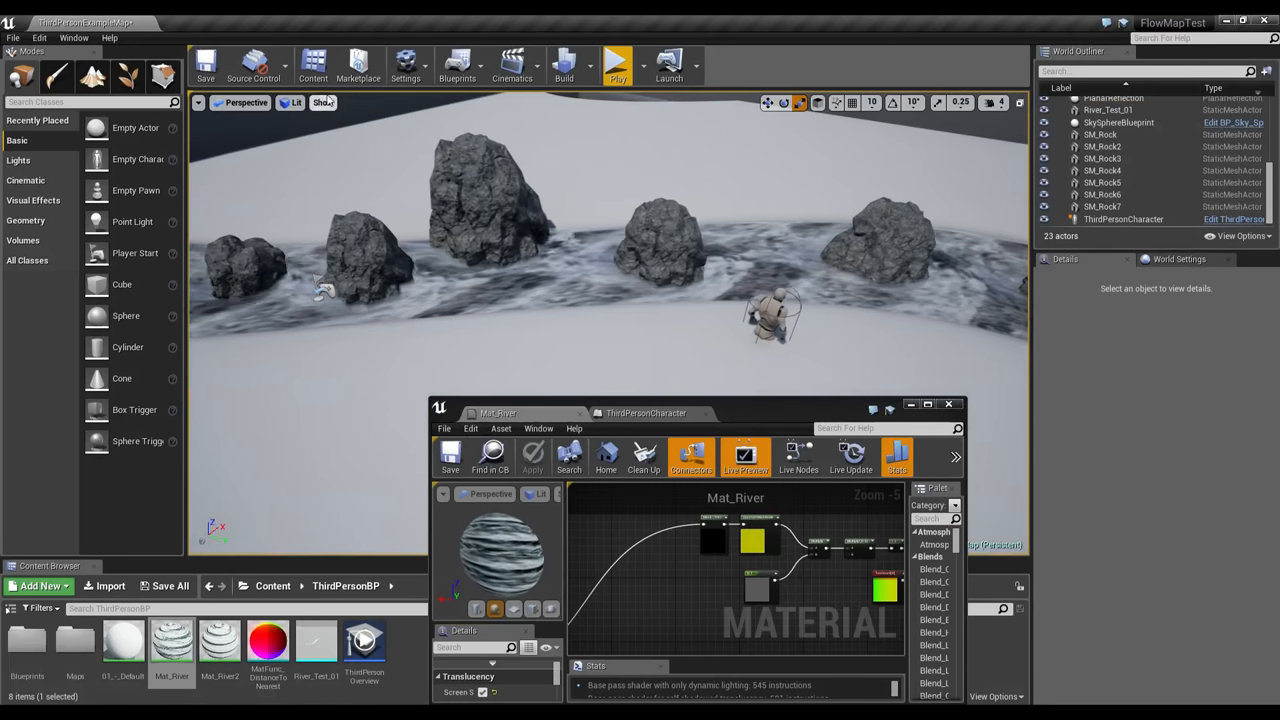
Switch the level viewport to the Shader Complexity optimization view mode.
left_click(322, 102)
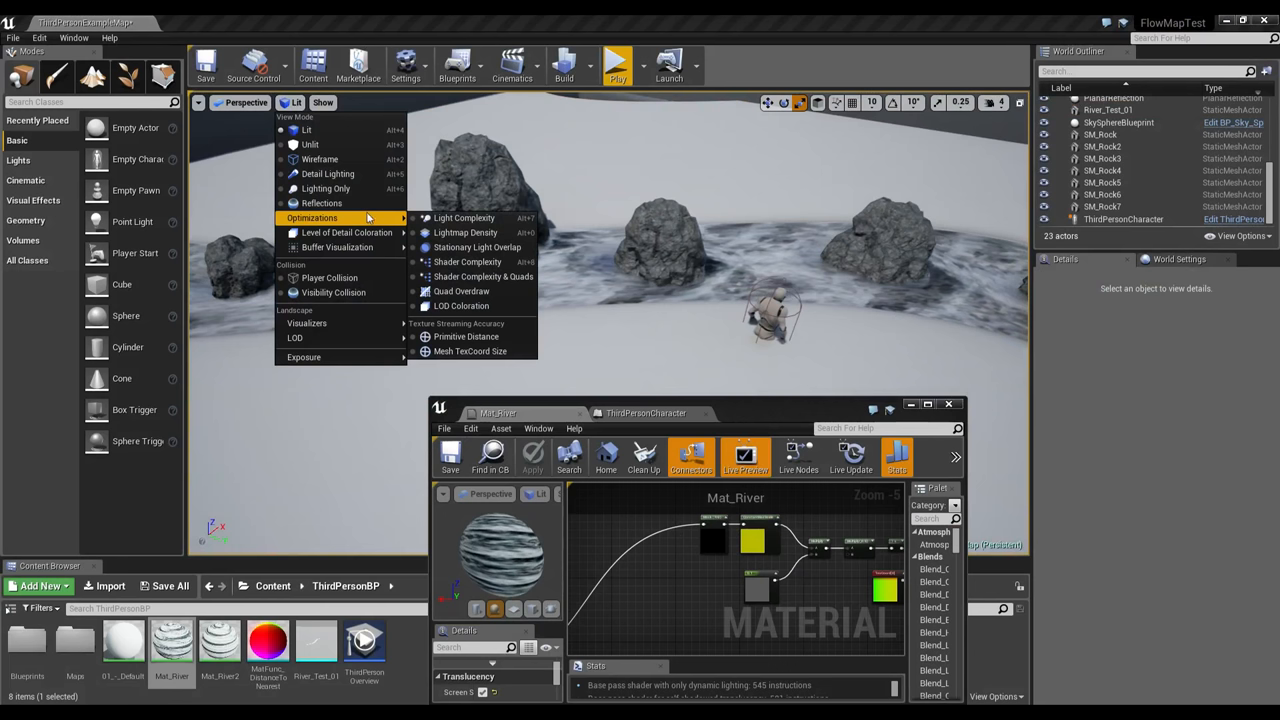
mouse_move(460, 292)
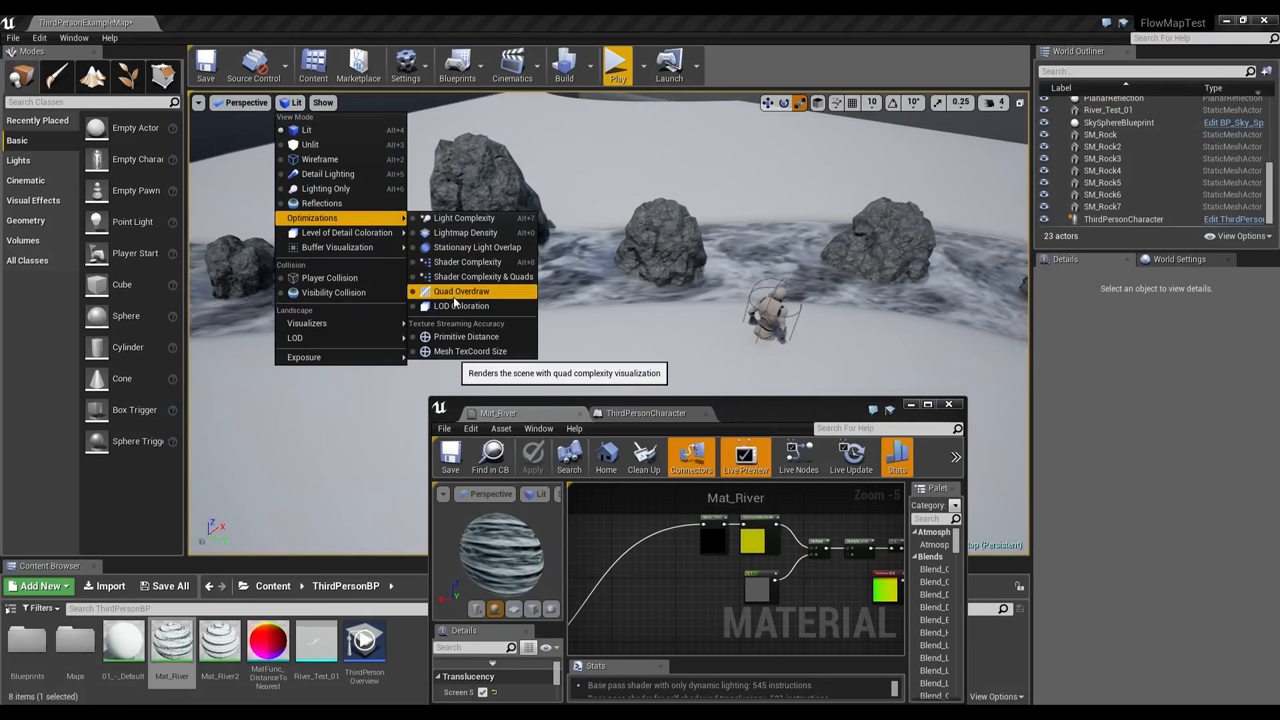
mouse_move(484, 276)
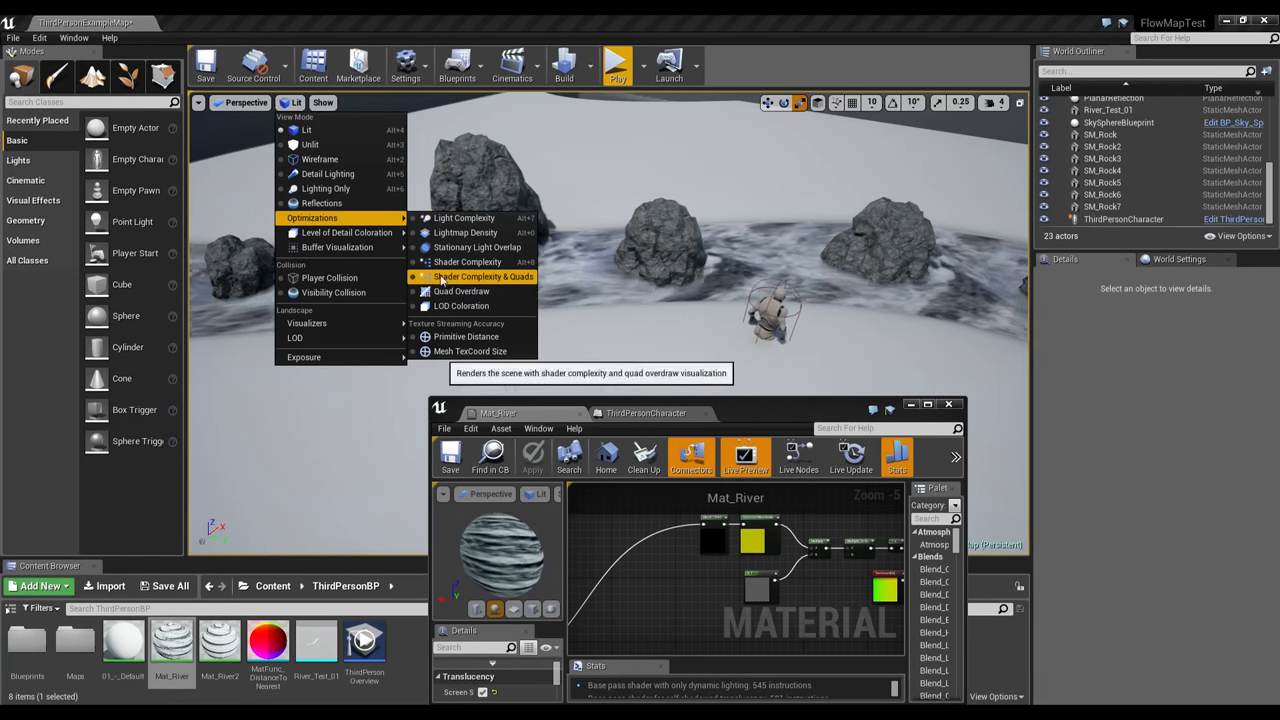
left_click(484, 276)
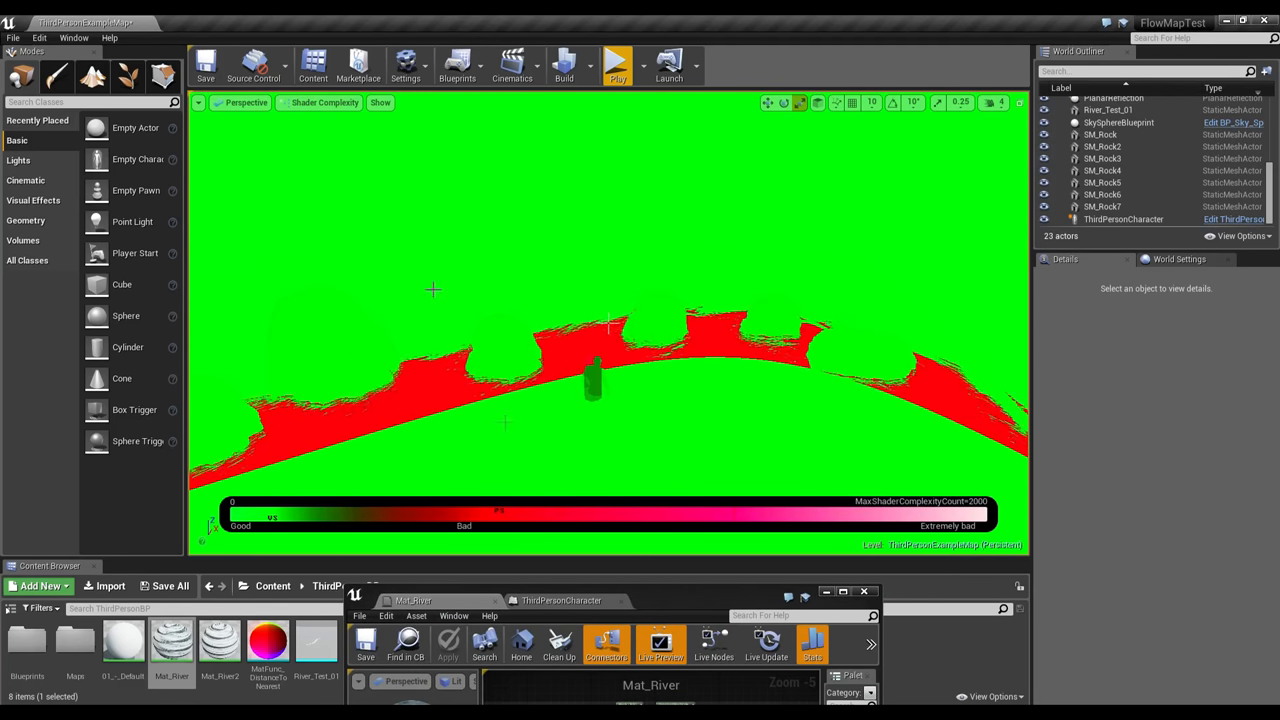
left_click(324, 102)
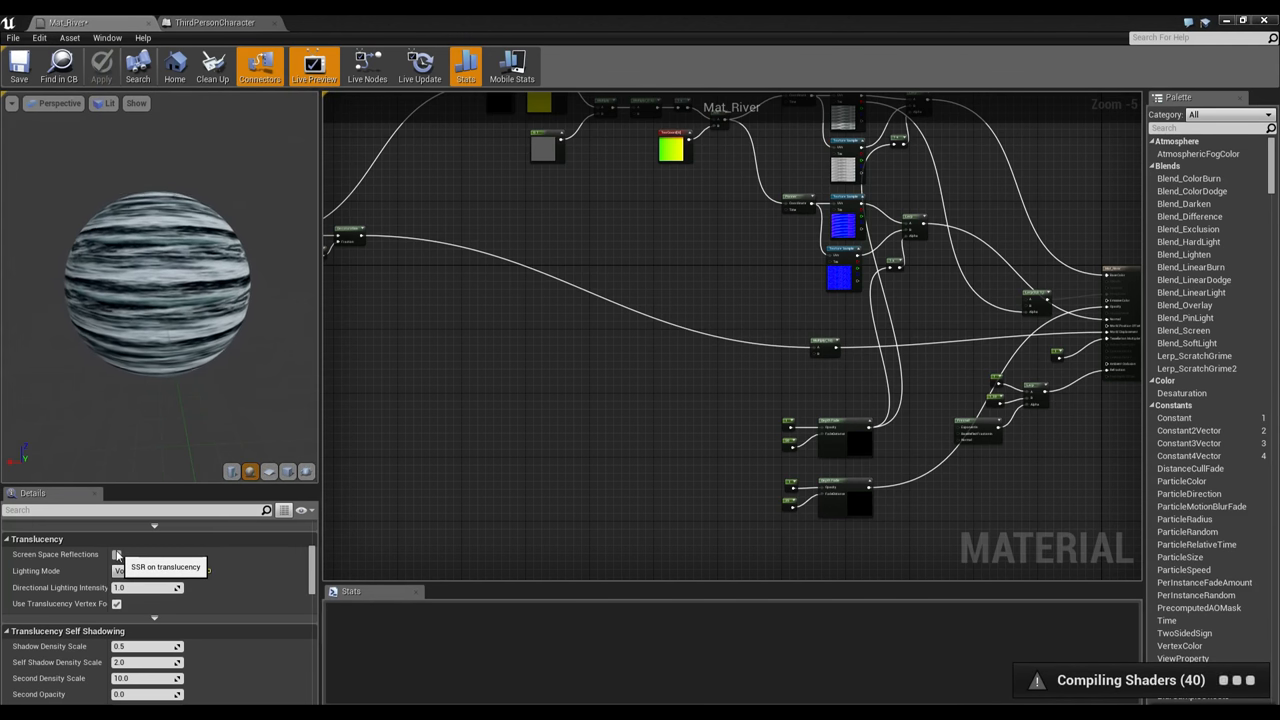
Disable Screen Space Reflections and change the water's Translucency Lighting Mode.
left_click(116, 554)
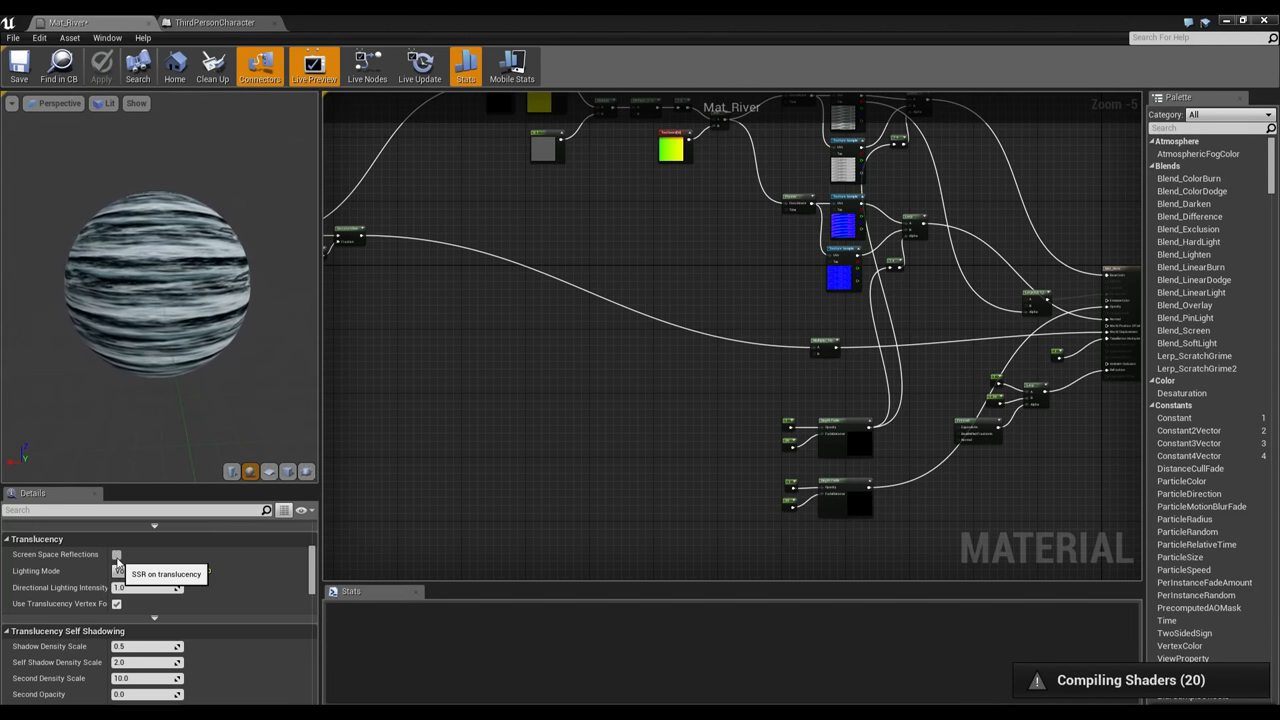
left_click(156, 570)
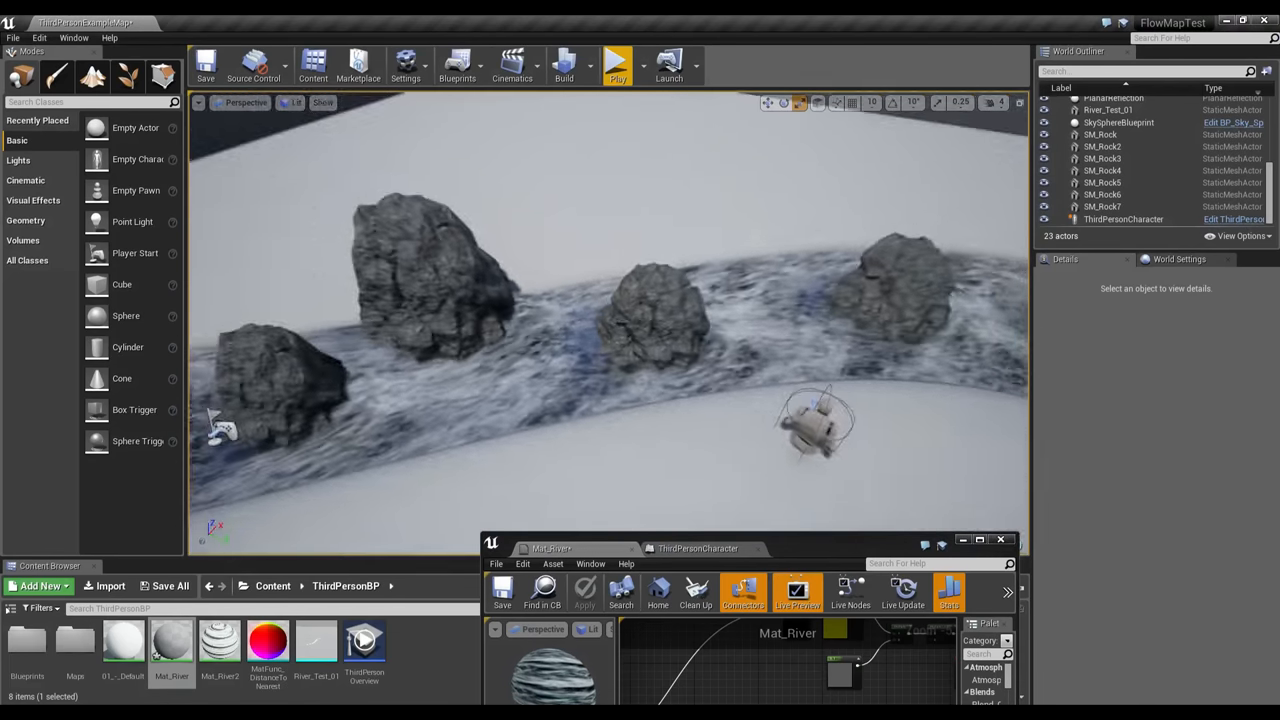
Restore the Mat_River editor to full view and show its Translucency settings.
left_click_drag(600, 350, 600, 250)
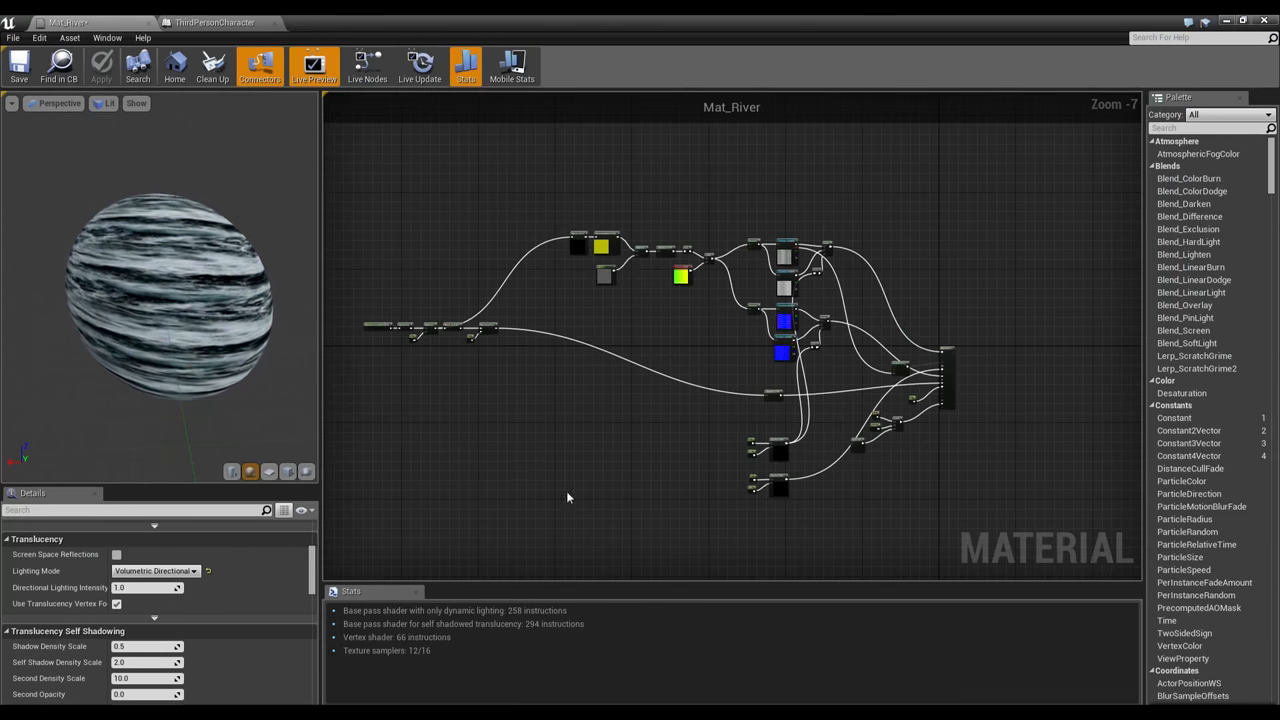
scroll("up", 3)
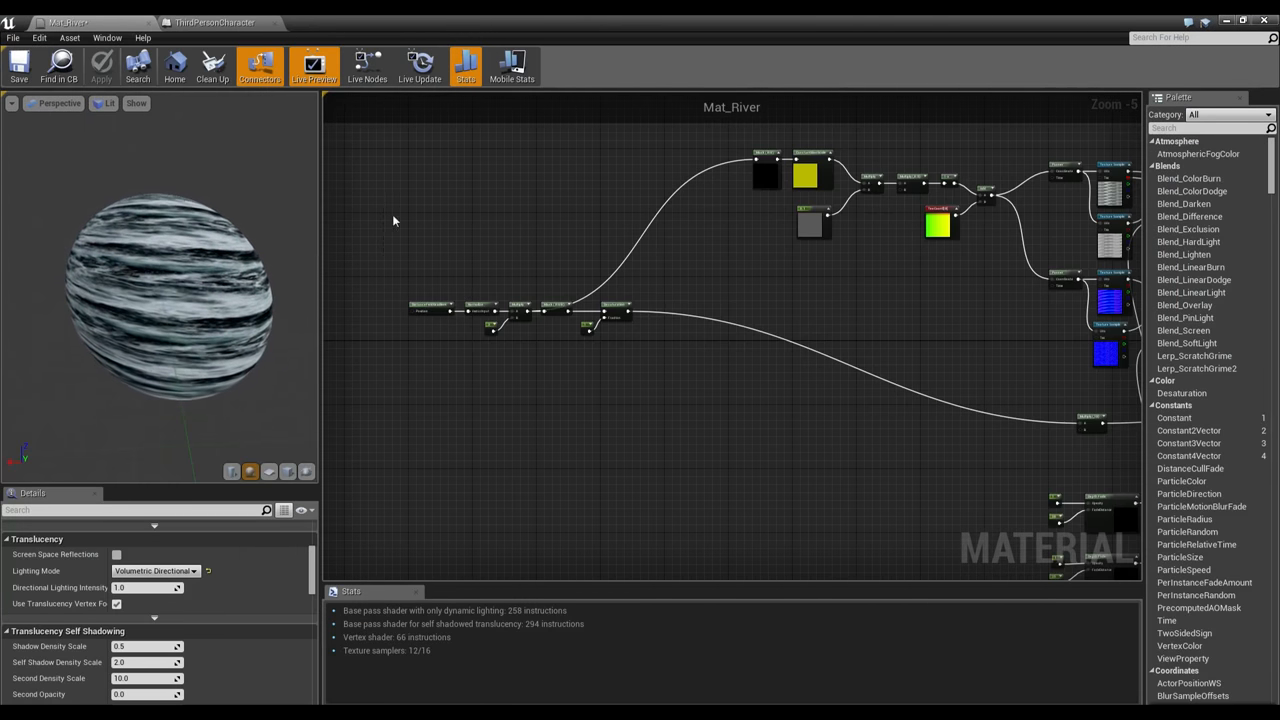